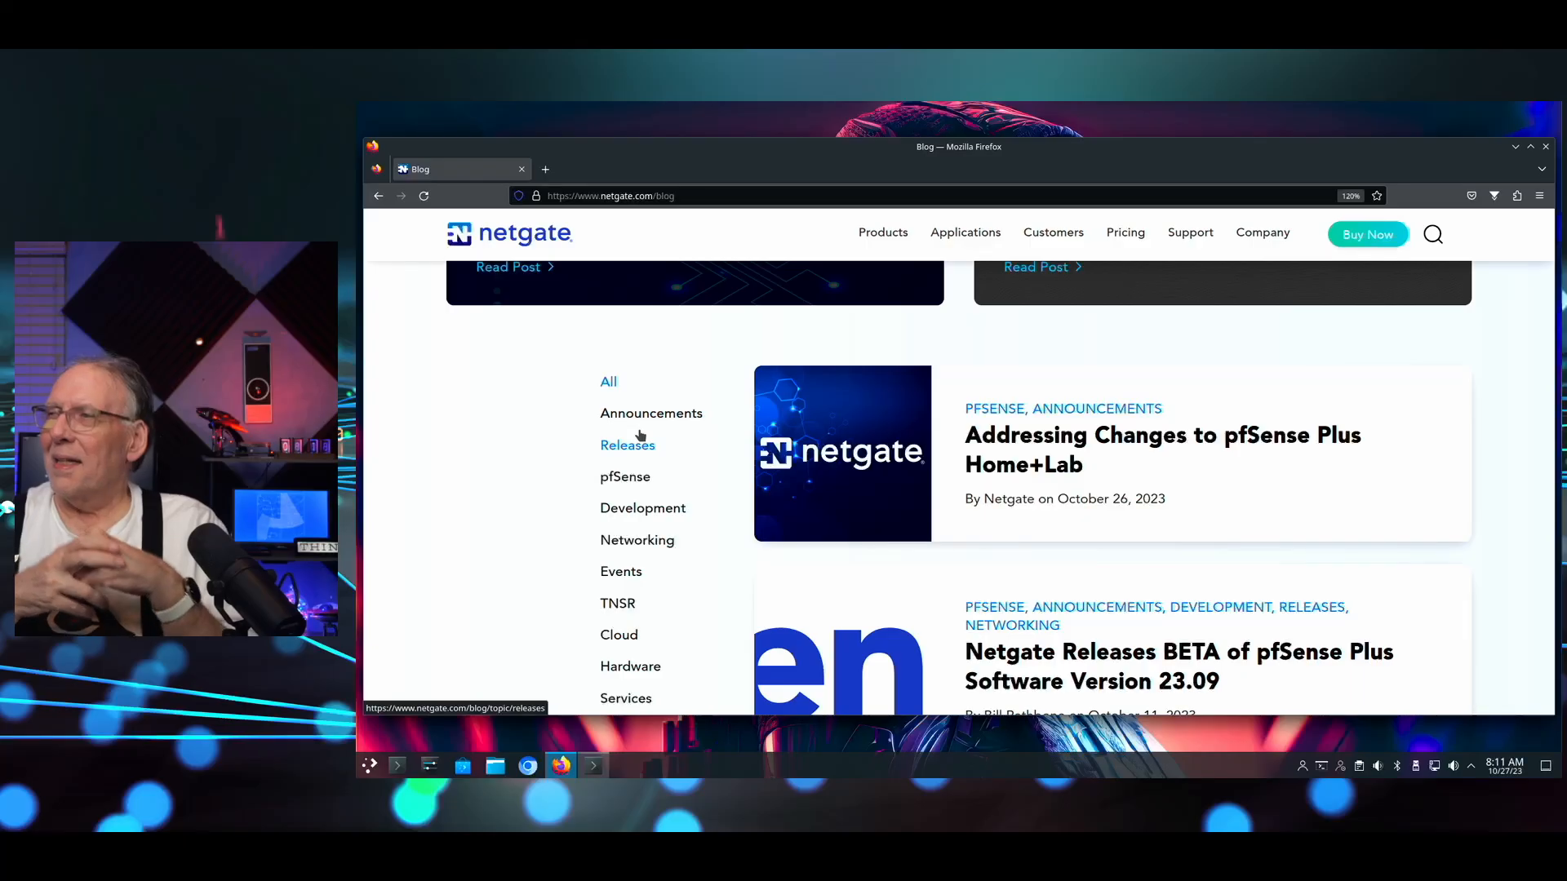
mouse_move(741, 442)
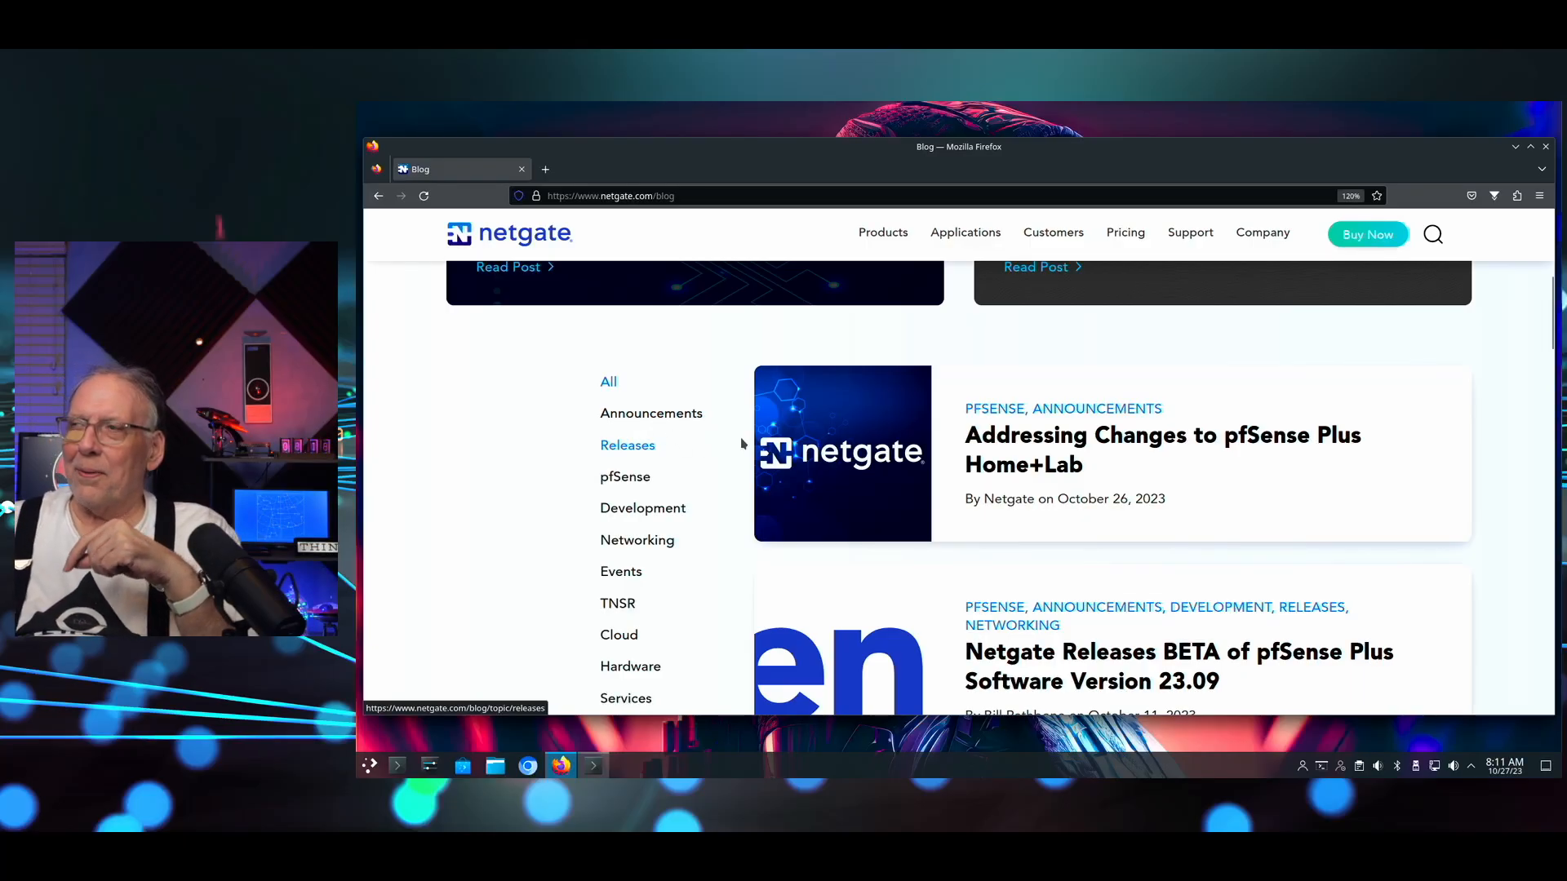
mouse_move(1012, 462)
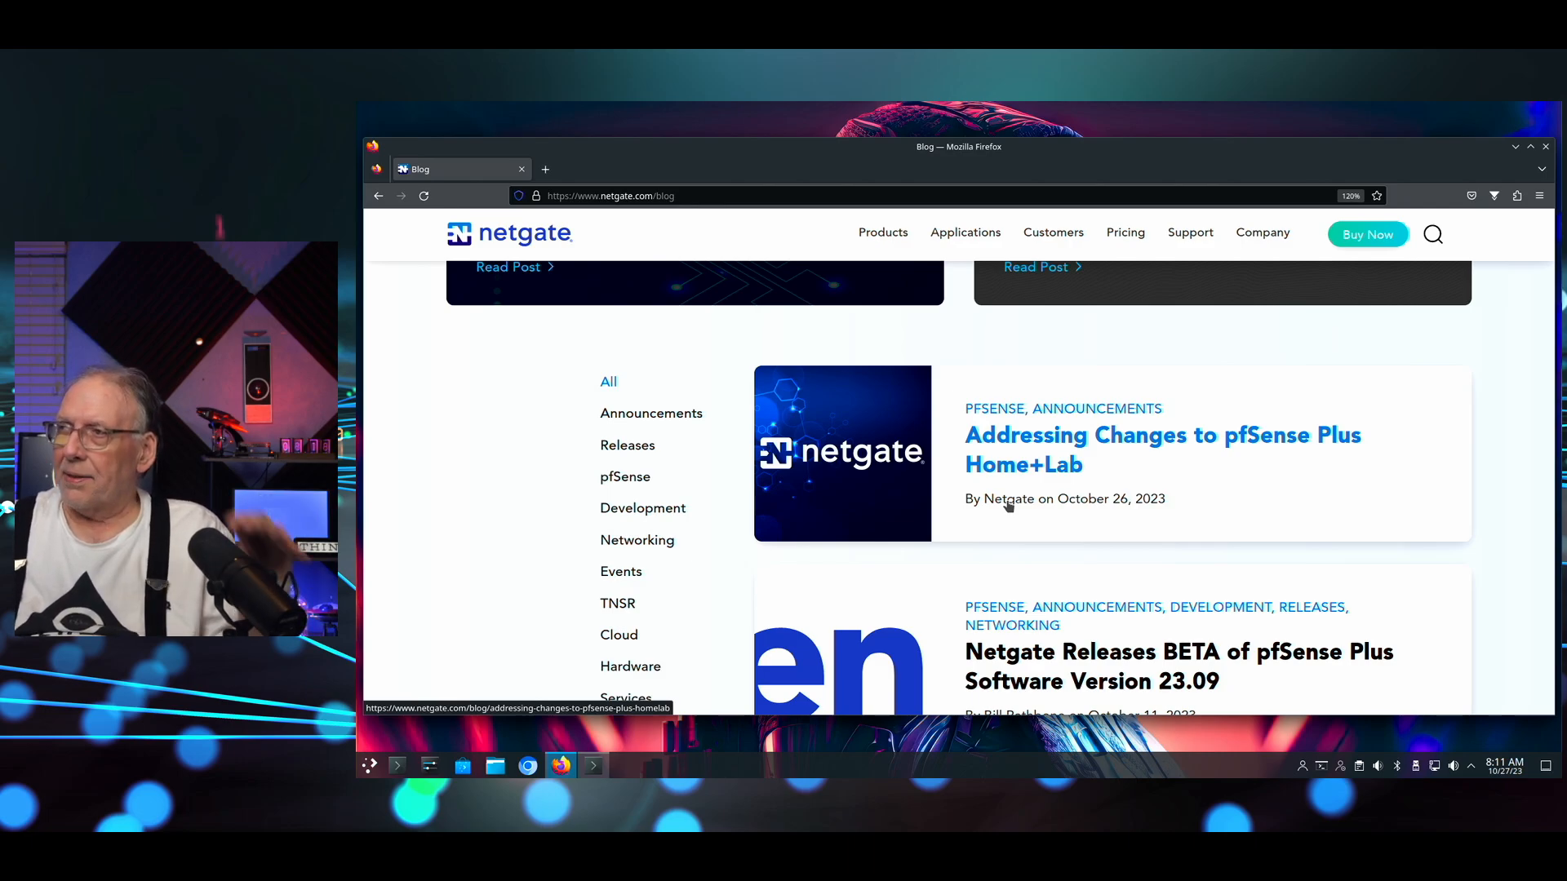
Open the 'Addressing Changes to pfSense Plus Home+Lab' post and scroll to its body text.
left_click(1162, 450)
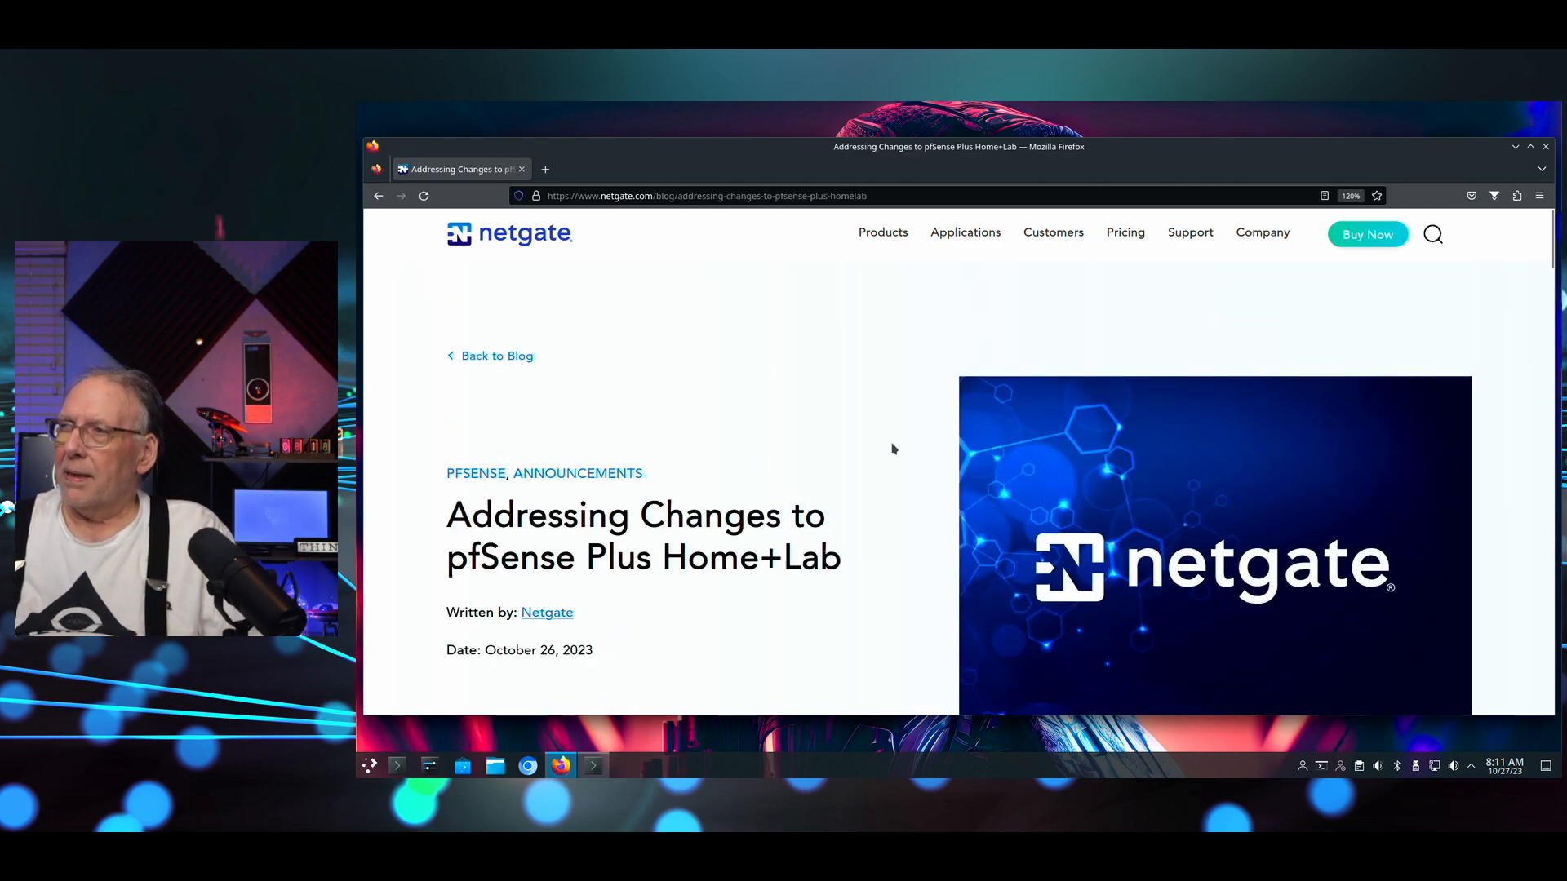
scroll("down", 3)
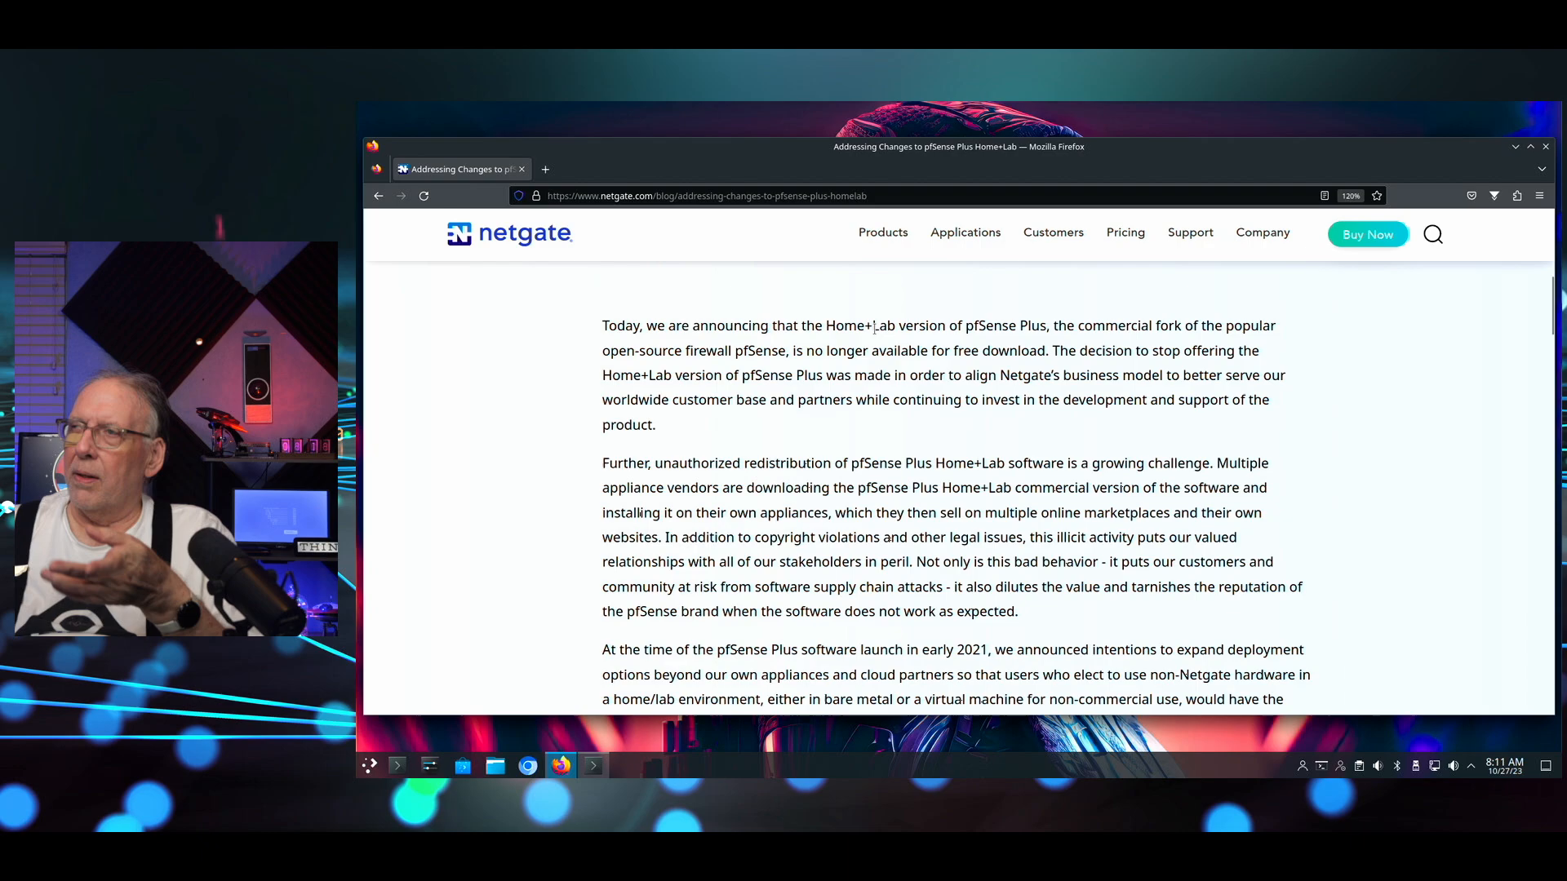
mouse_move(994, 345)
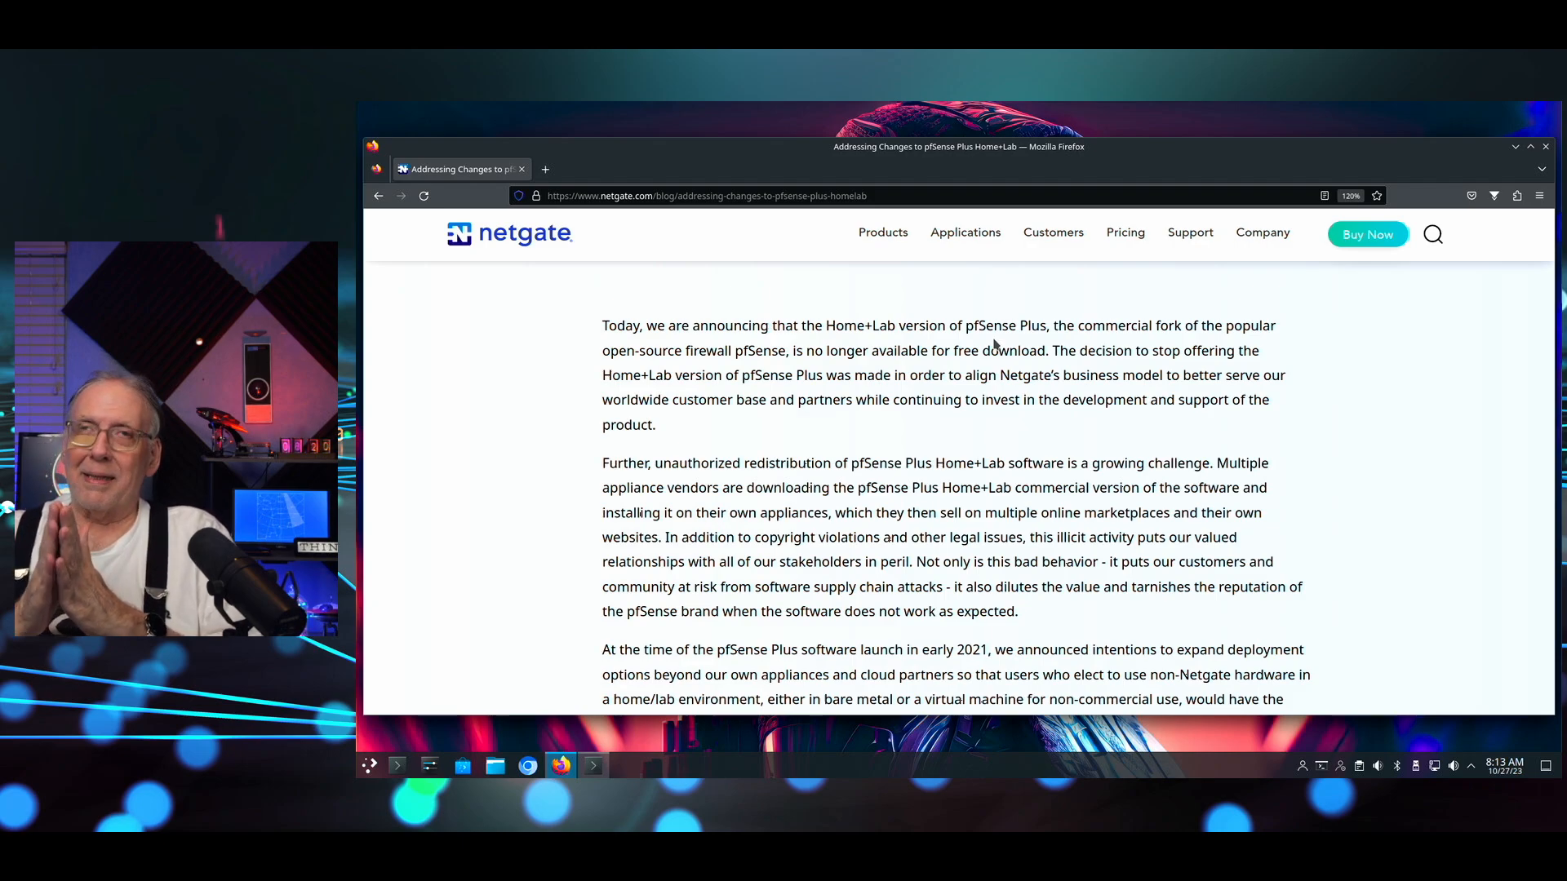
mouse_move(1144, 281)
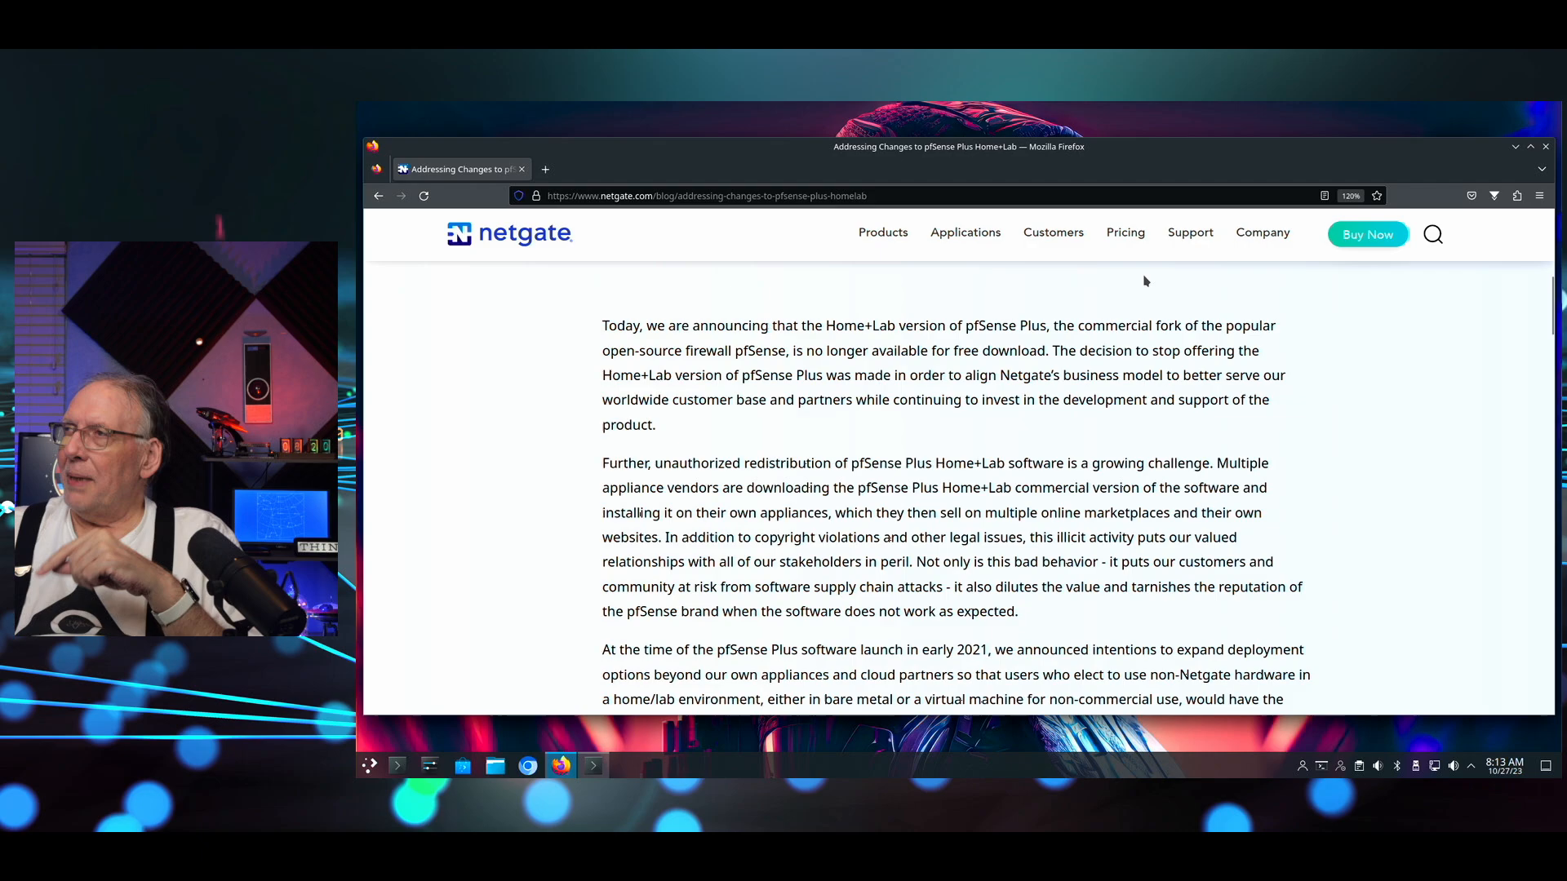
Go to the Netgate Support page and scroll to the TAC Support Options table.
left_click(1190, 231)
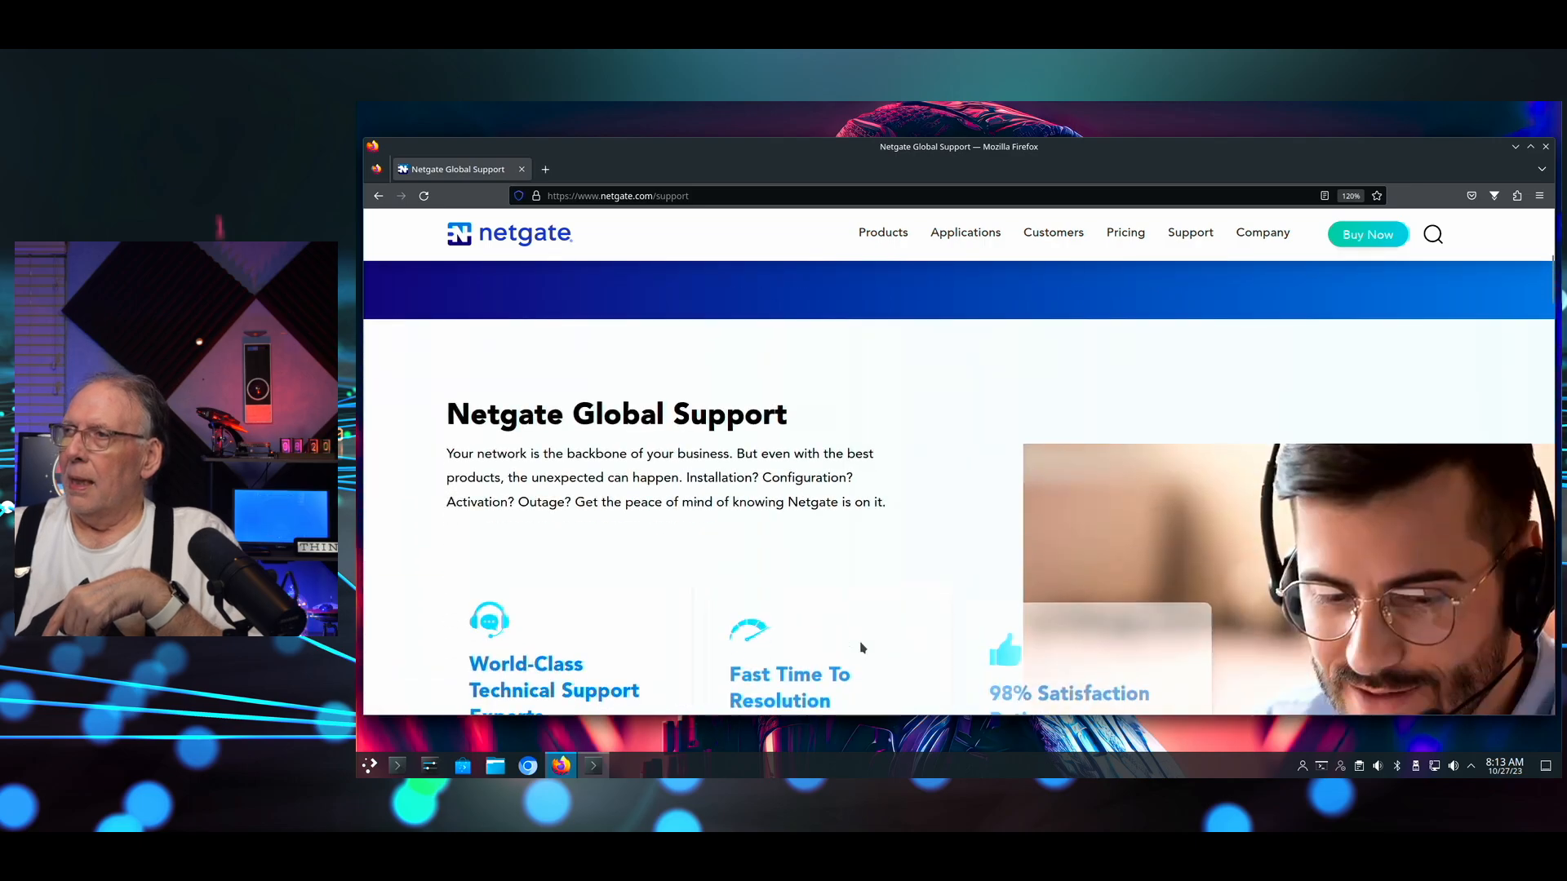
scroll("down", 3)
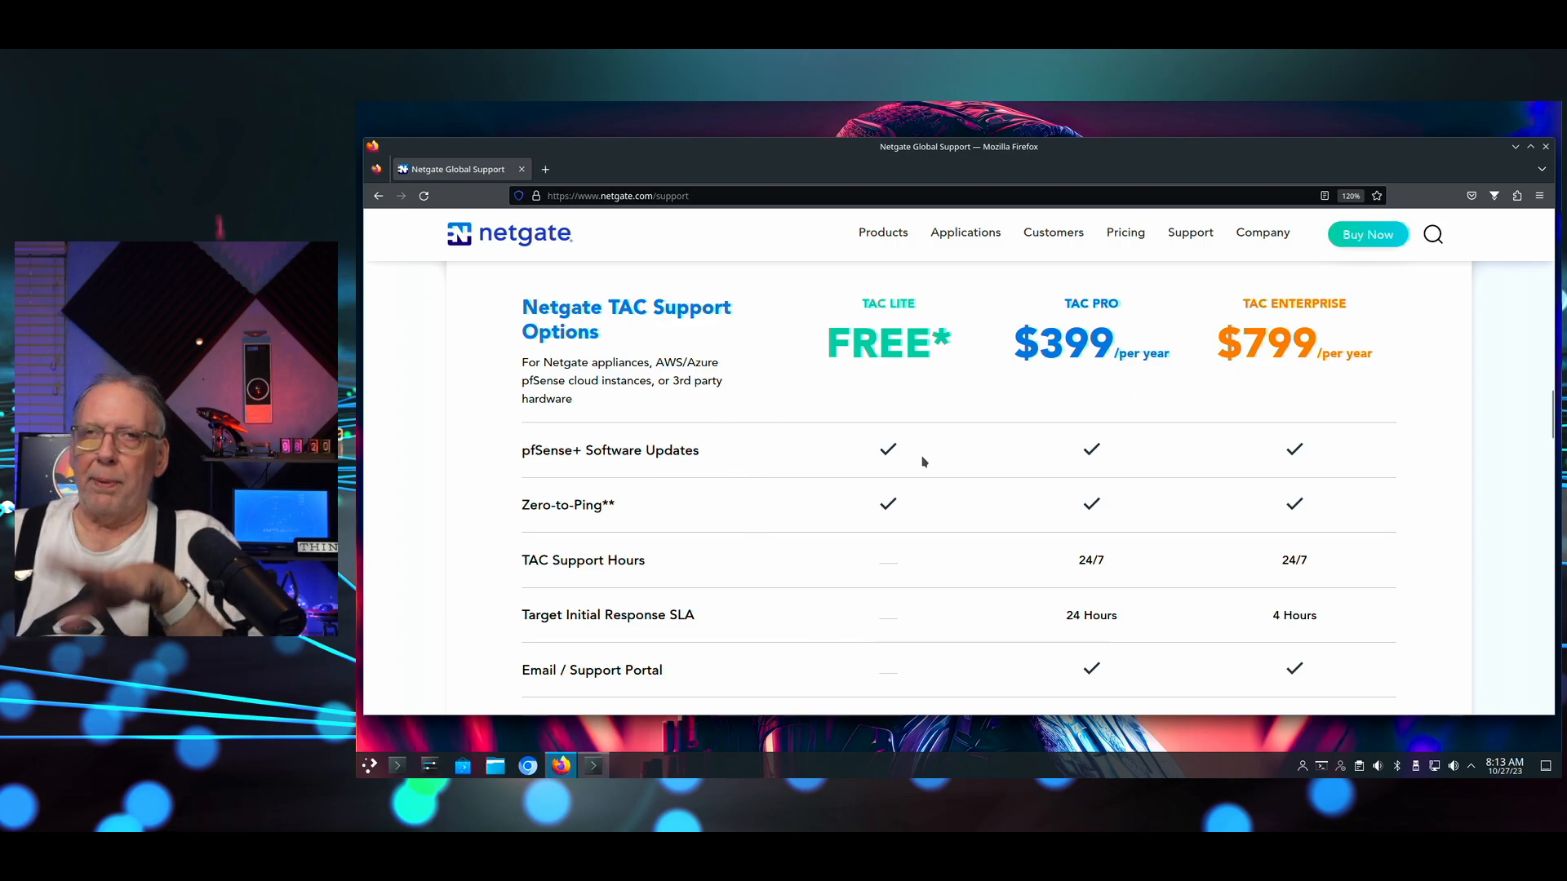
mouse_move(862, 355)
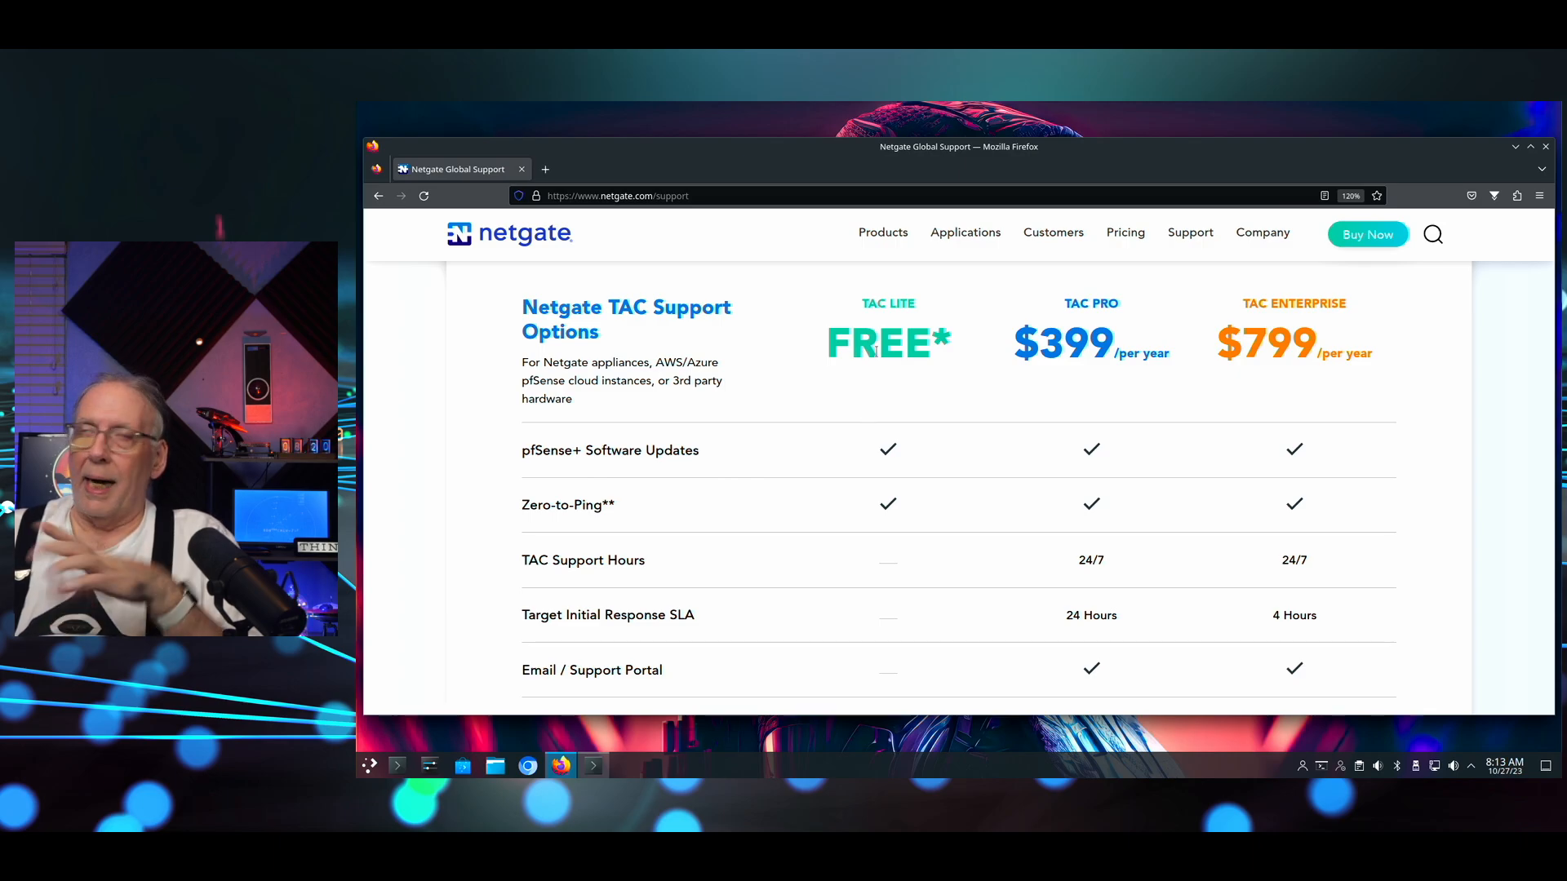
mouse_move(859, 404)
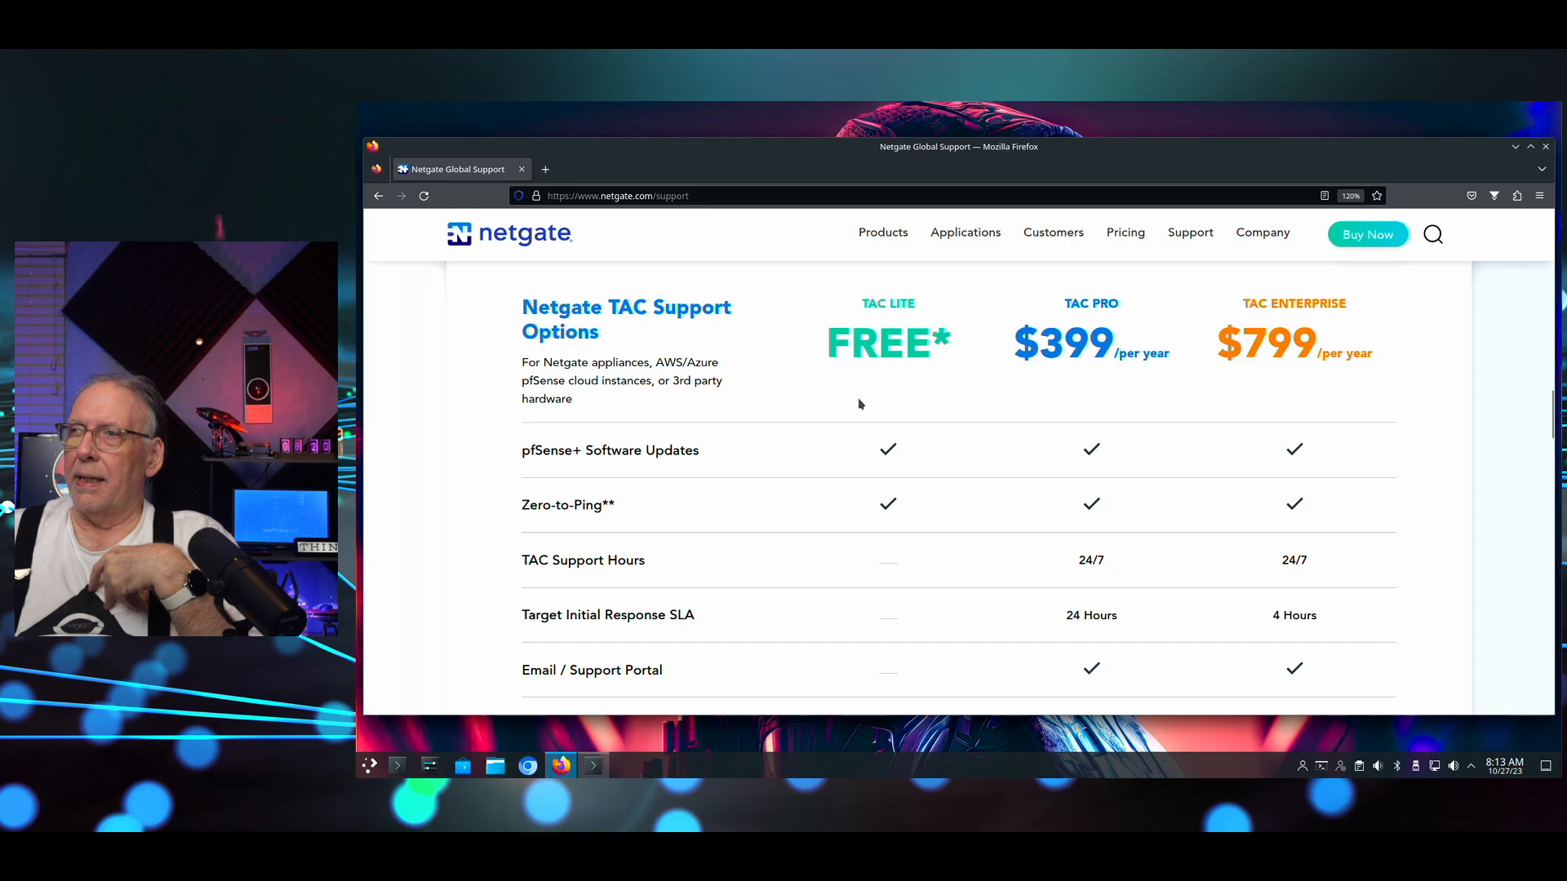
mouse_move(892, 417)
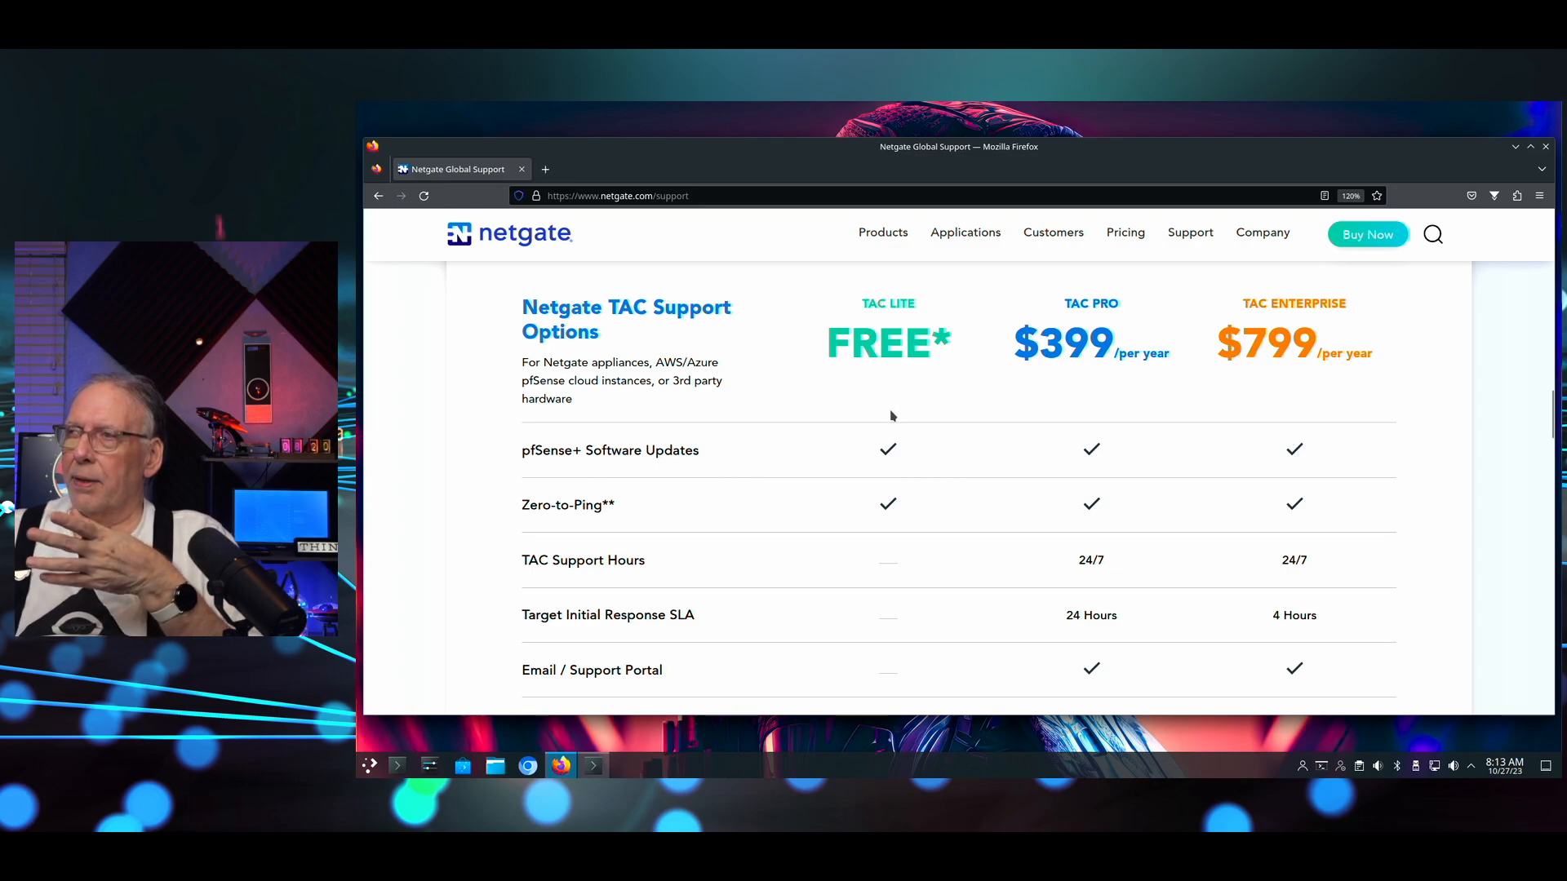
Scroll through the TAC Lite (free), Pro ($399) and Enterprise ($799) comparison table and footnotes.
scroll("down", 3)
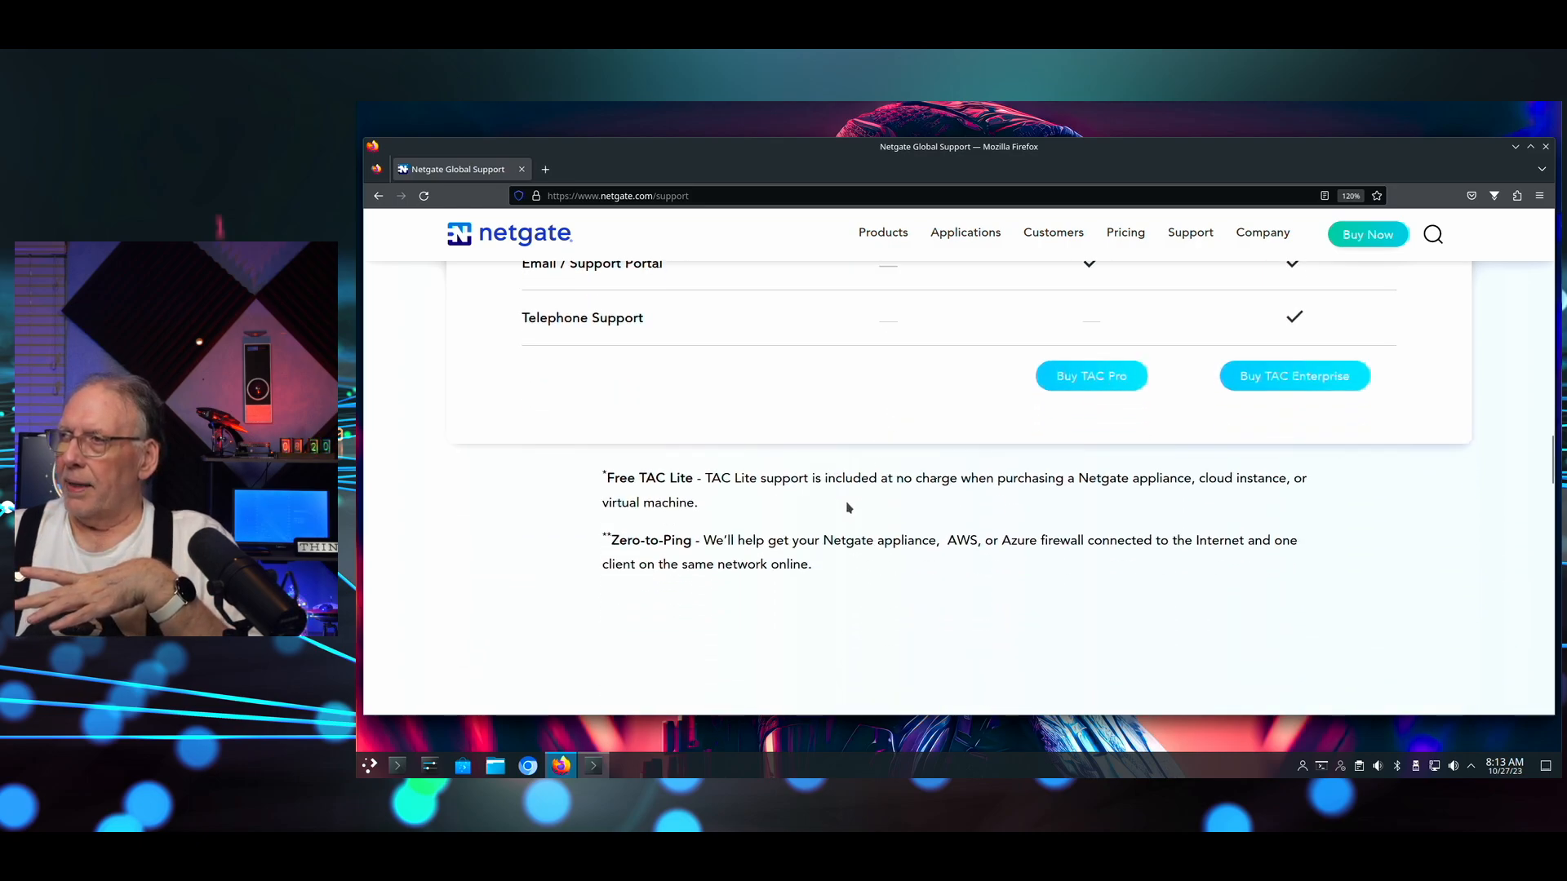
mouse_move(864, 502)
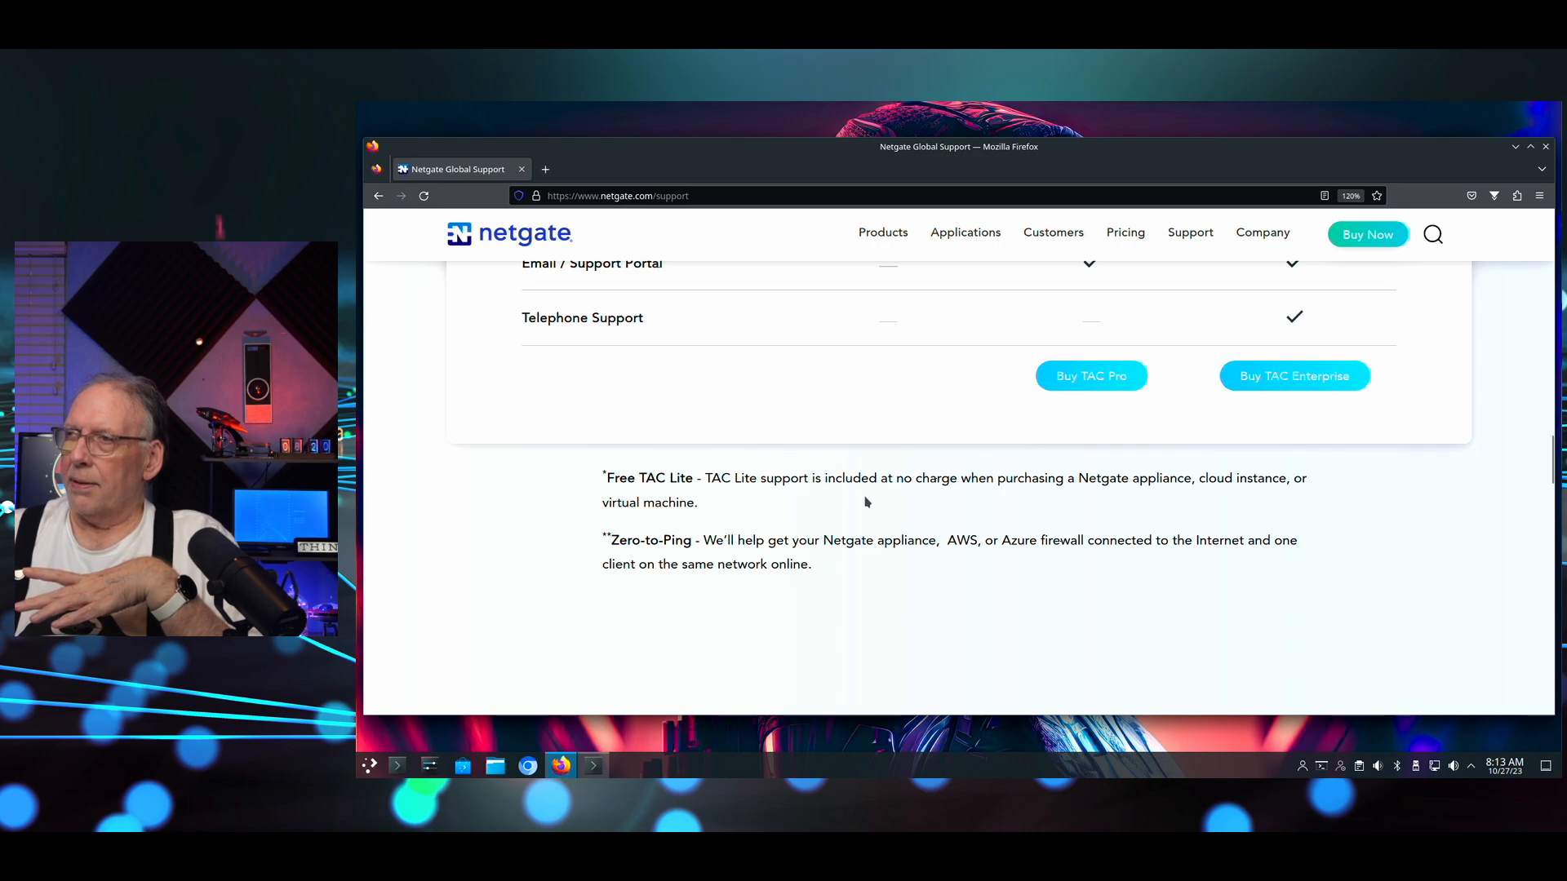
mouse_move(1159, 502)
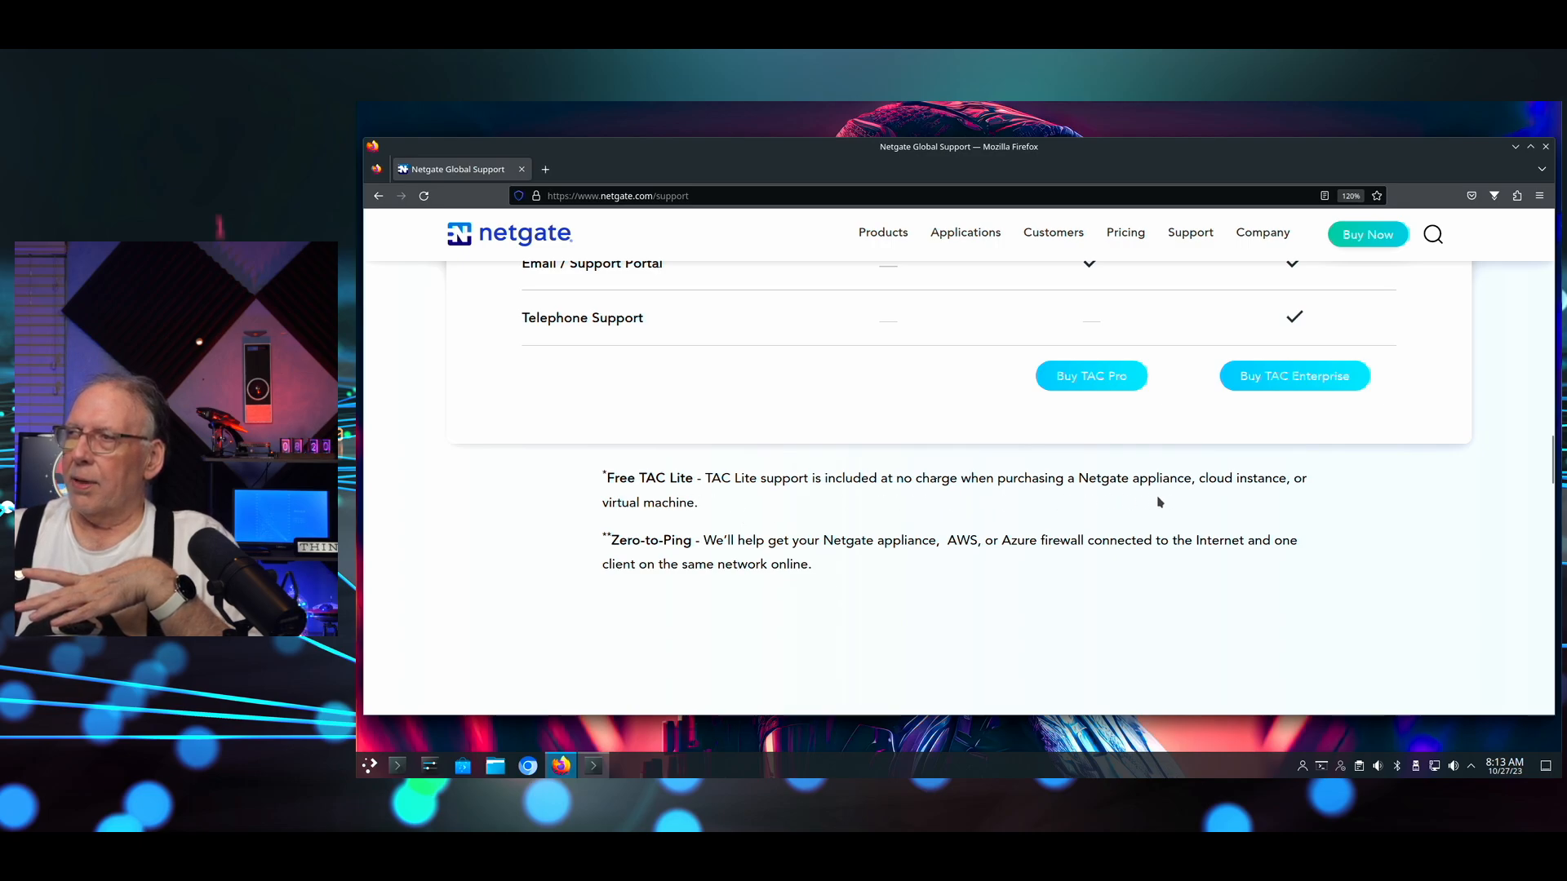
mouse_move(1107, 499)
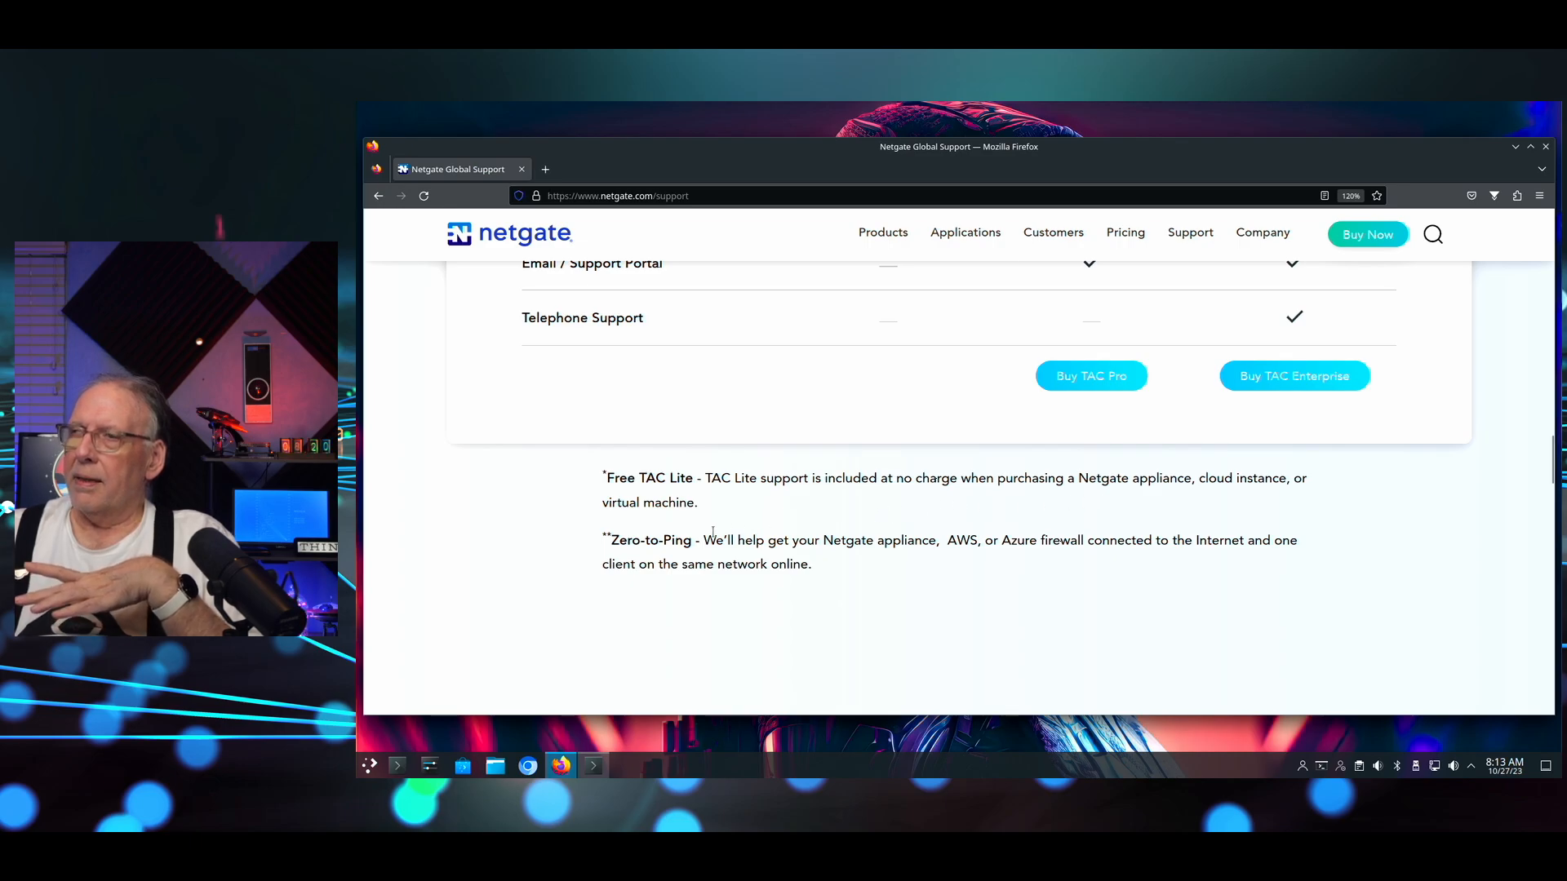
mouse_move(880, 557)
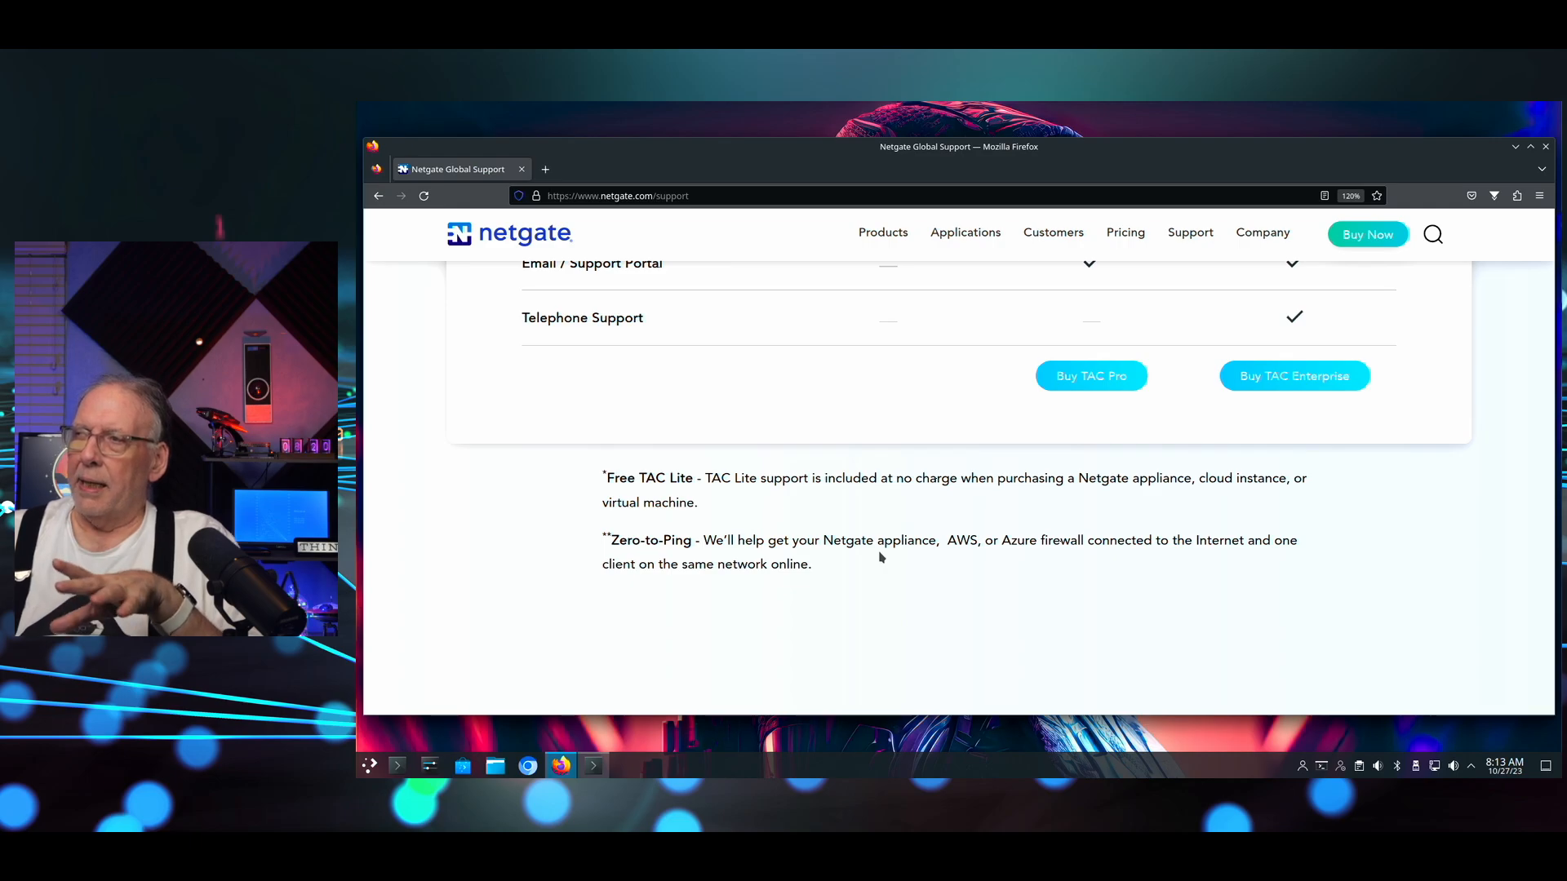
mouse_move(987, 579)
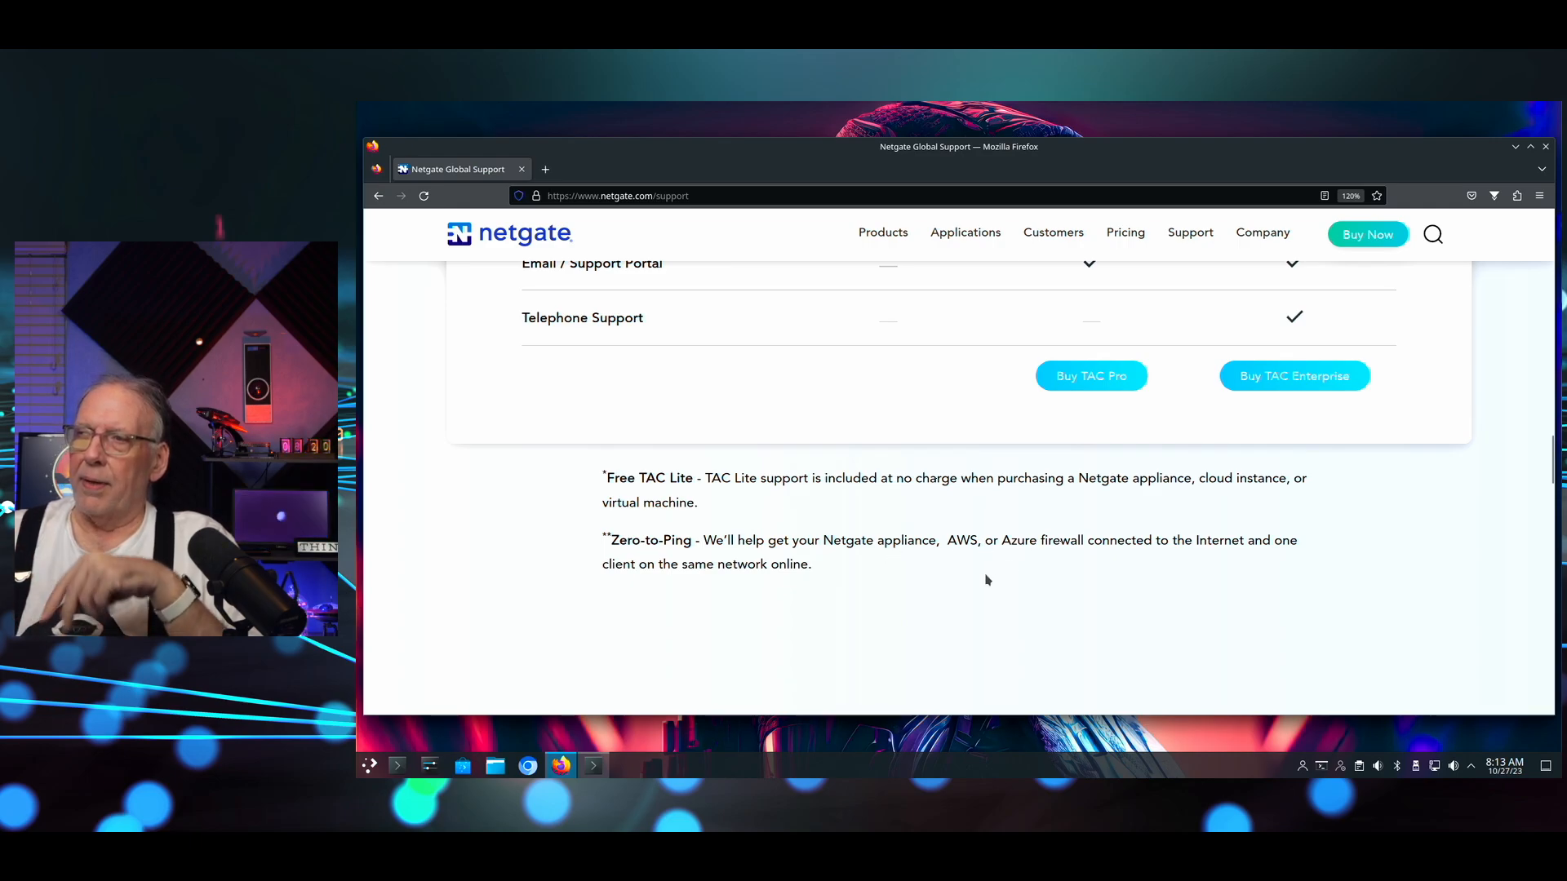
scroll("up", 3)
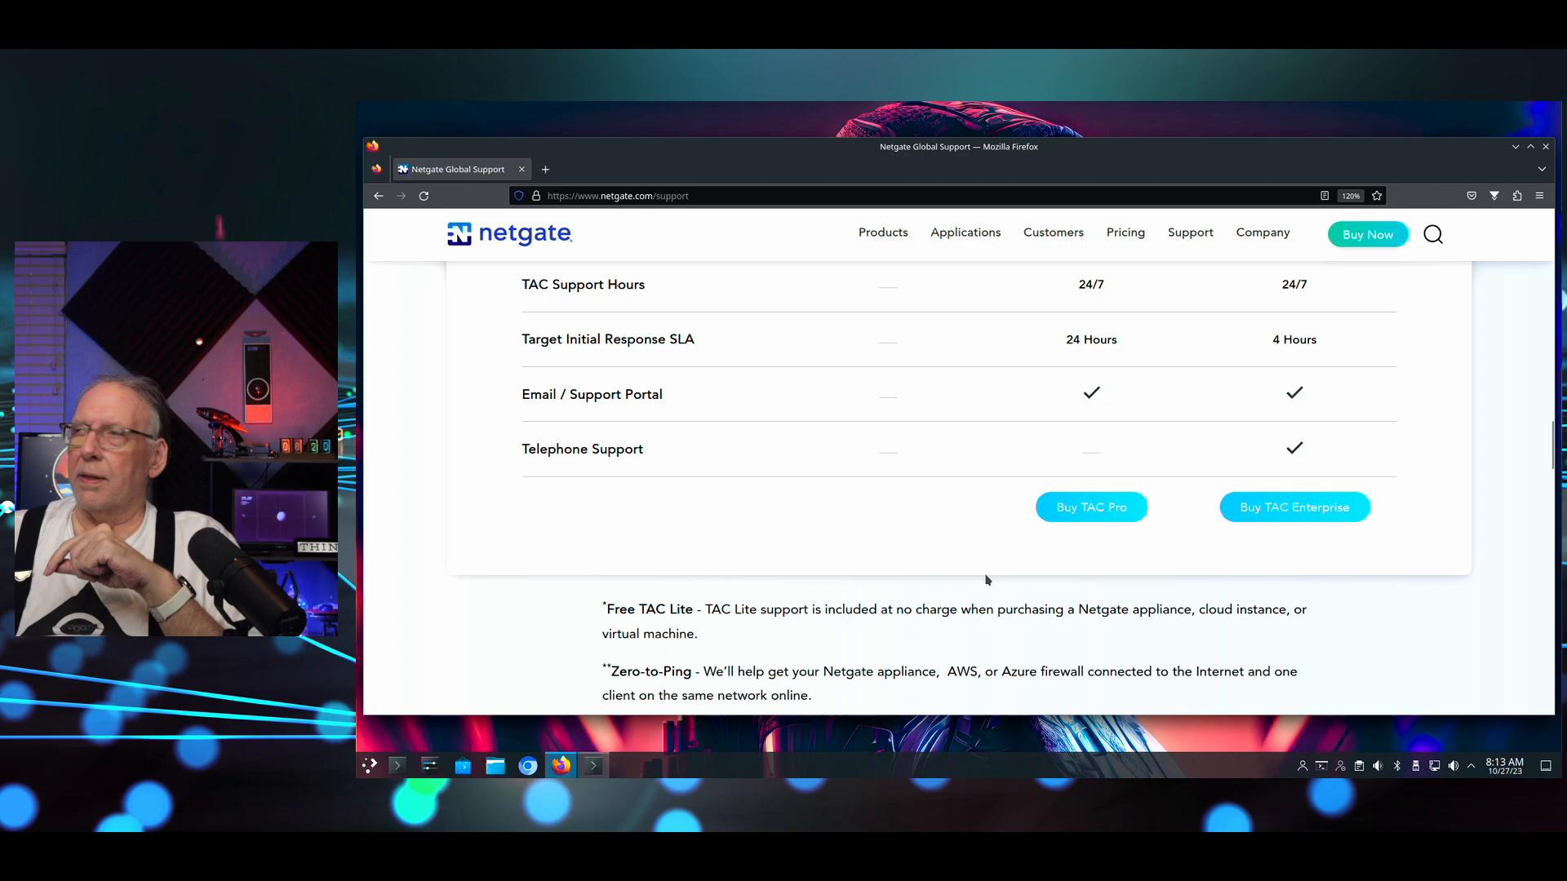
scroll("up", 3)
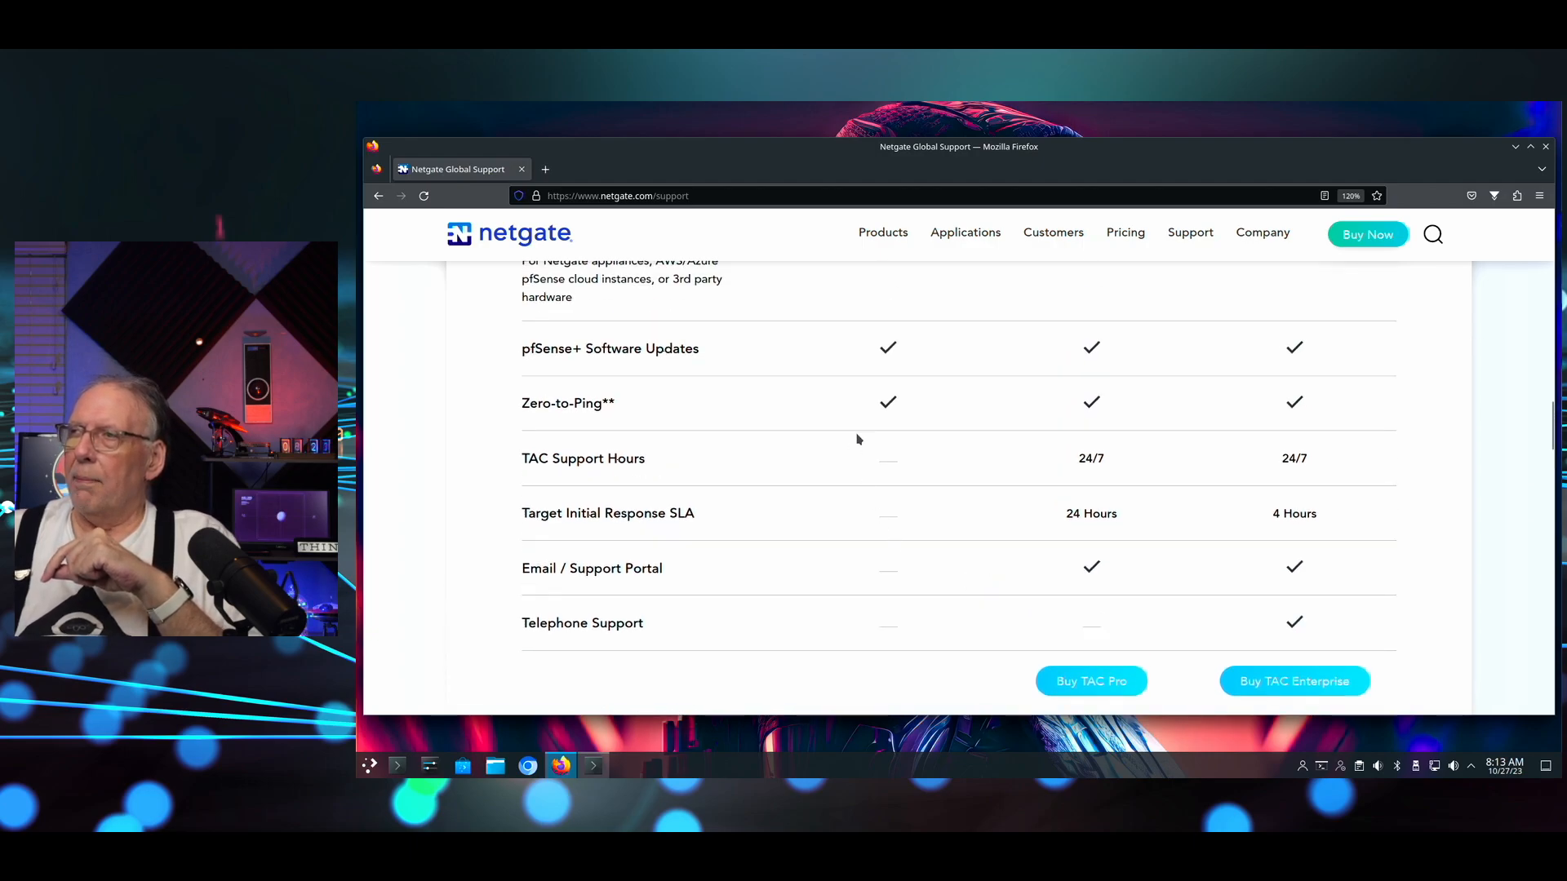
scroll("up", 3)
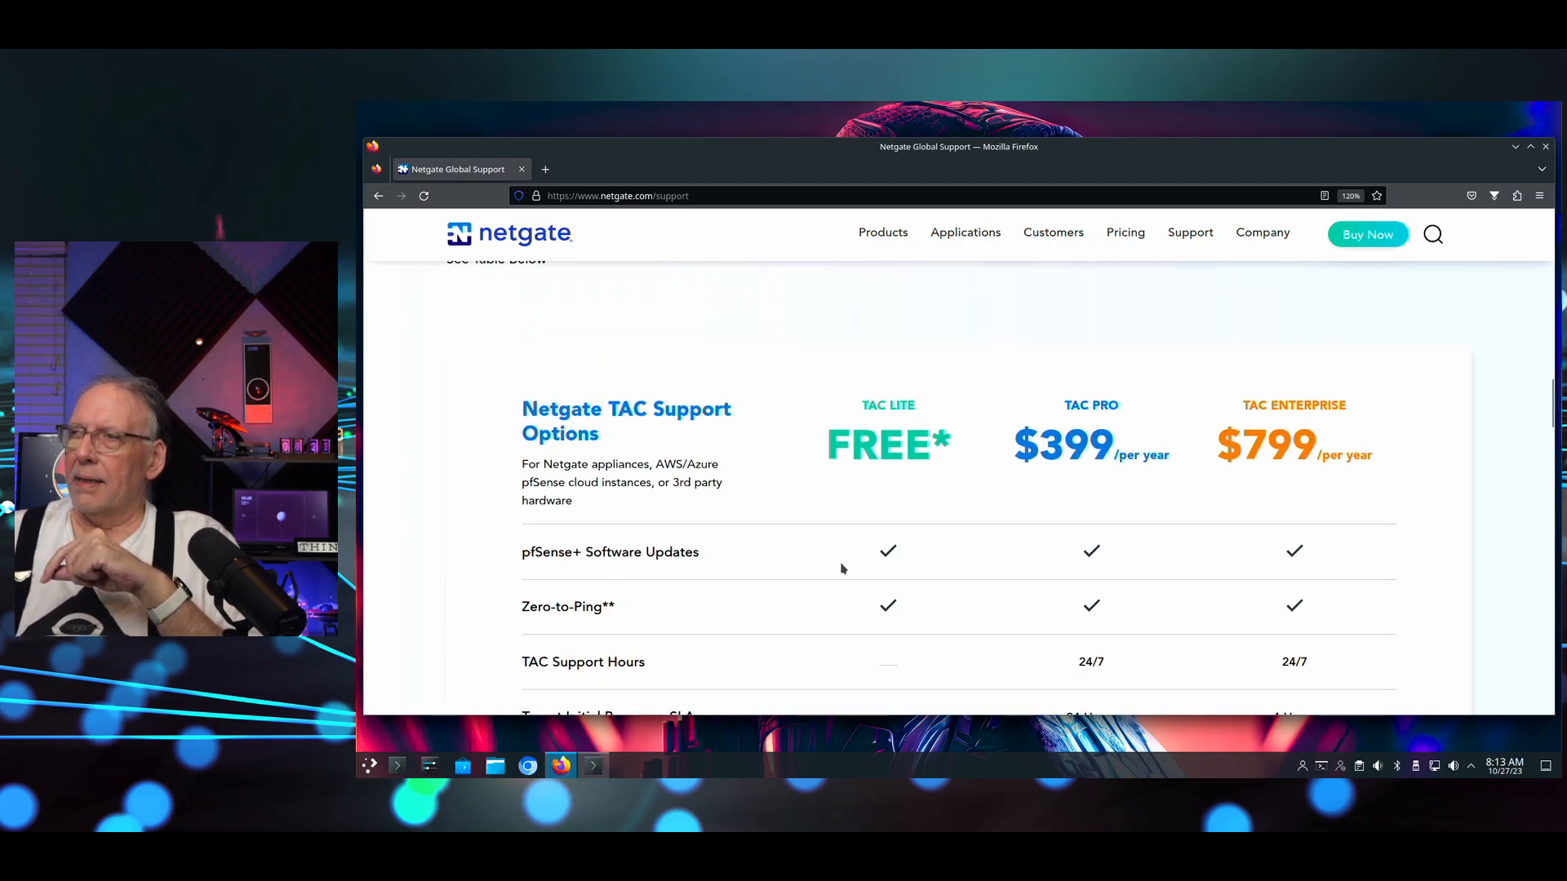
scroll("down", 3)
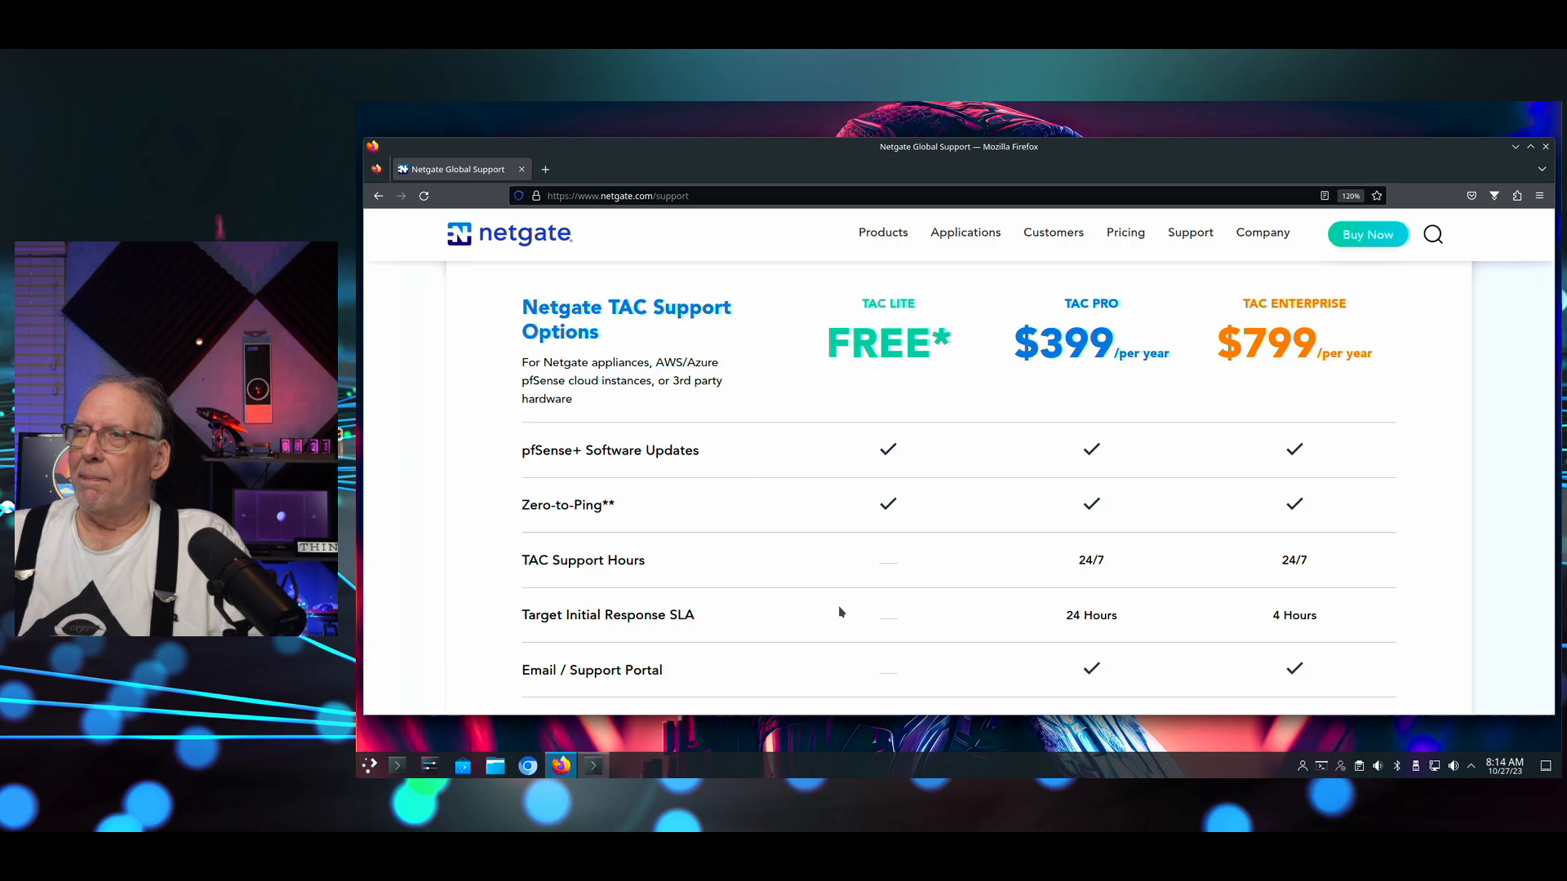
mouse_move(822, 334)
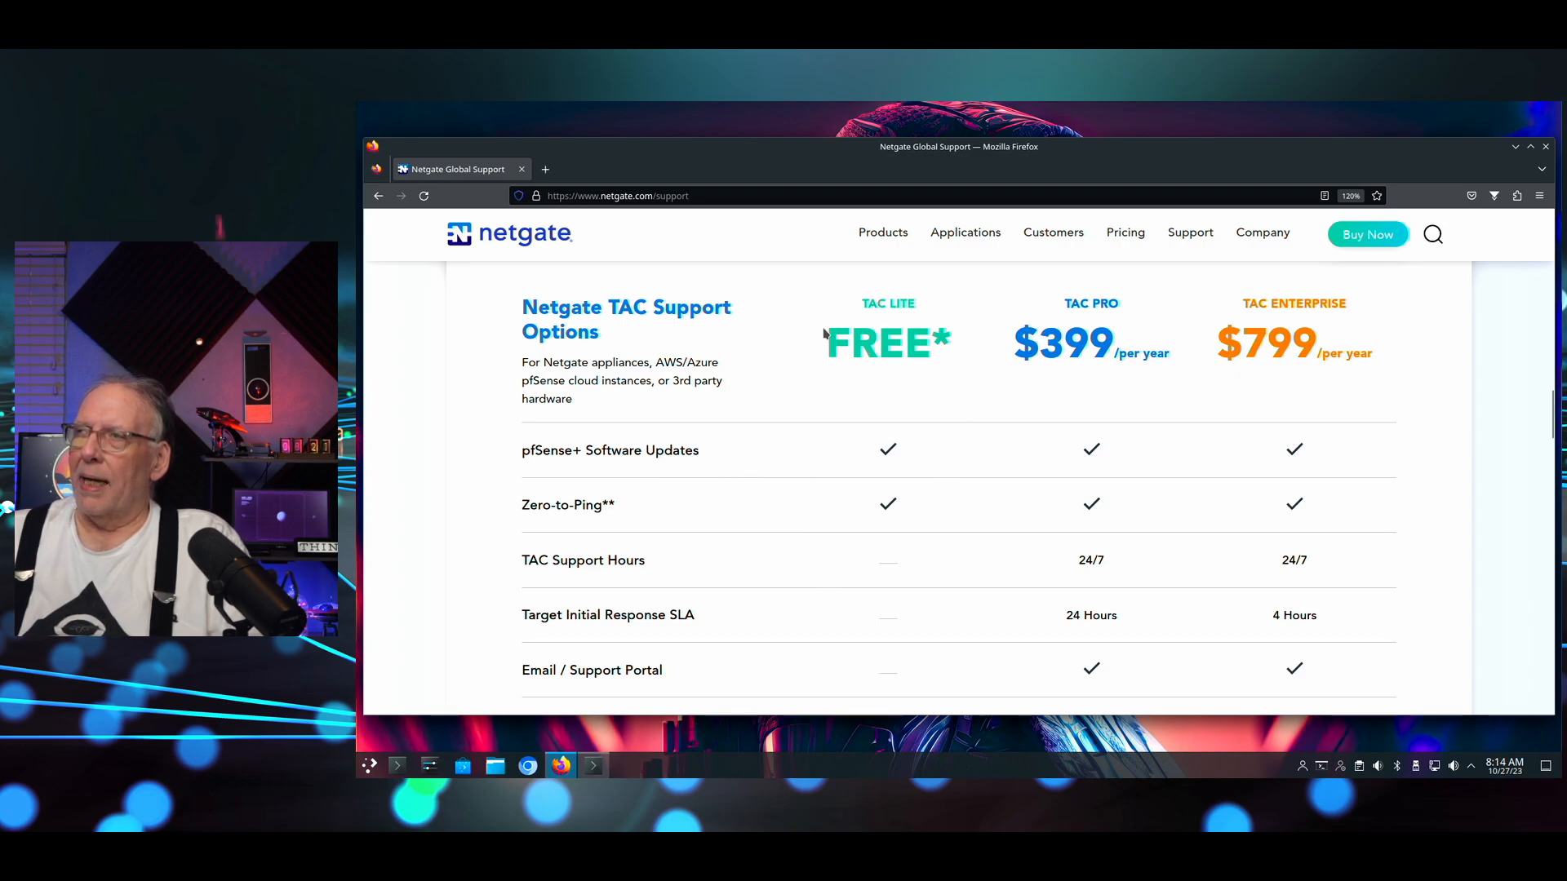
mouse_move(904, 435)
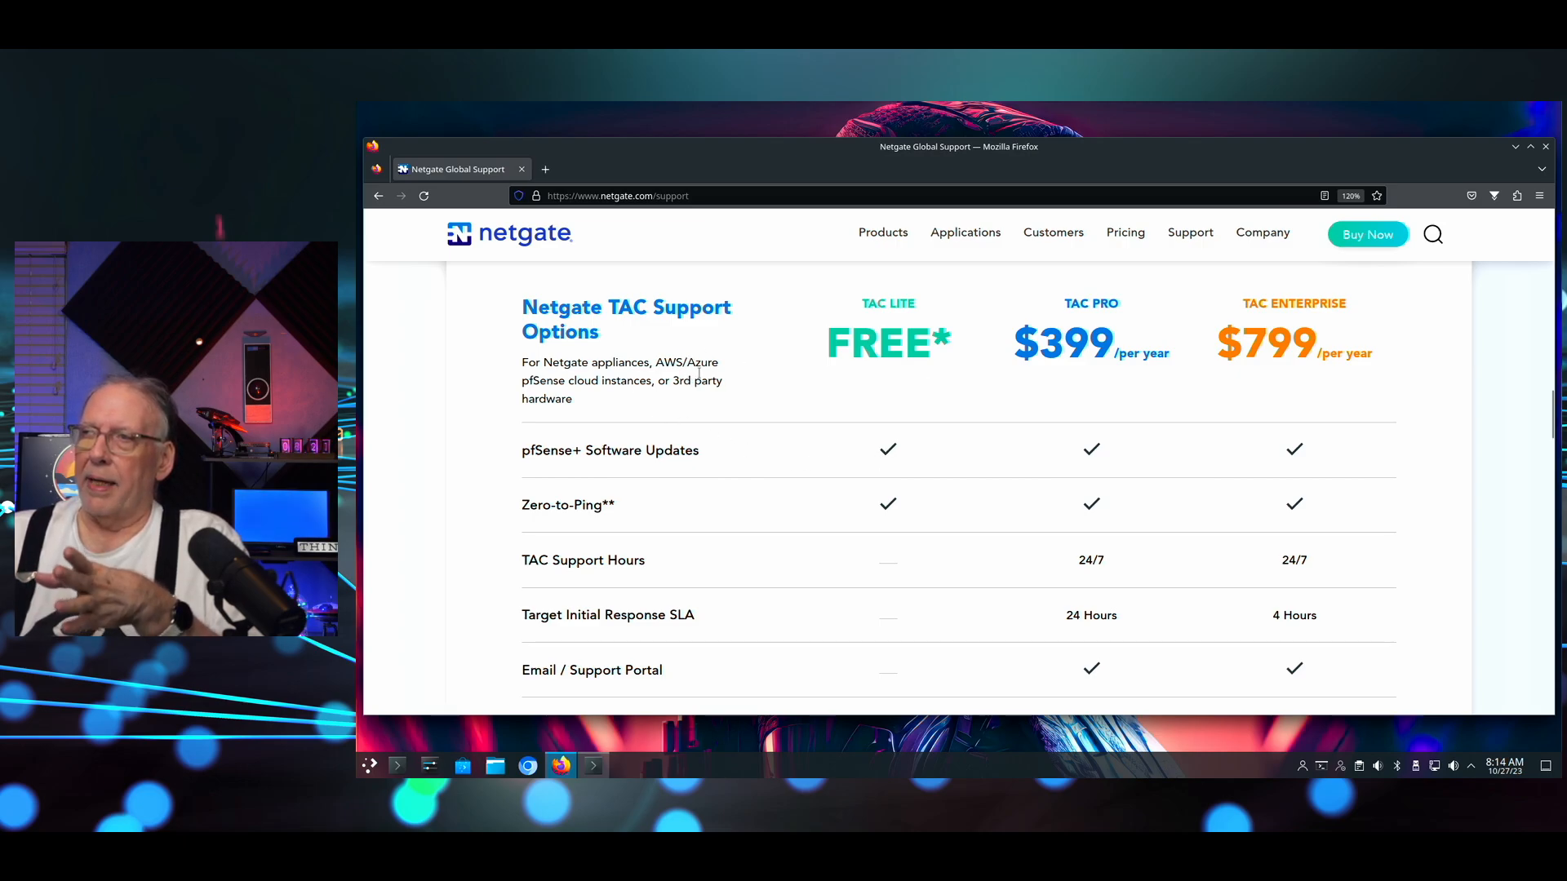
mouse_move(859, 430)
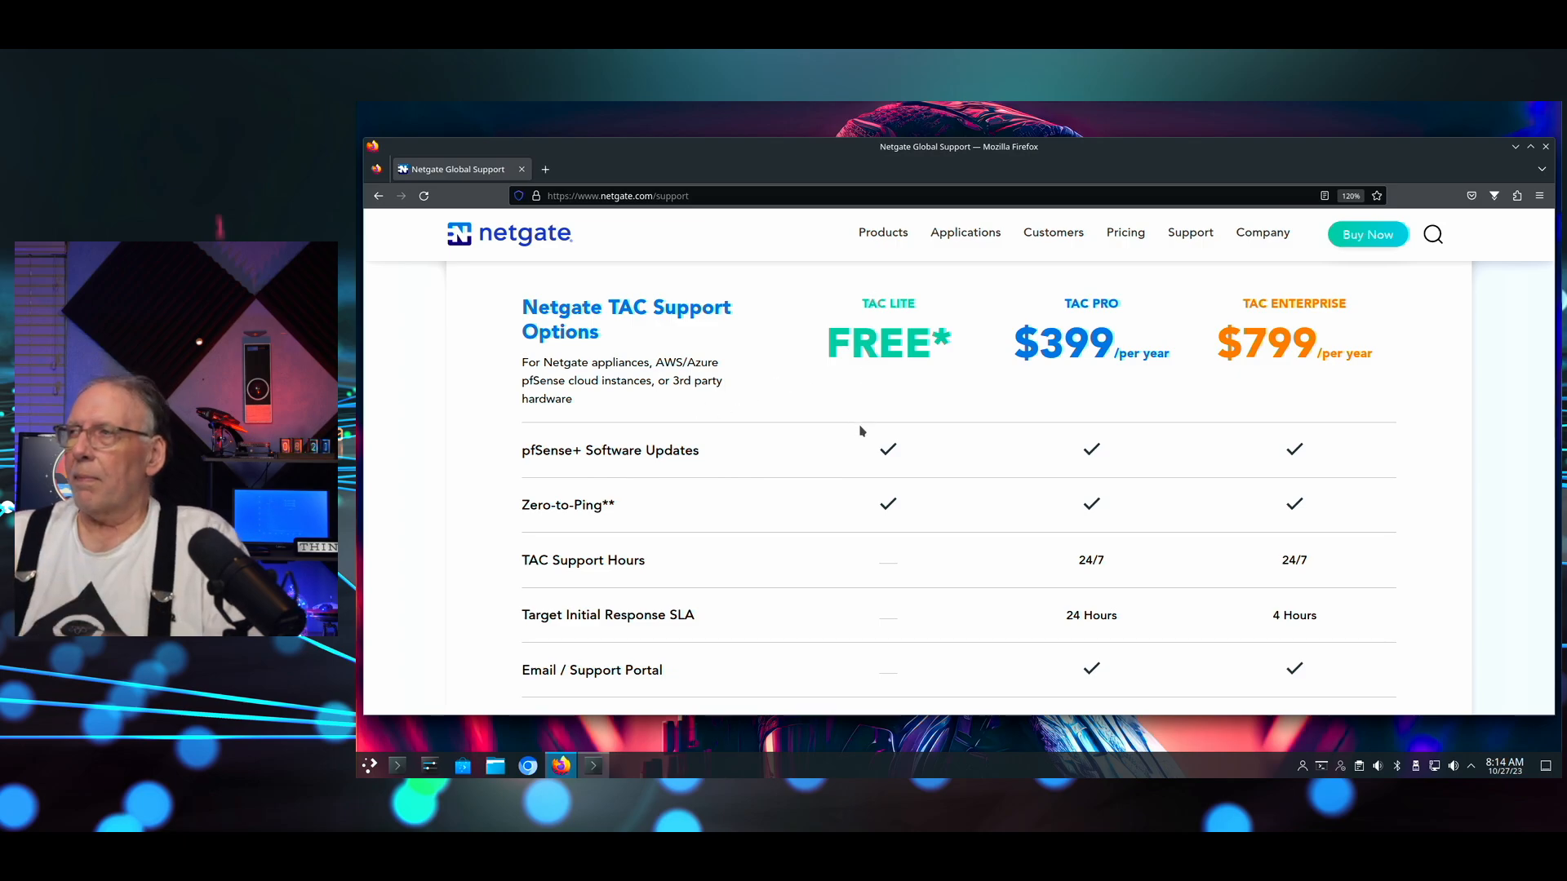
mouse_move(1073, 431)
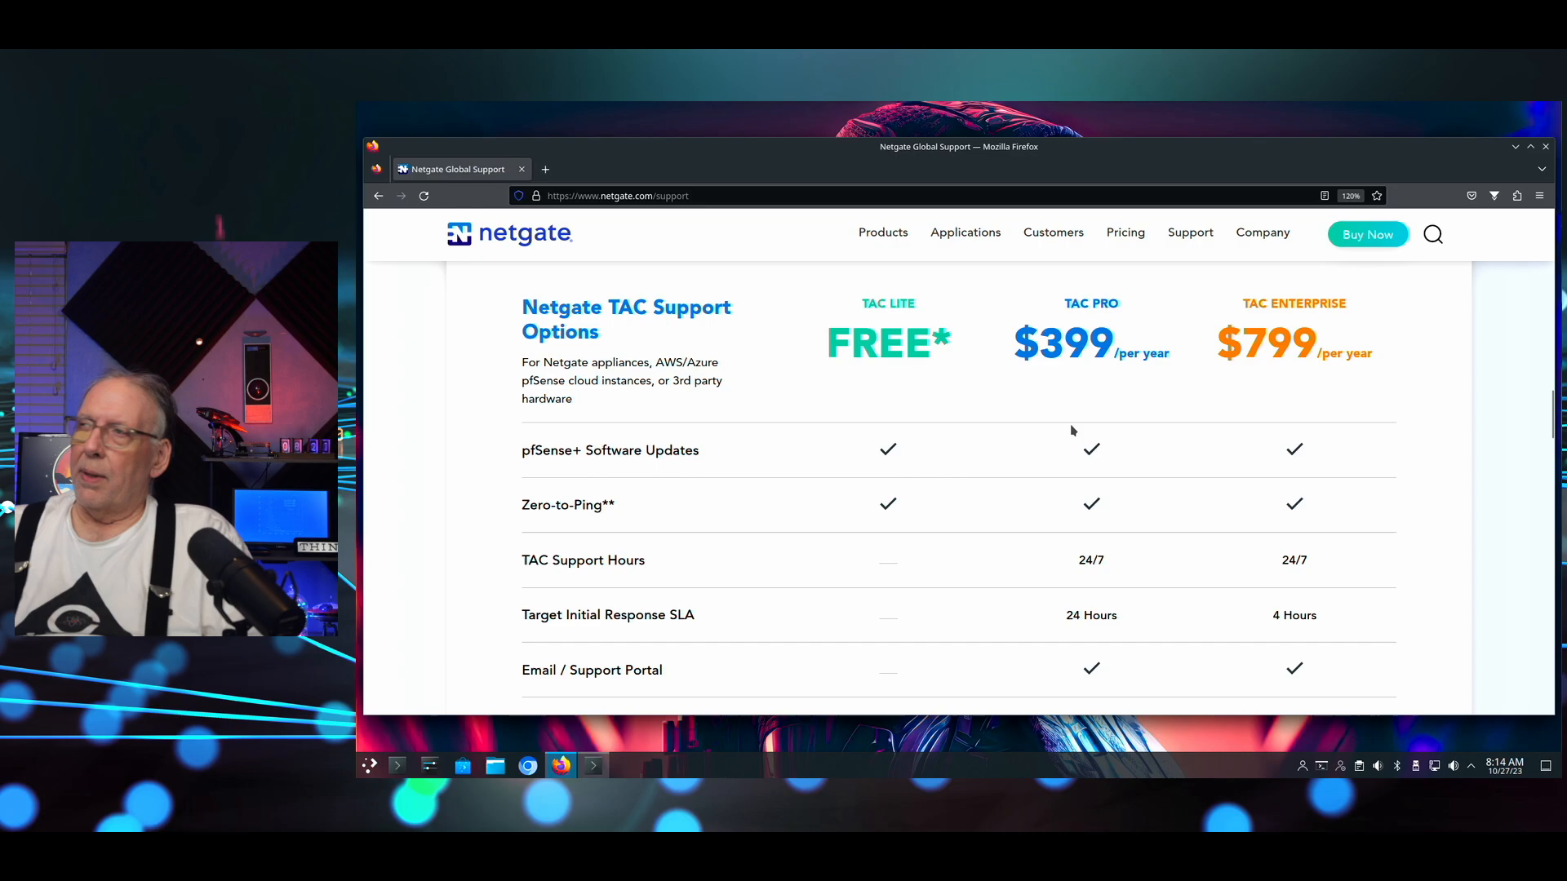
mouse_move(1180, 358)
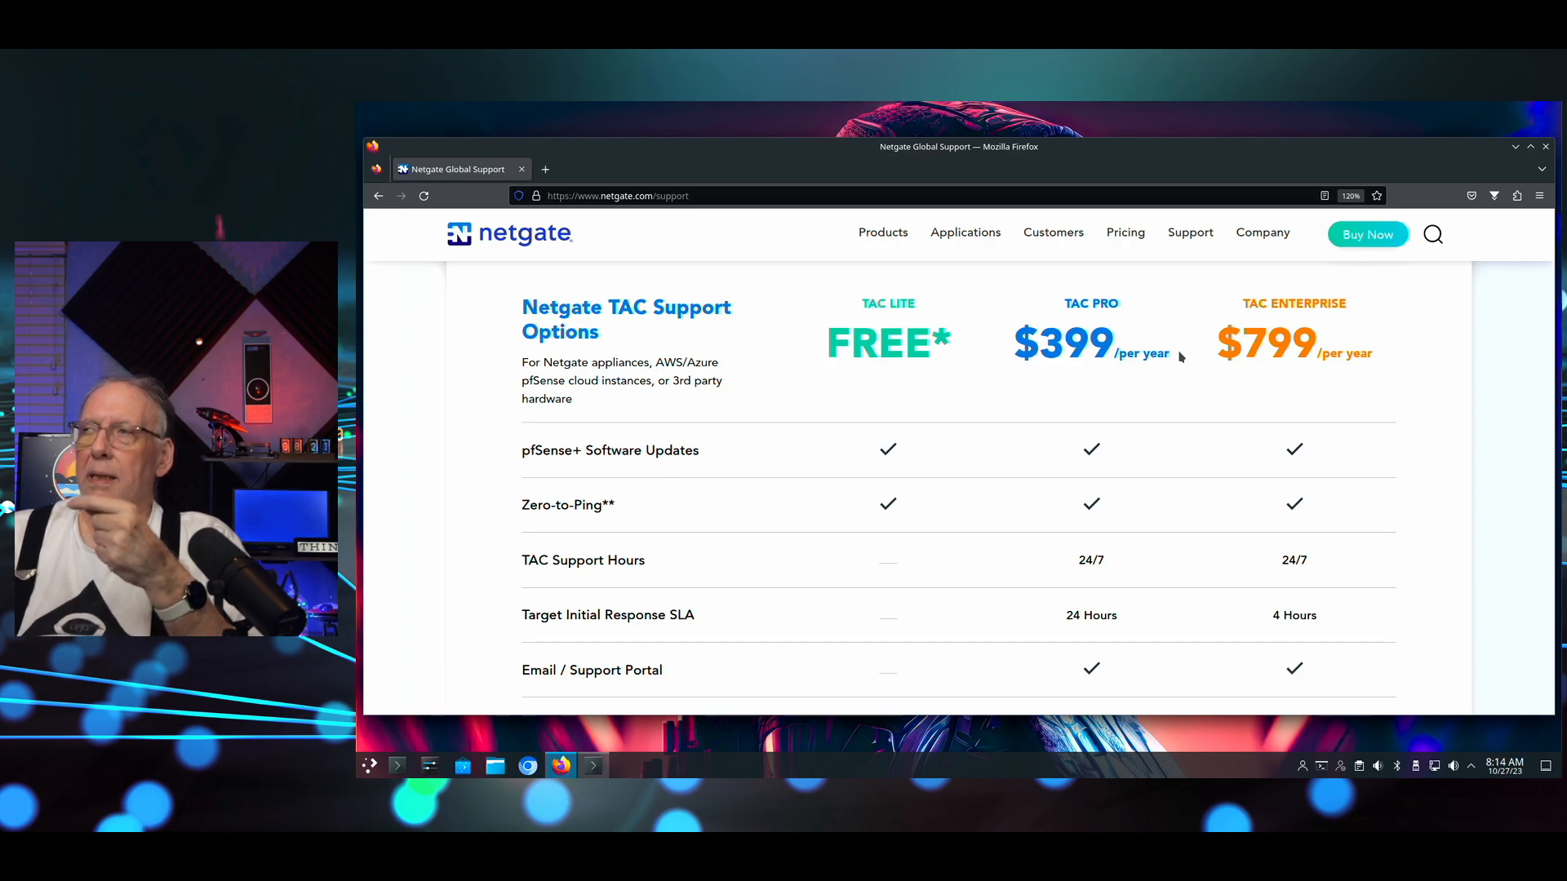
mouse_move(1091, 421)
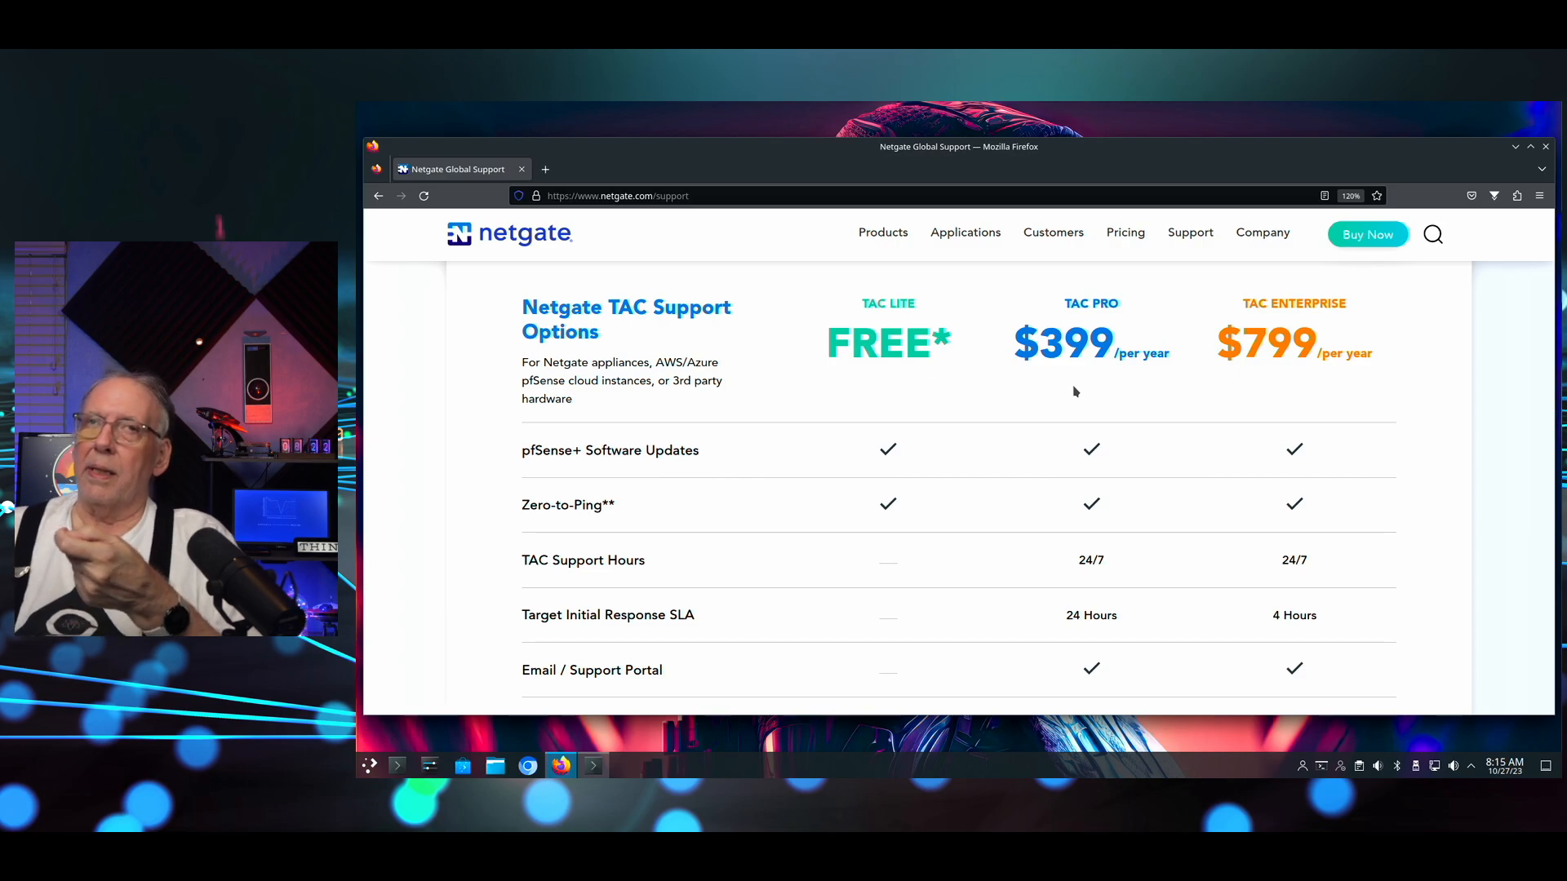
mouse_move(1262, 389)
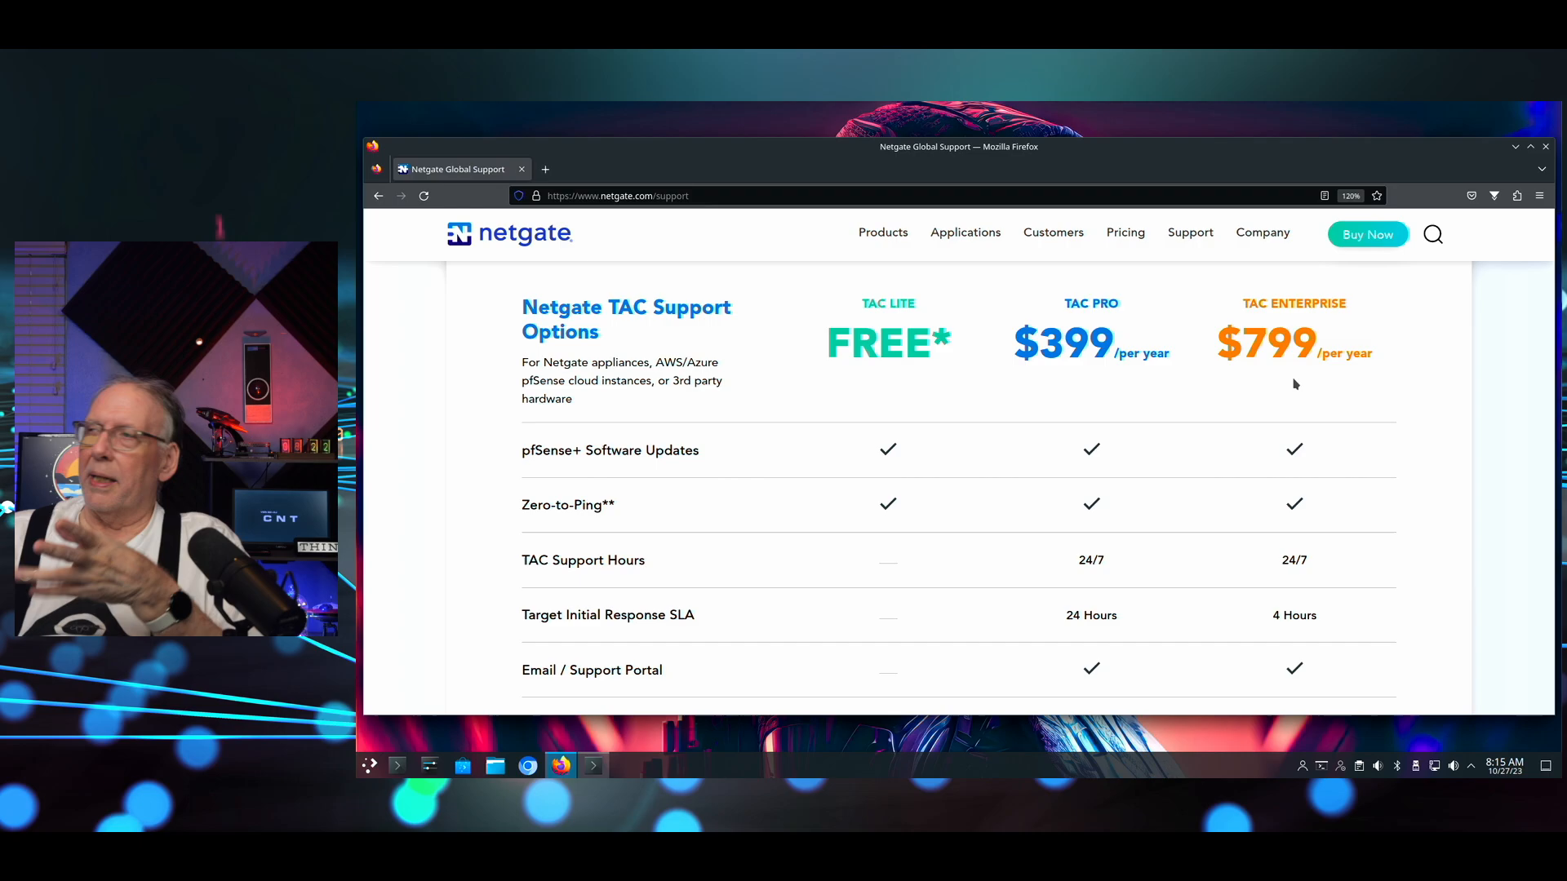
scroll("down", 3)
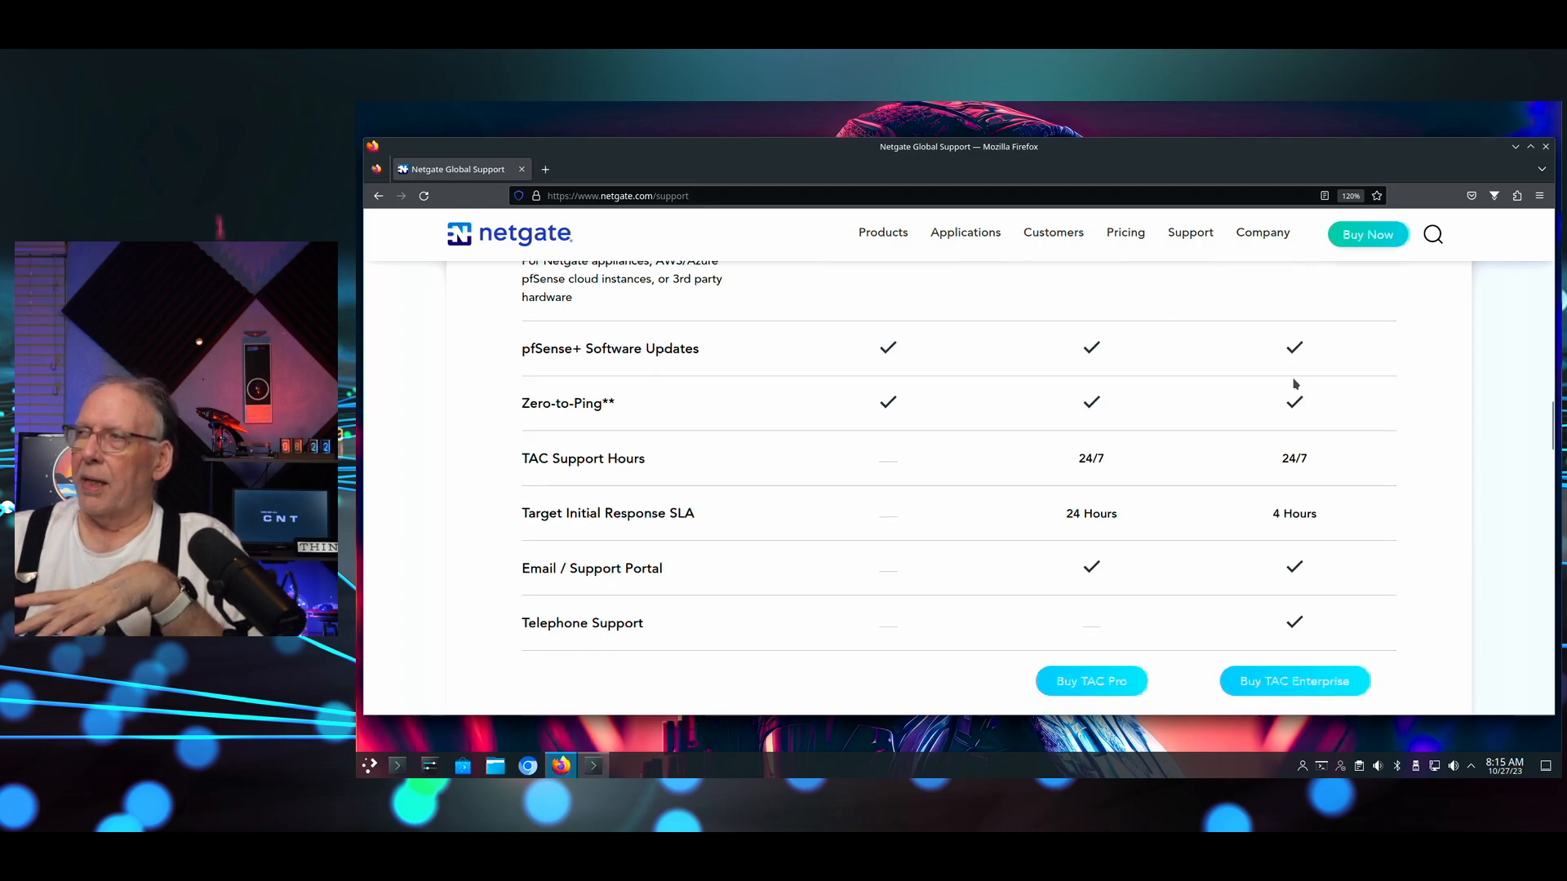
mouse_move(1174, 493)
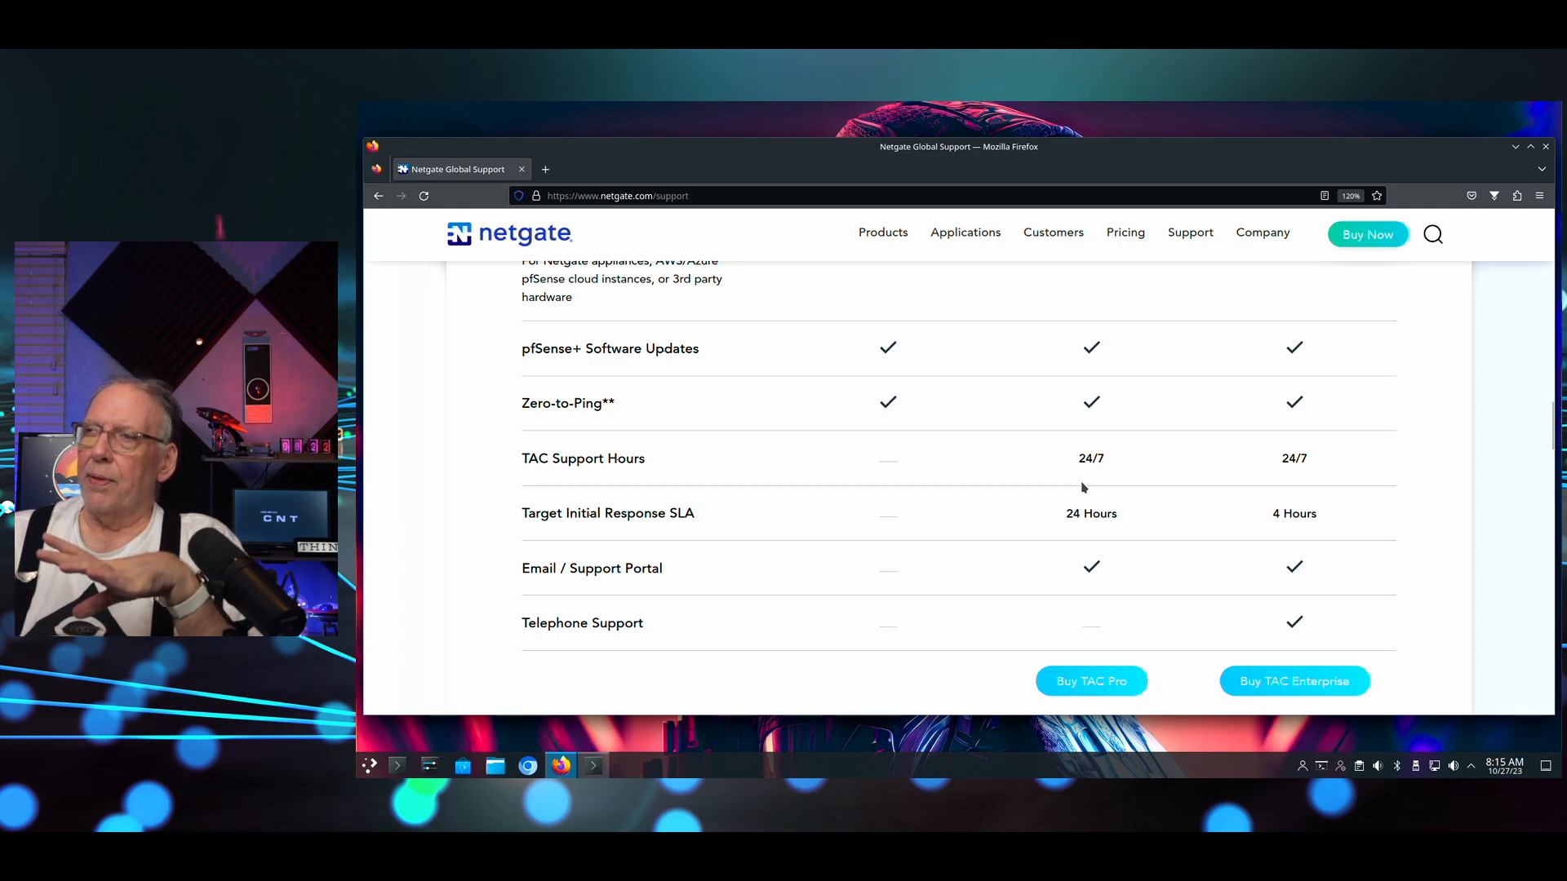
mouse_move(1085, 533)
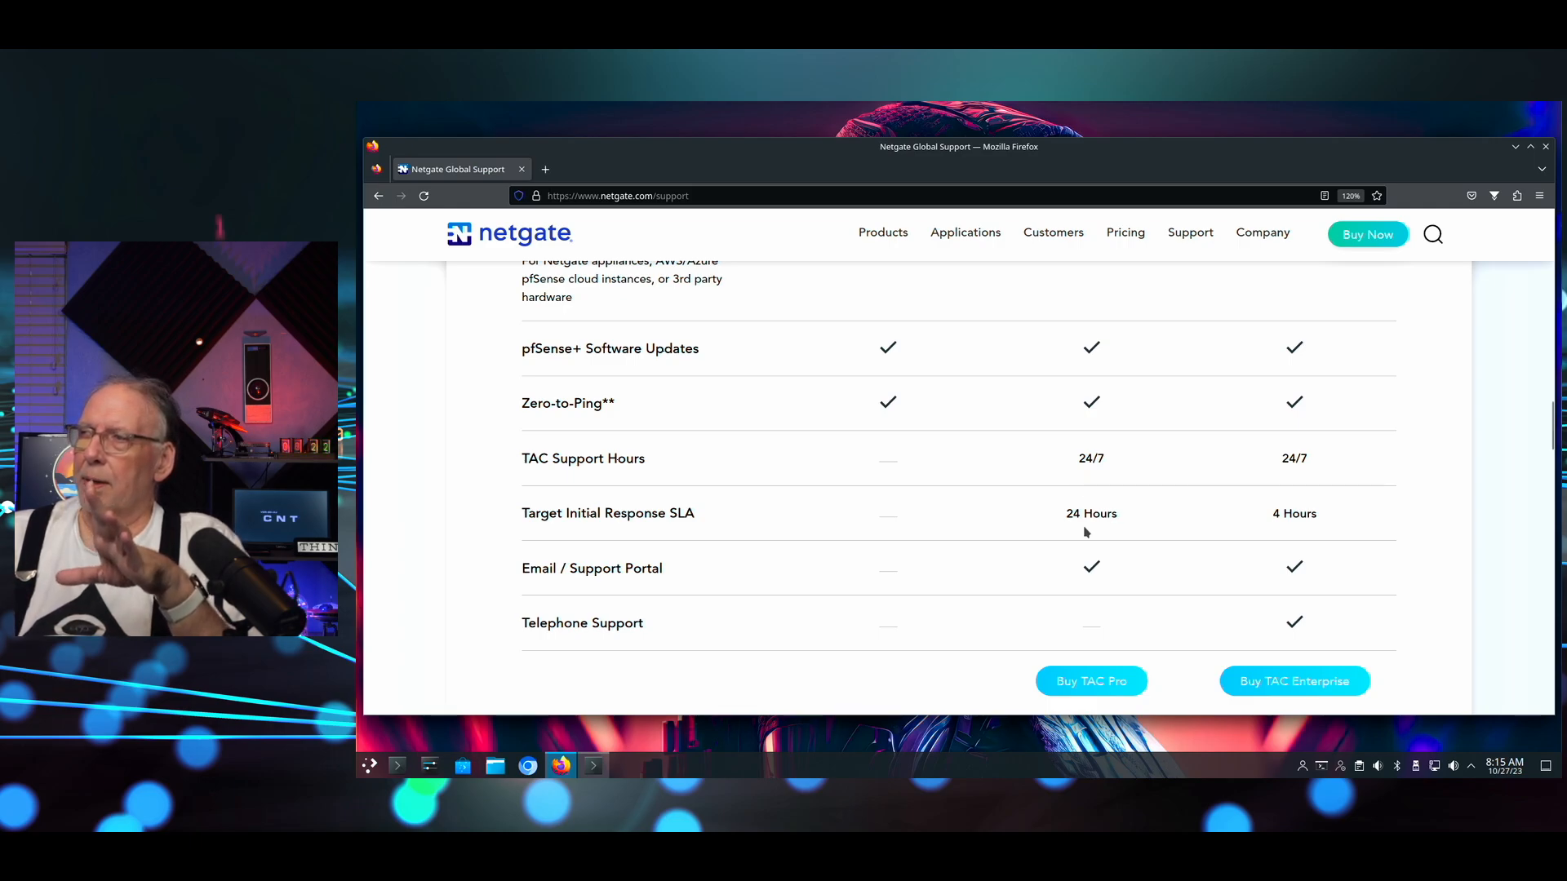
mouse_move(1109, 539)
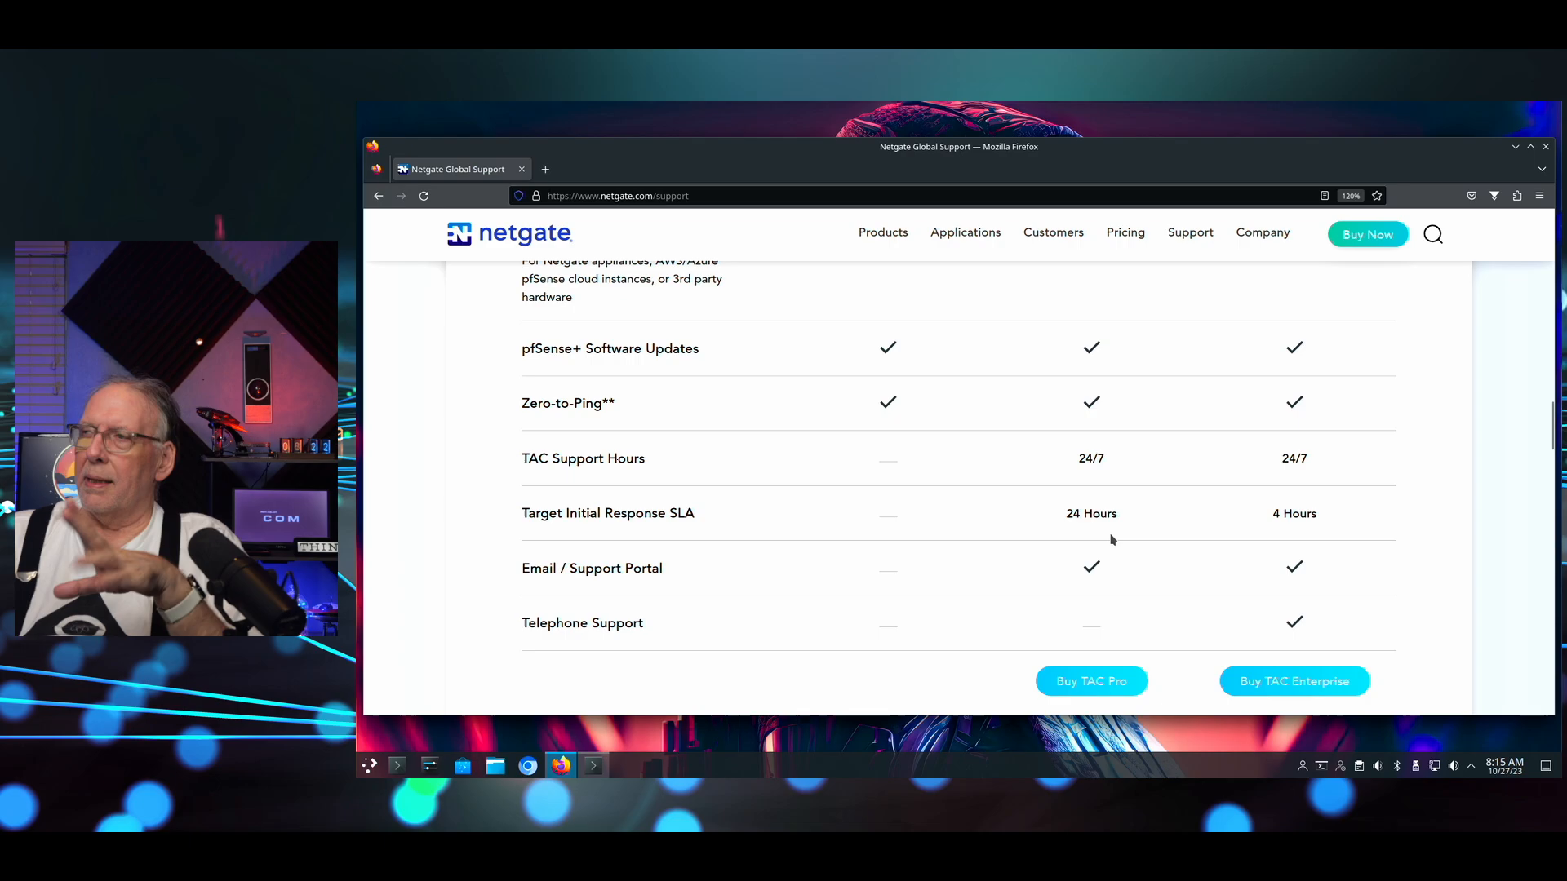
mouse_move(1076, 530)
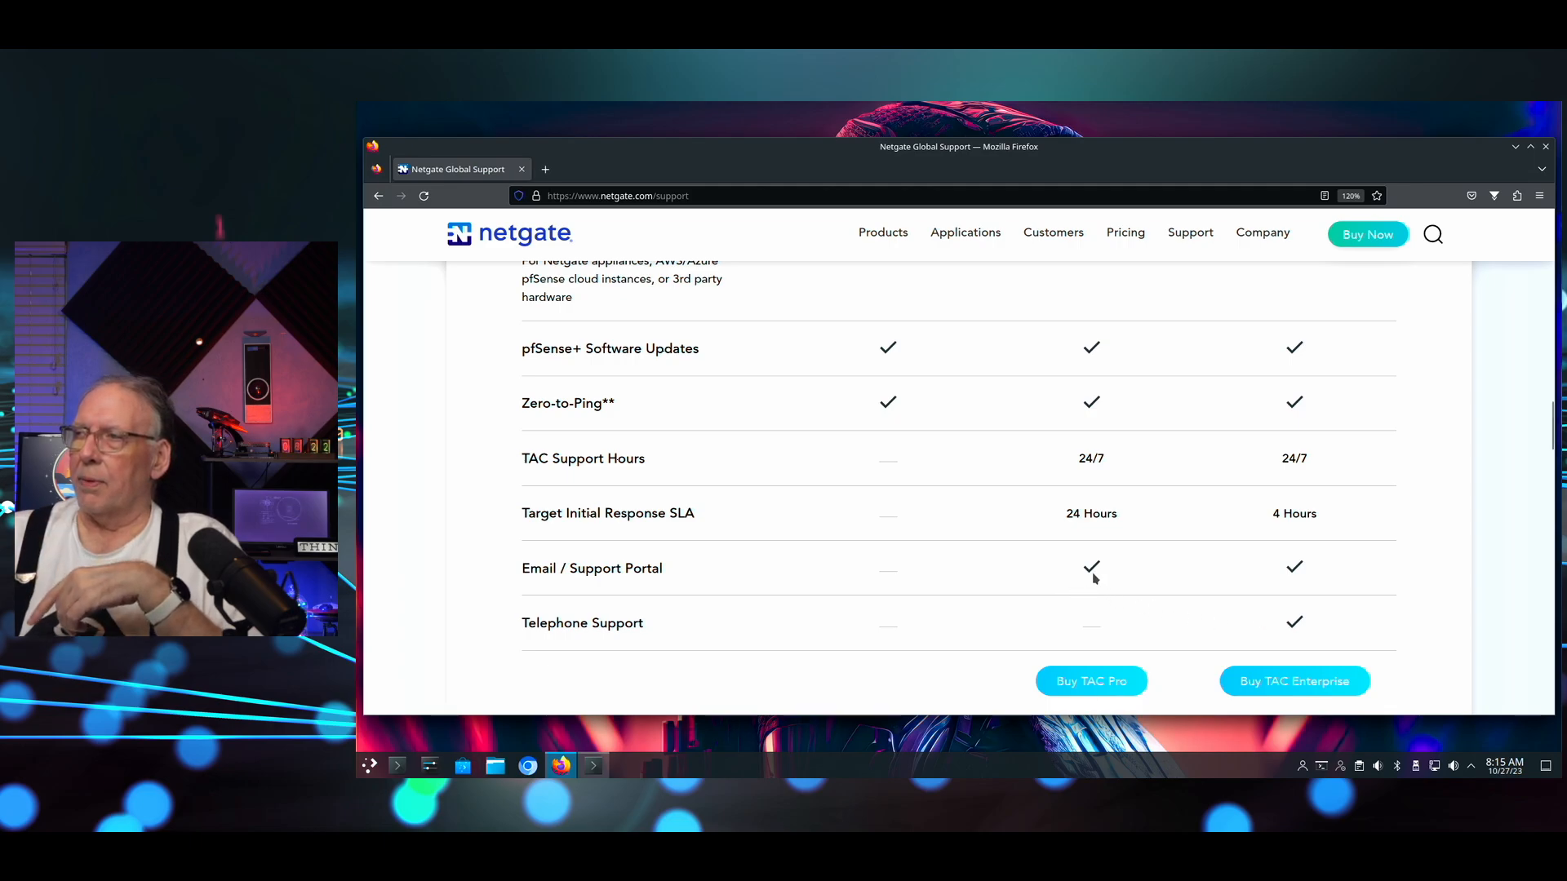
mouse_move(1147, 586)
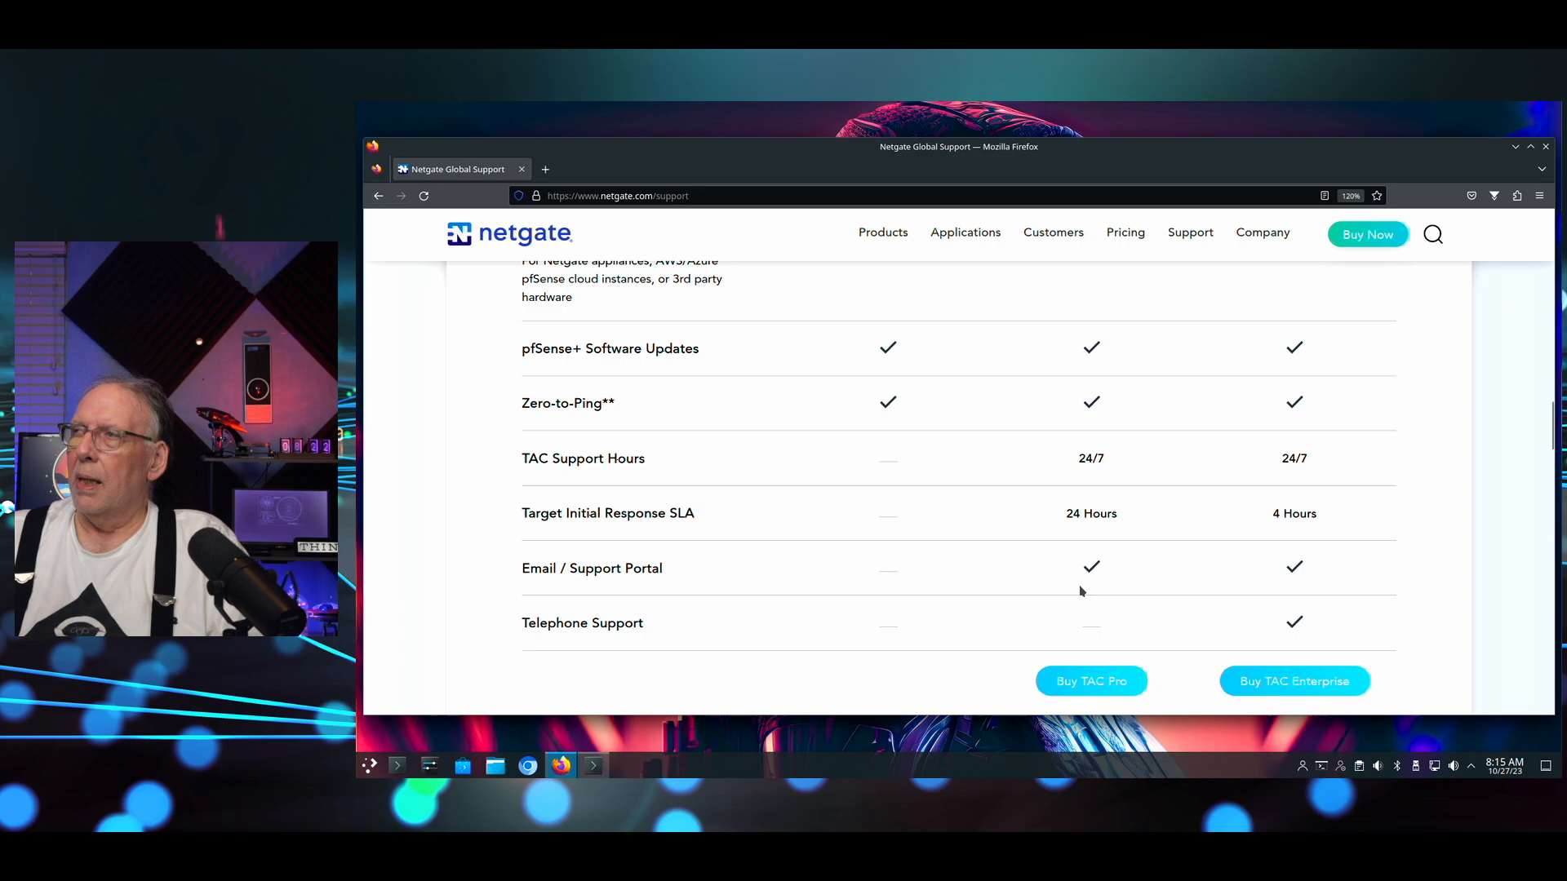
scroll("up", 3)
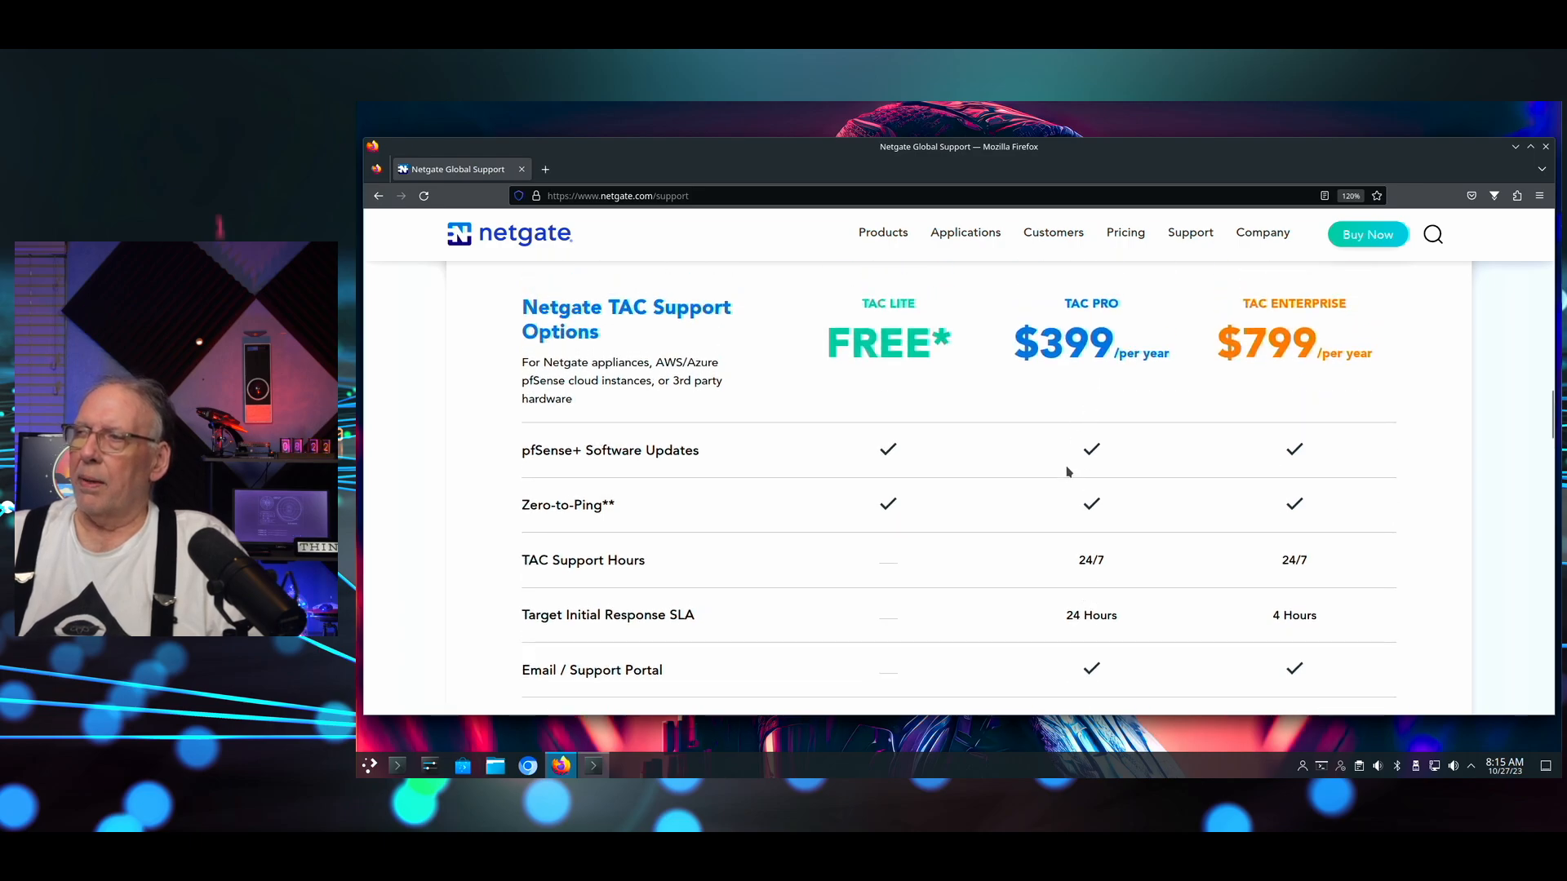
Return to the Home+Lab blog post and scroll to 'Moving Forward with pfSense Plus'.
left_click(964, 232)
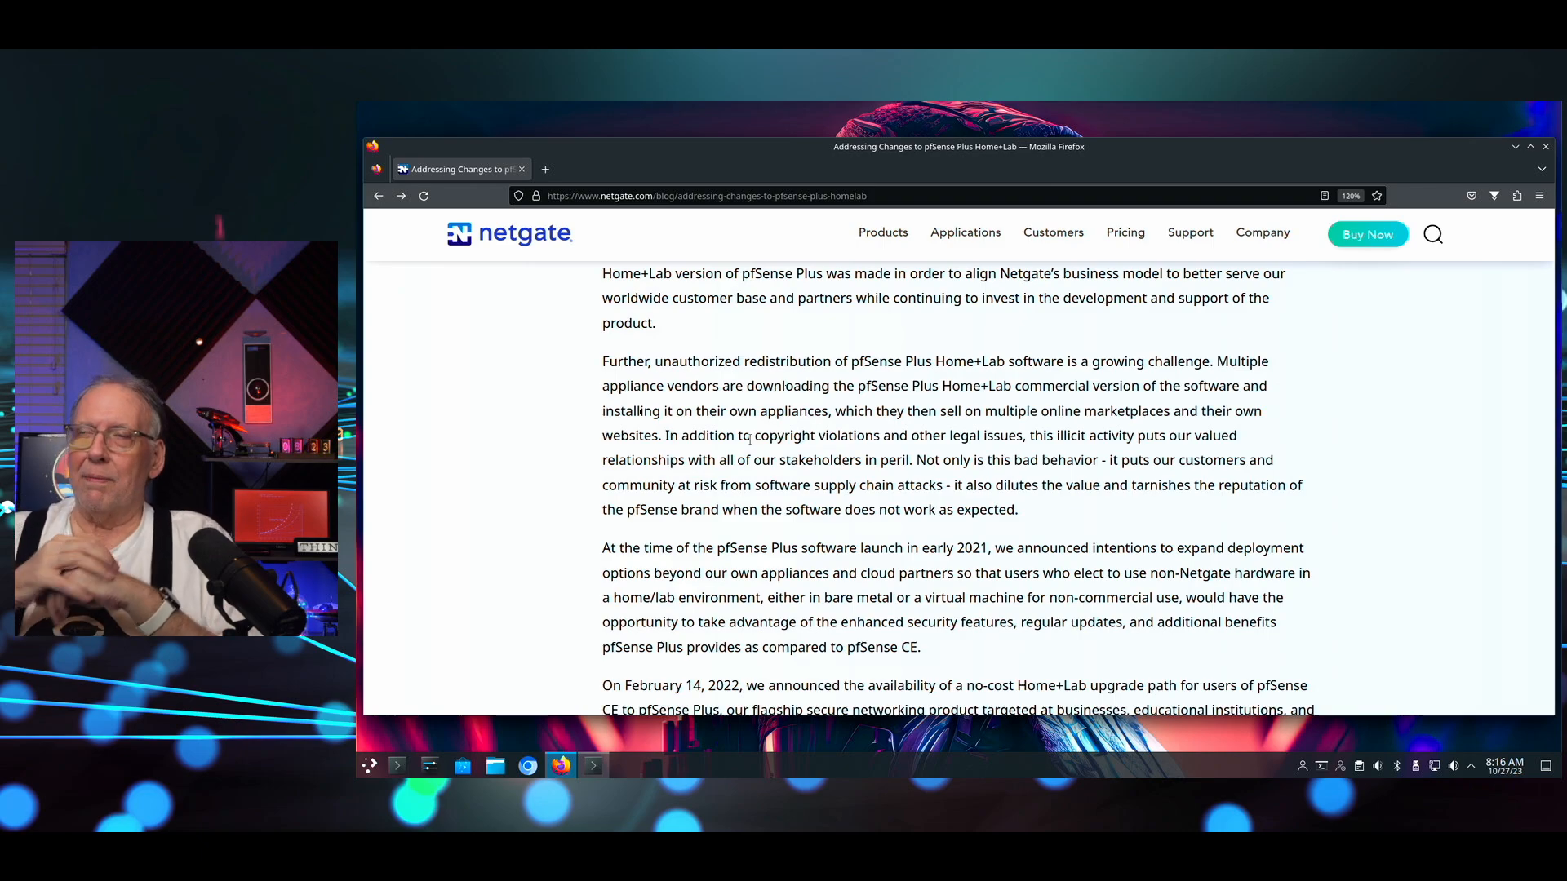
scroll("down", 3)
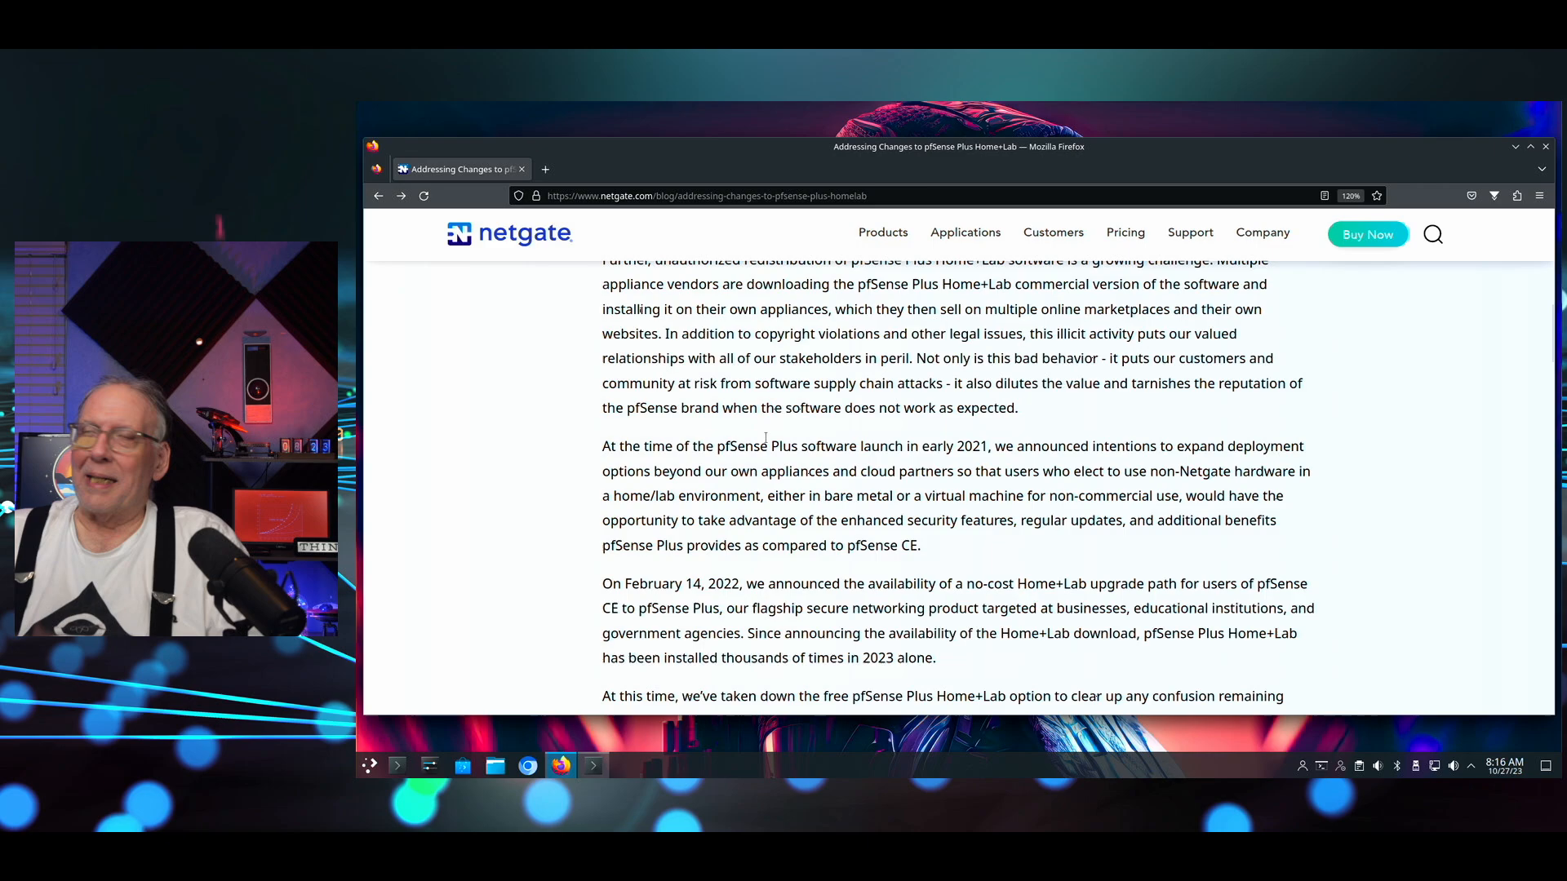
scroll("down", 3)
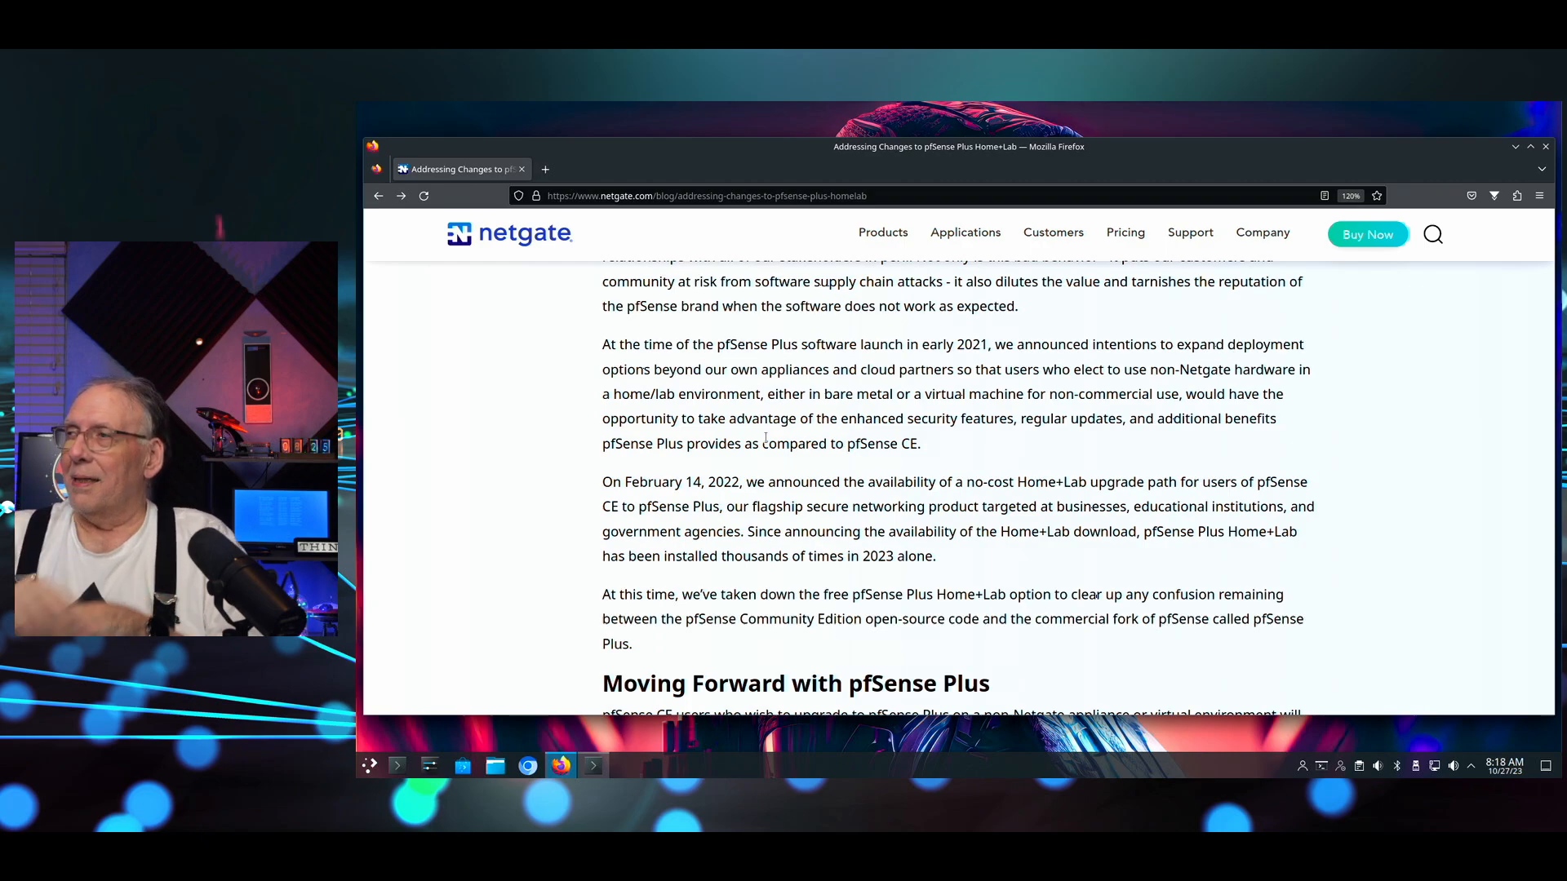
scroll("down", 3)
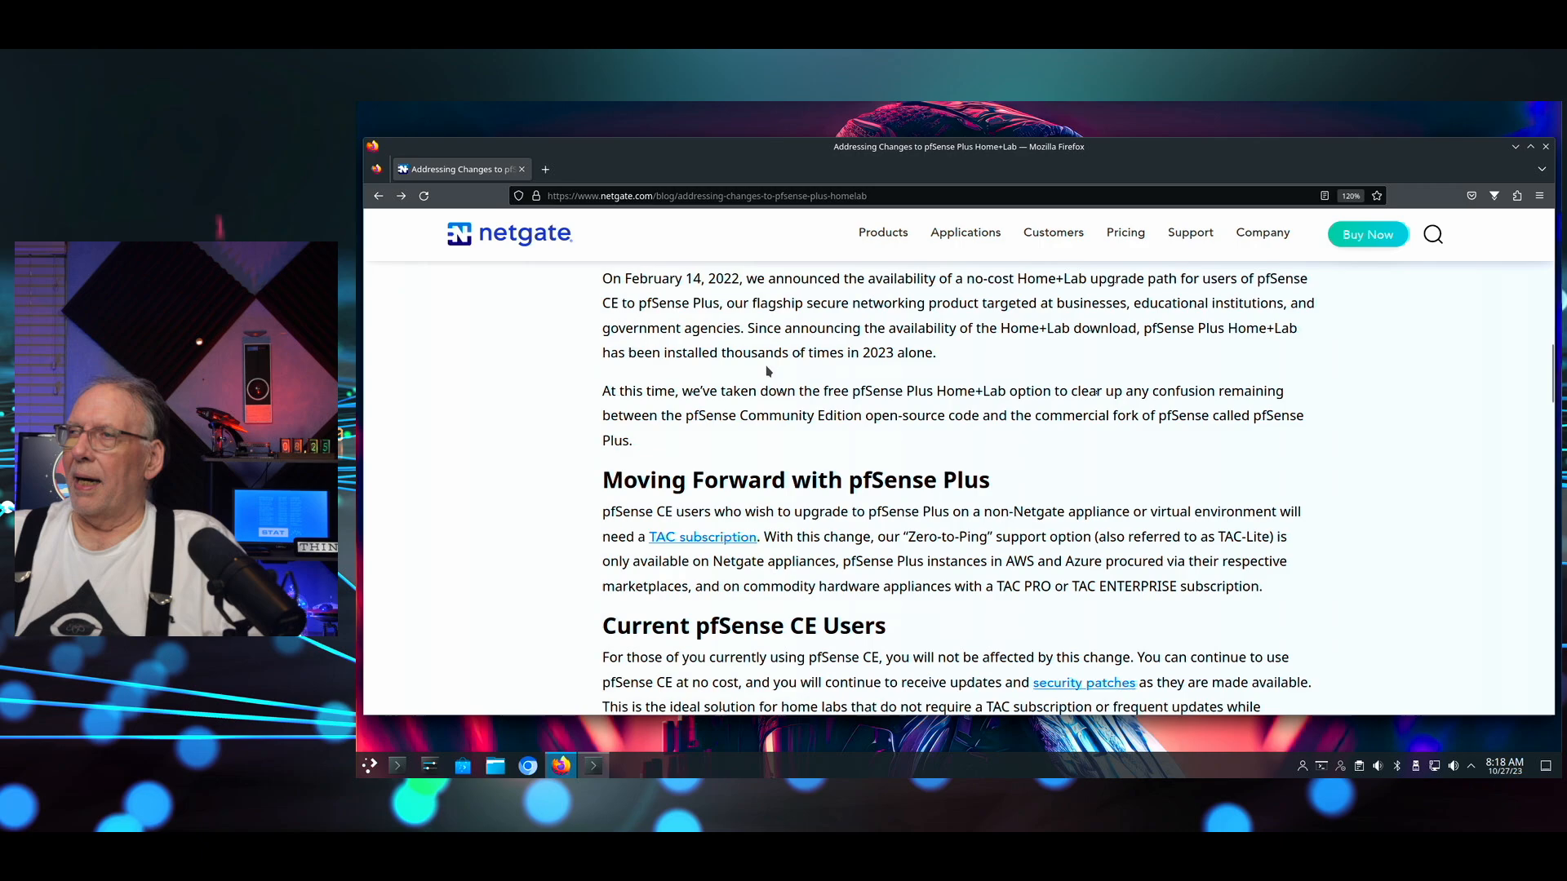
scroll("up", 3)
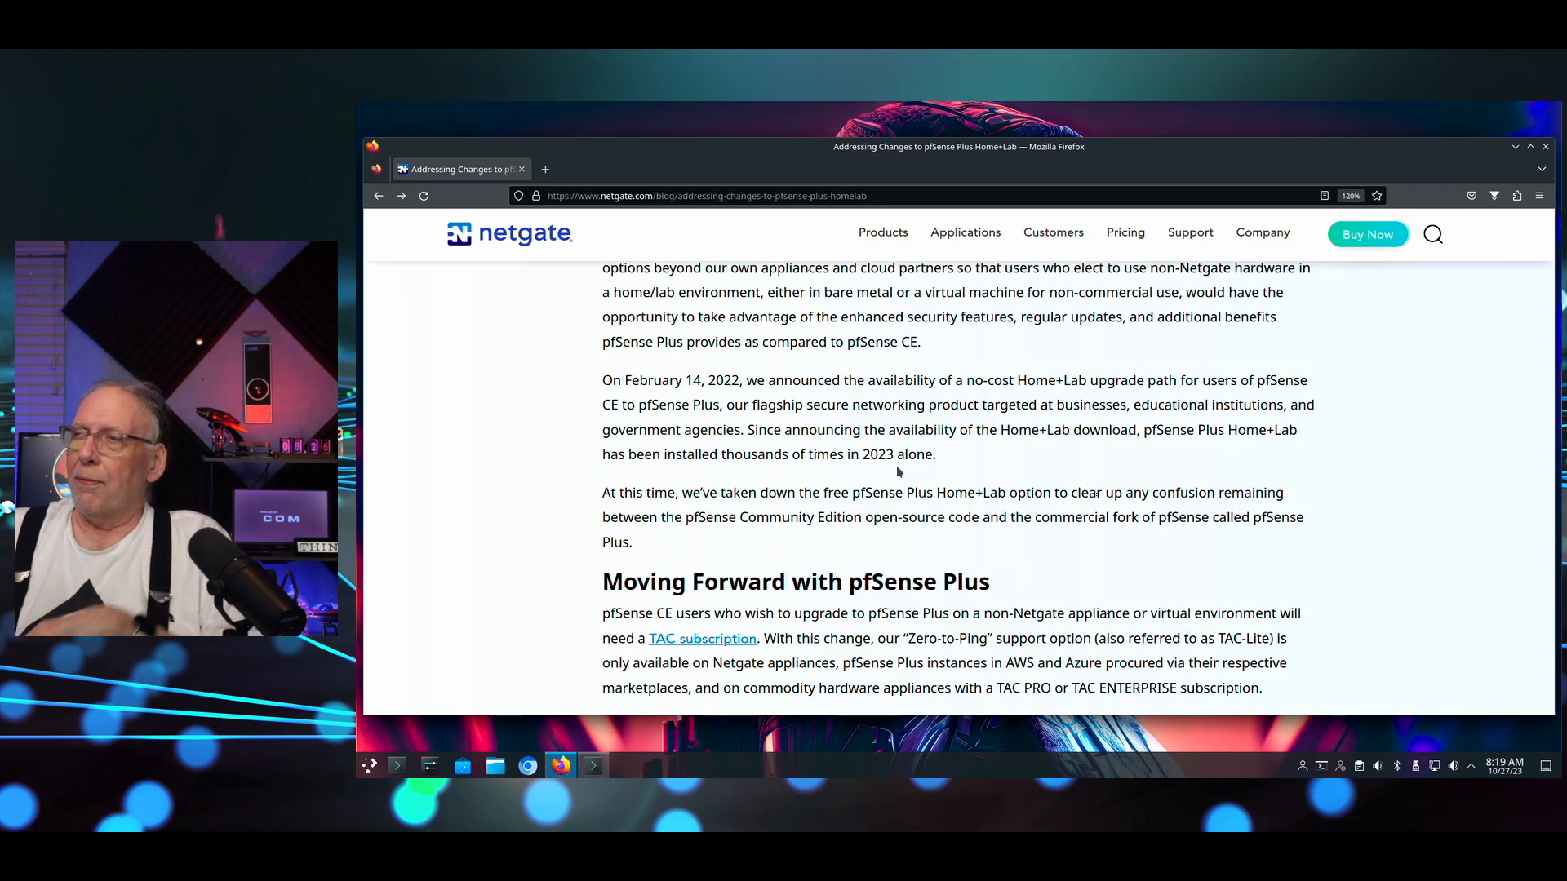
Scroll to the 'Current pfSense CE Users' and 'Upgrading from pfSense CE to pfSense Plus' sections.
scroll("down", 3)
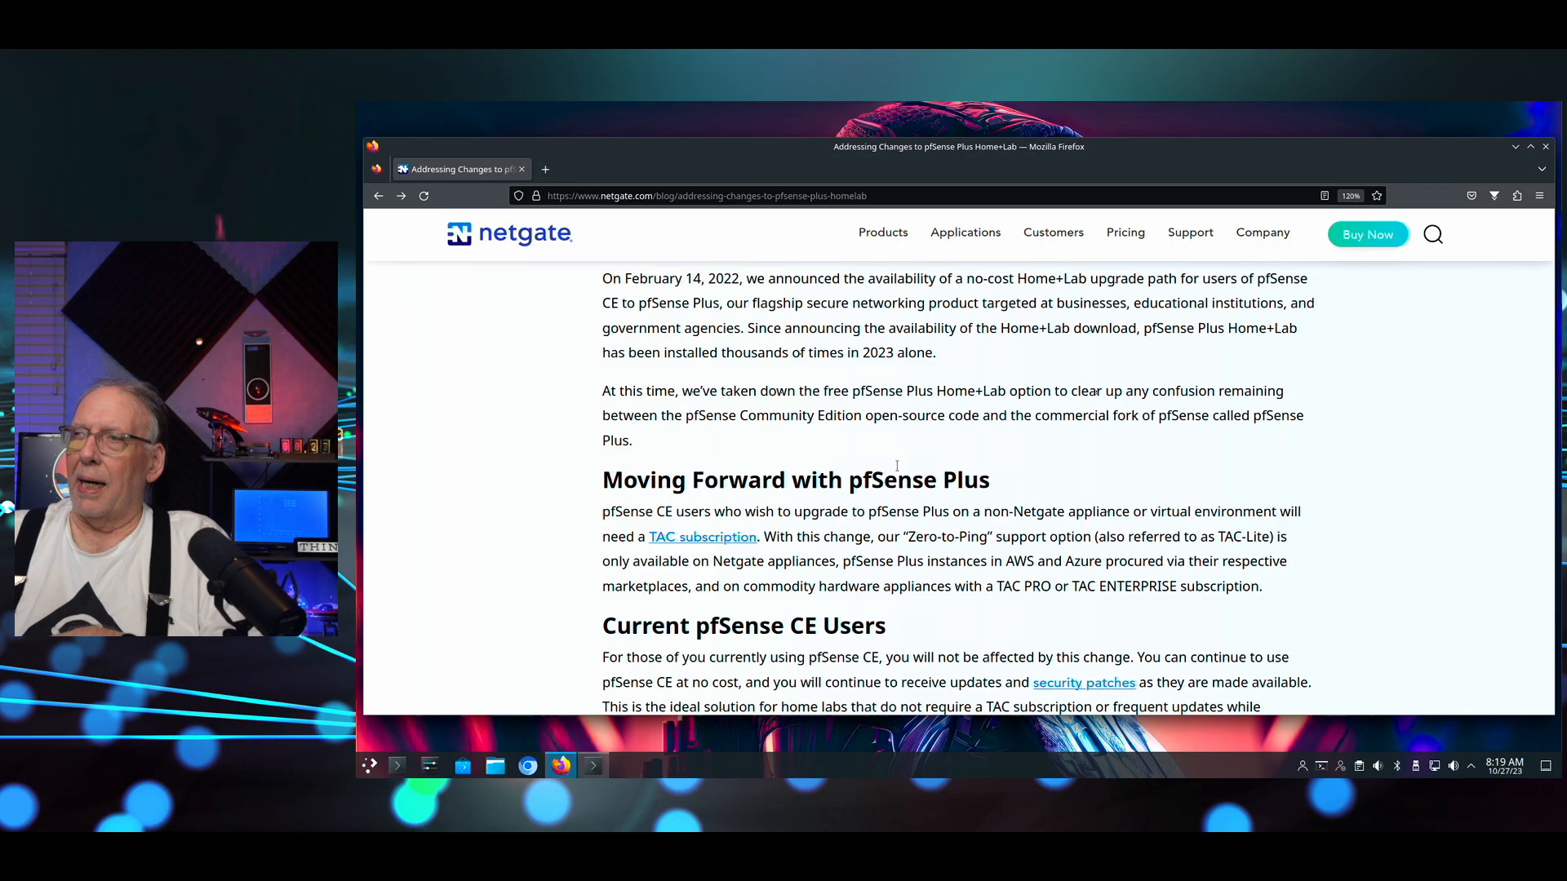
scroll("down", 3)
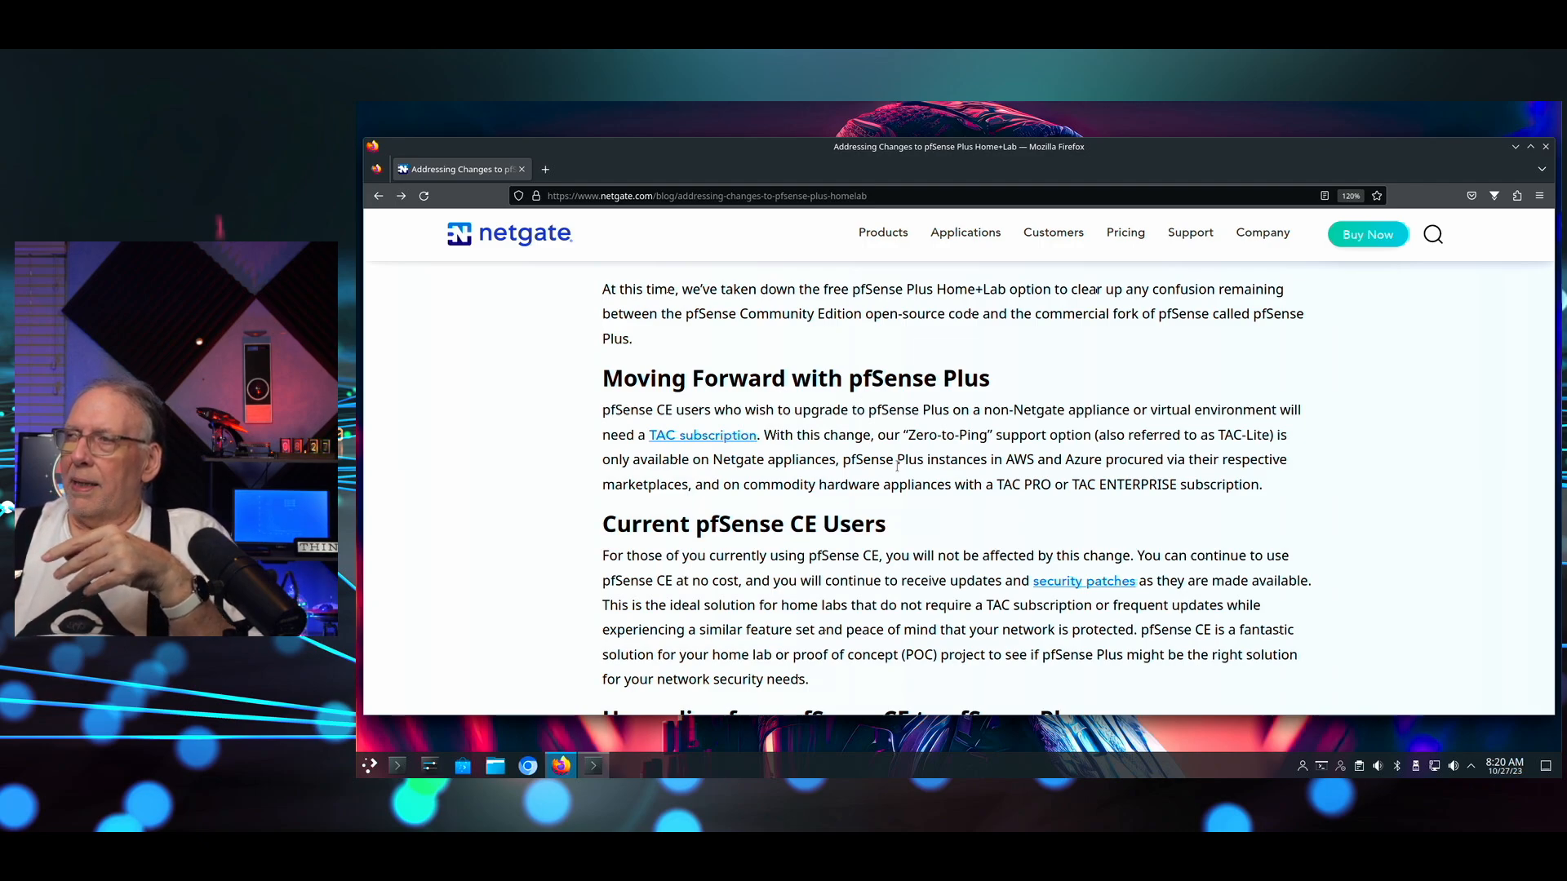
mouse_move(703, 435)
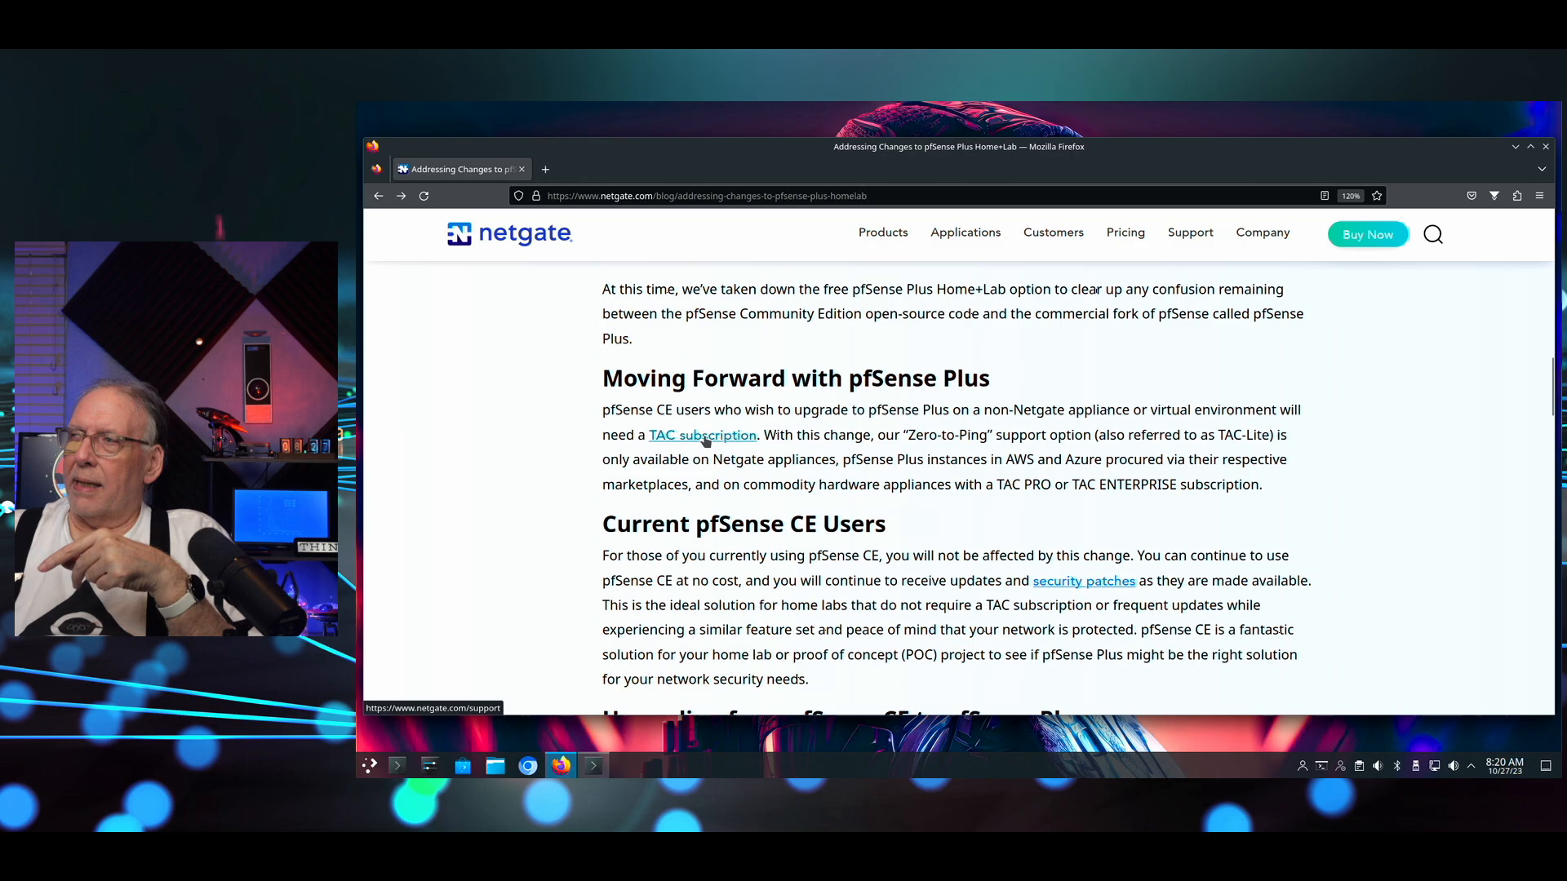
mouse_move(965, 440)
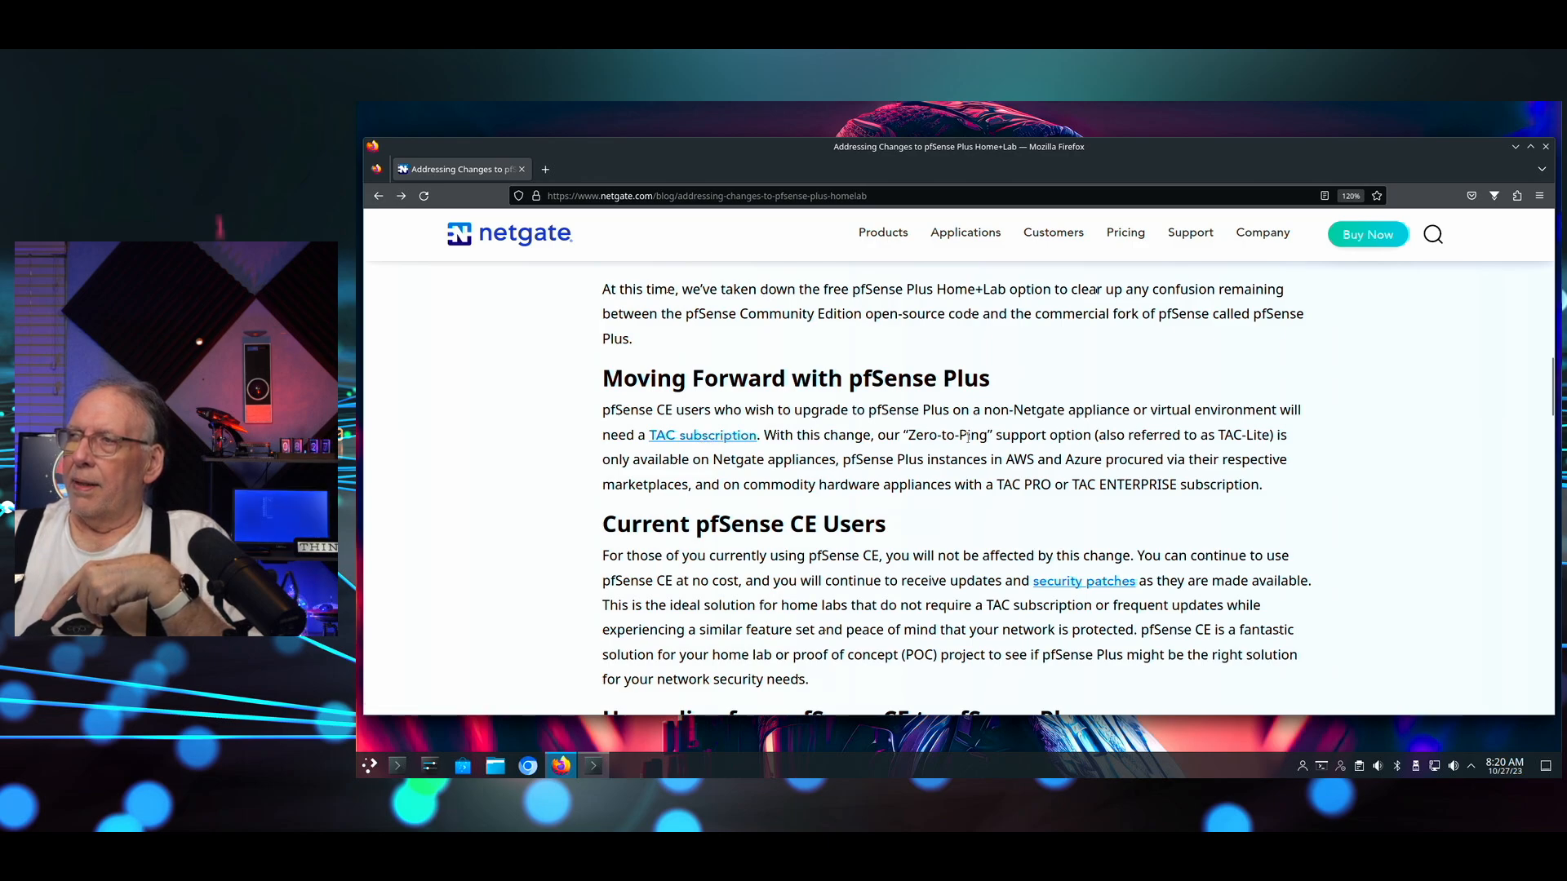
mouse_move(967, 459)
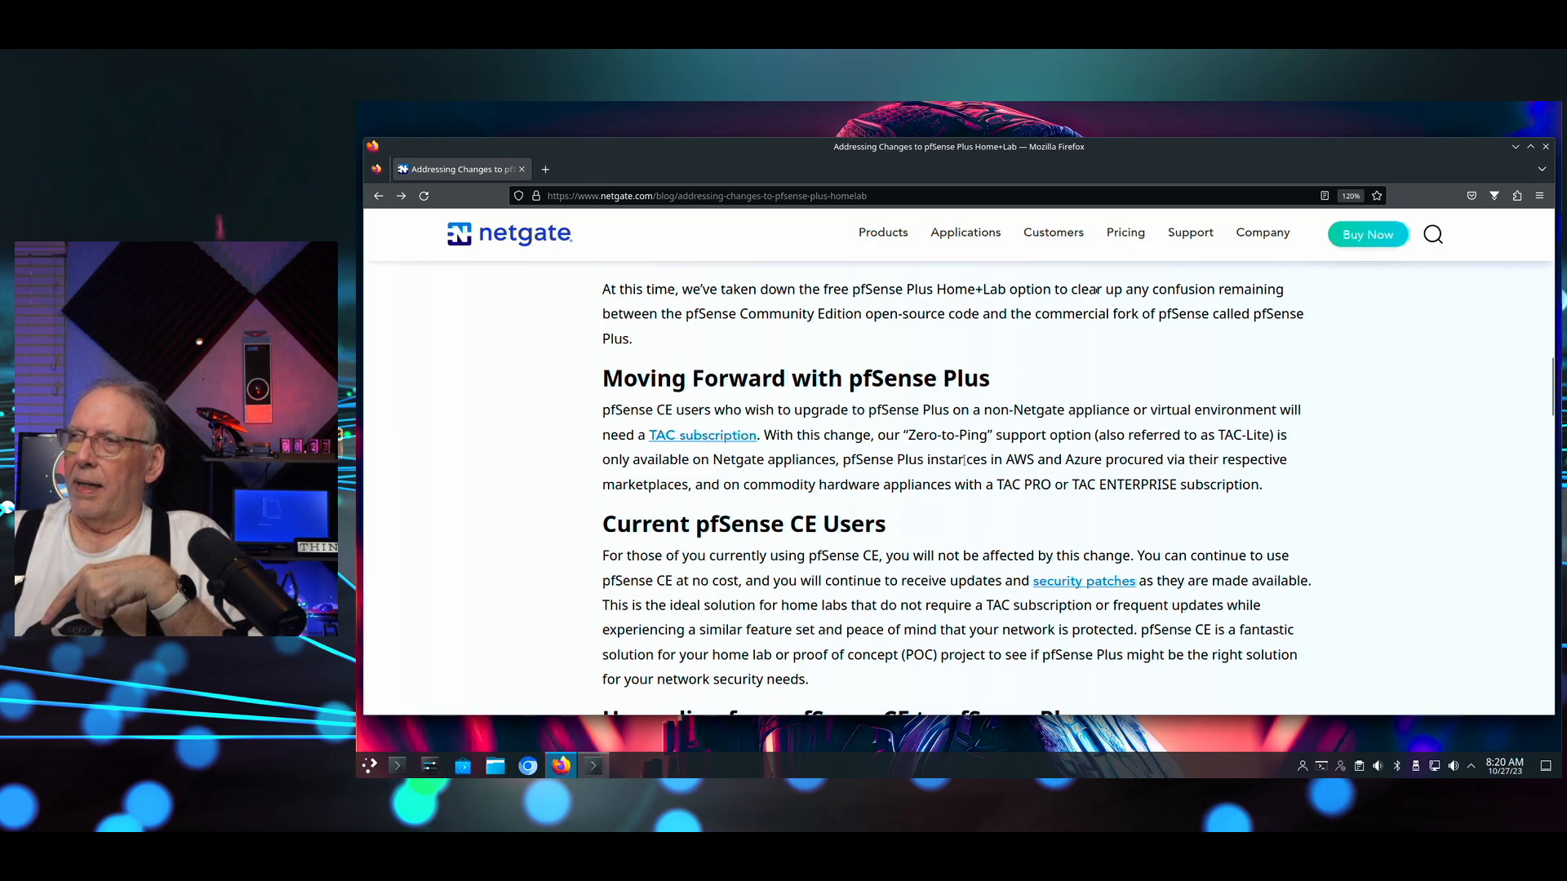
scroll("down", 3)
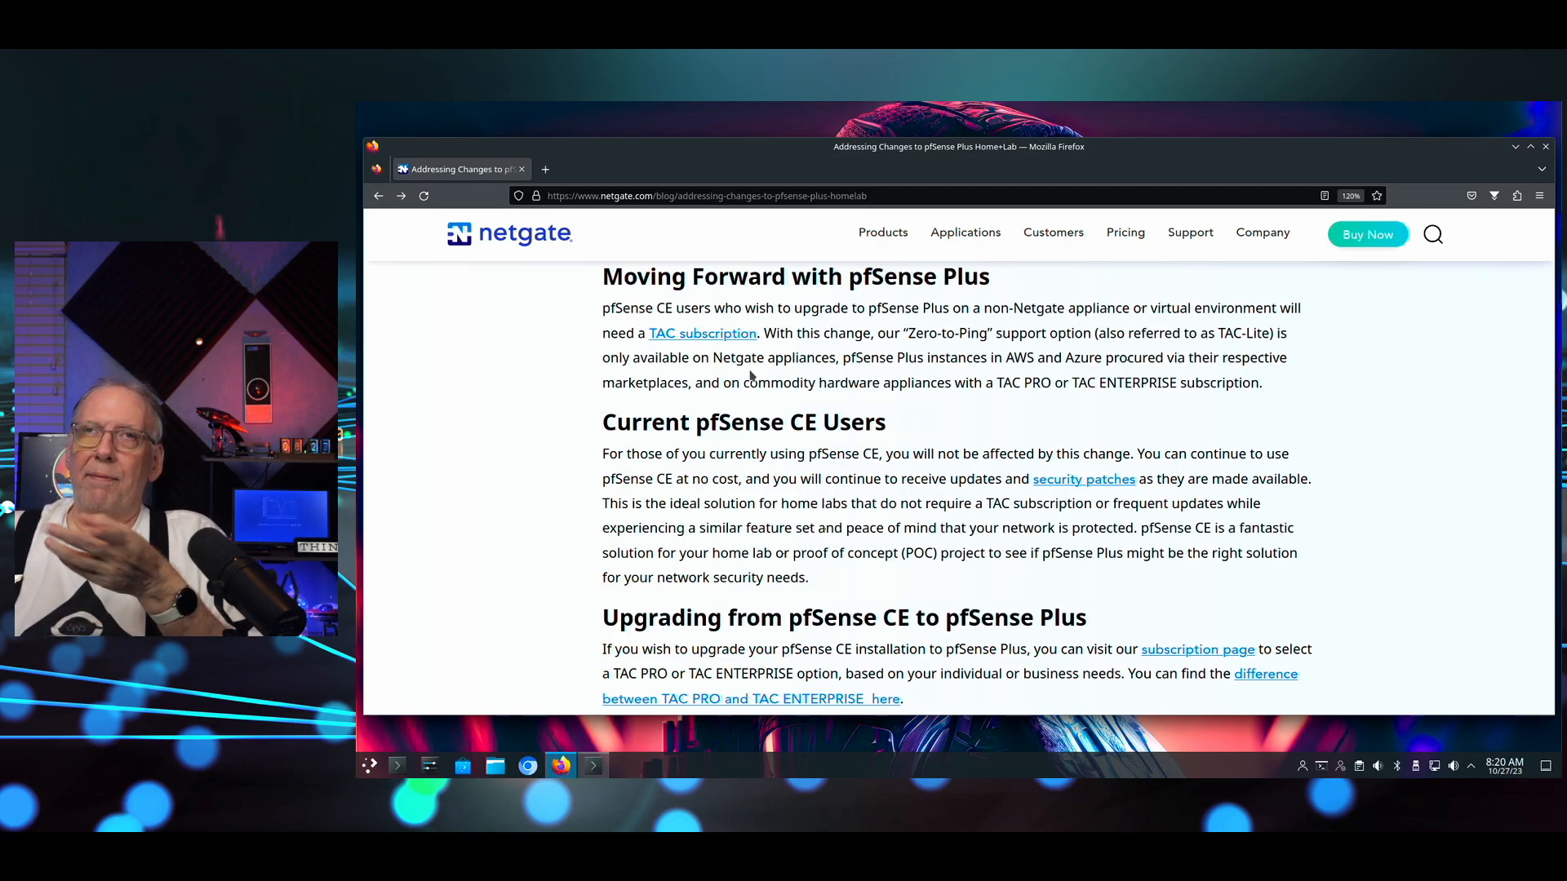
scroll("down", 3)
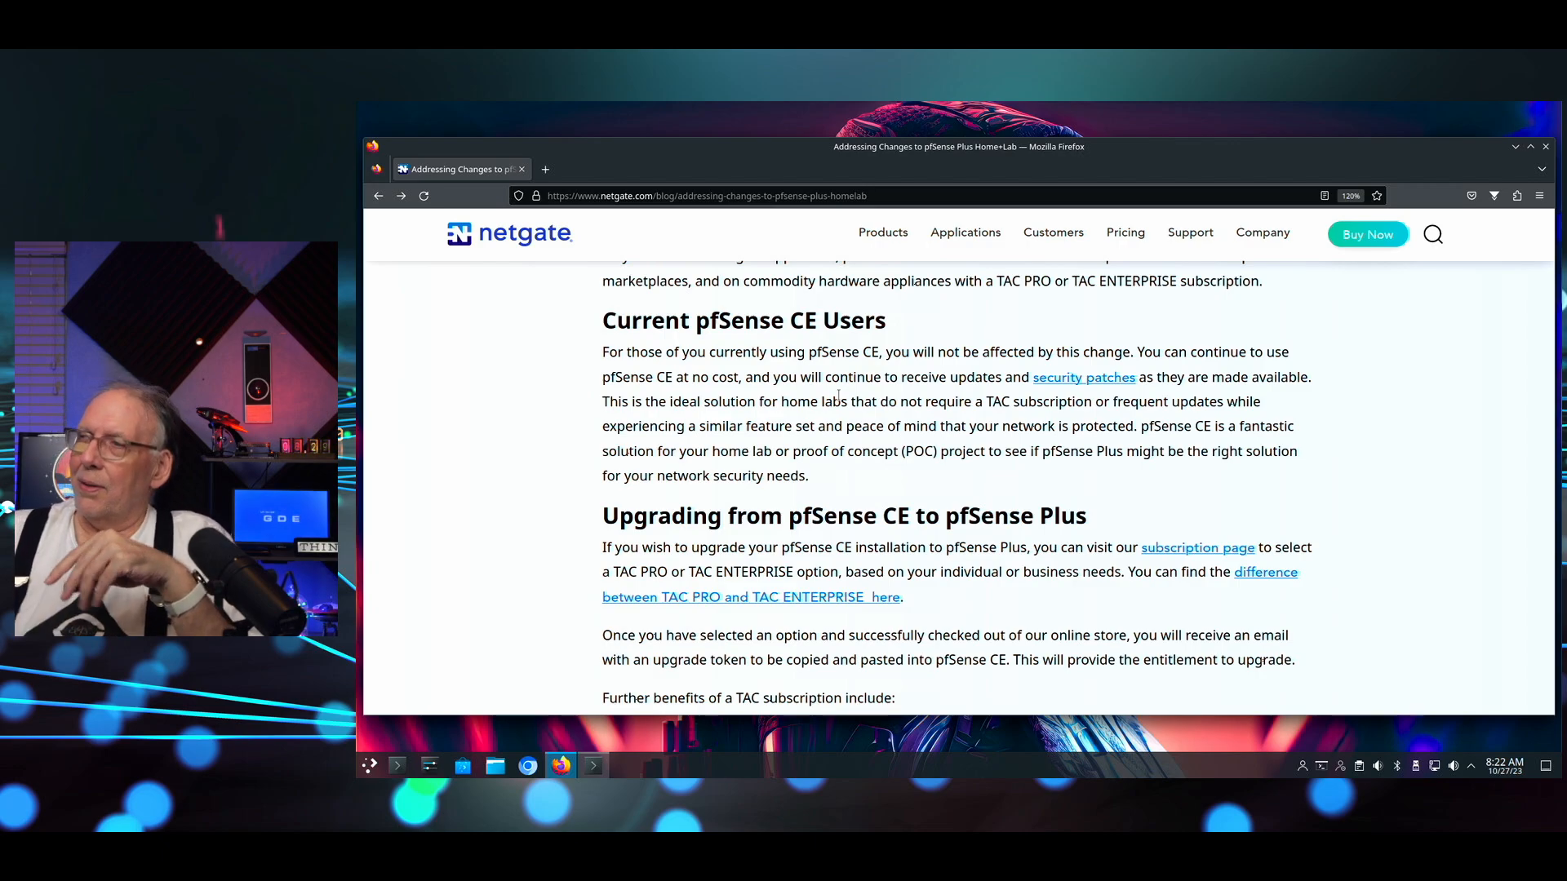
Scroll down to the 'Further benefits of a TAC subscription' list.
scroll("down", 3)
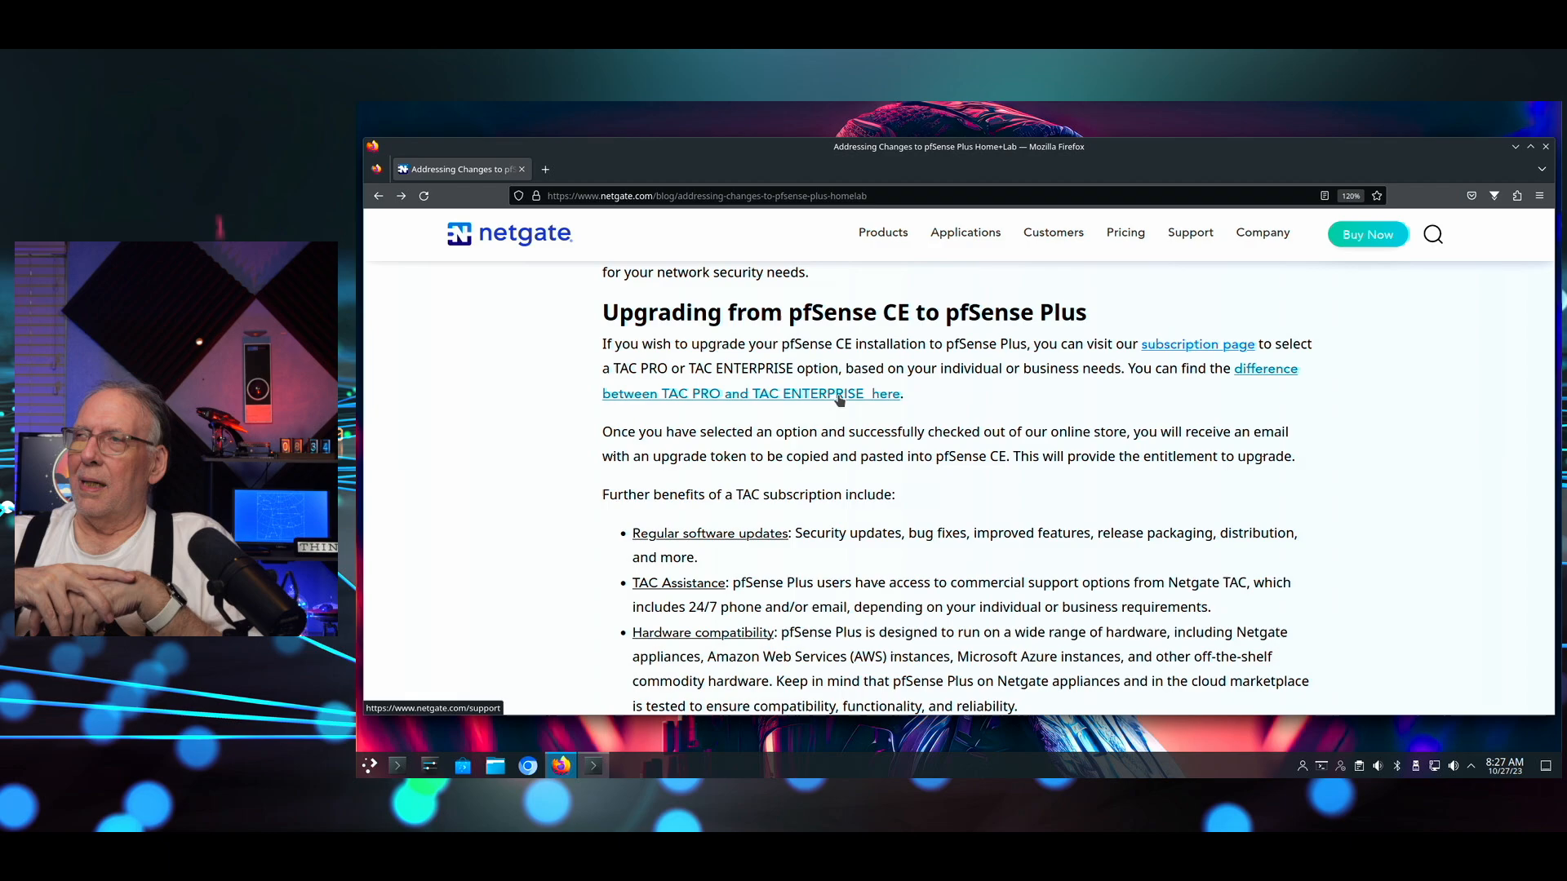
Scroll to the 'What Happens to my Current Install' and TAC Lite FAQ sections.
scroll("down", 3)
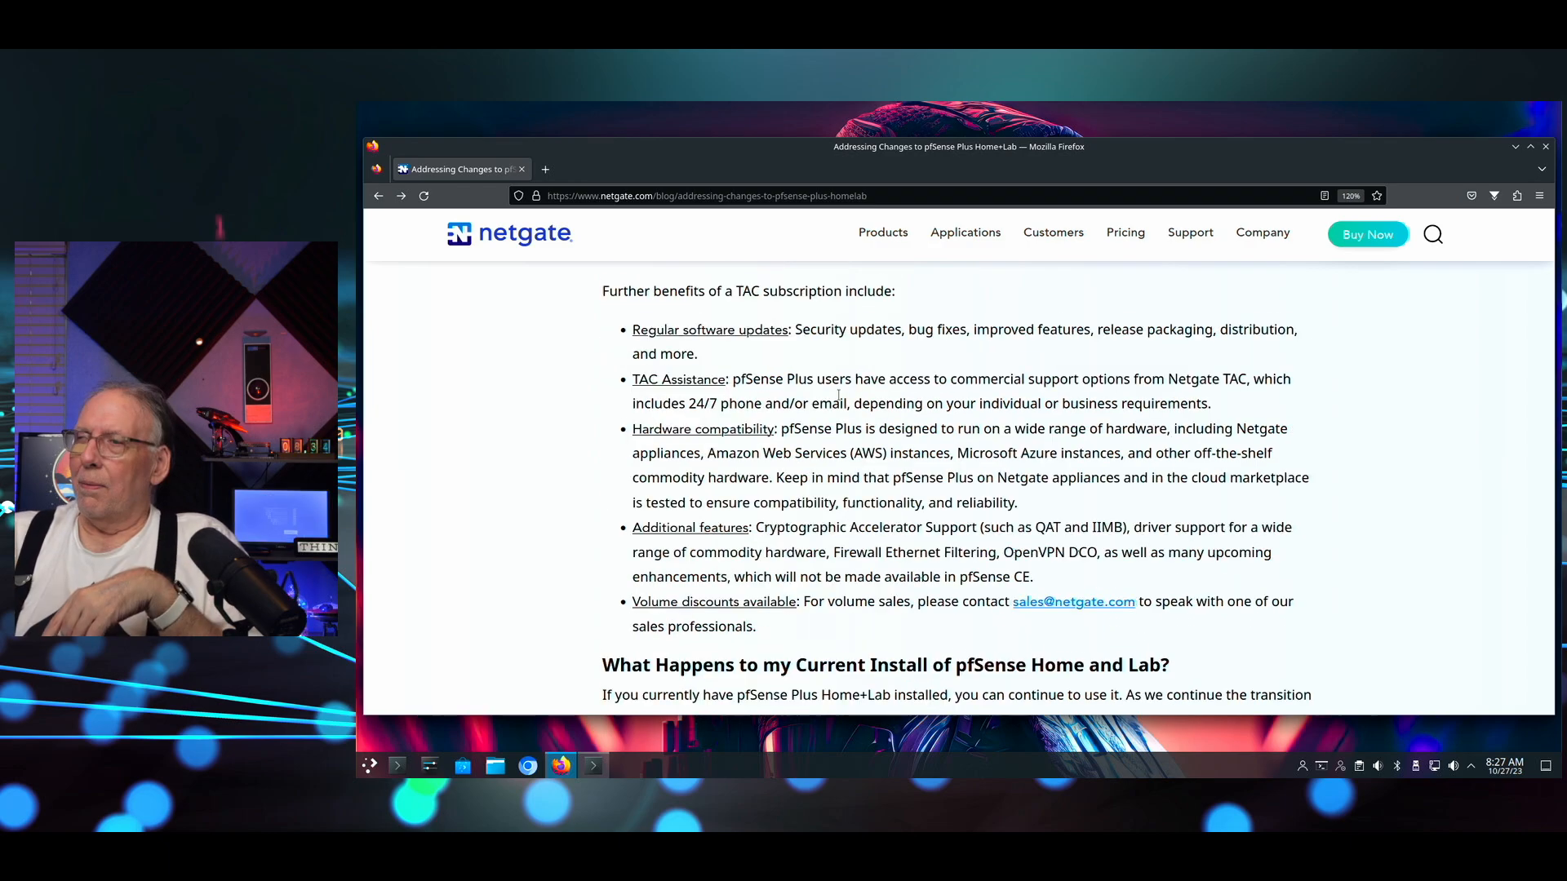
scroll("down", 3)
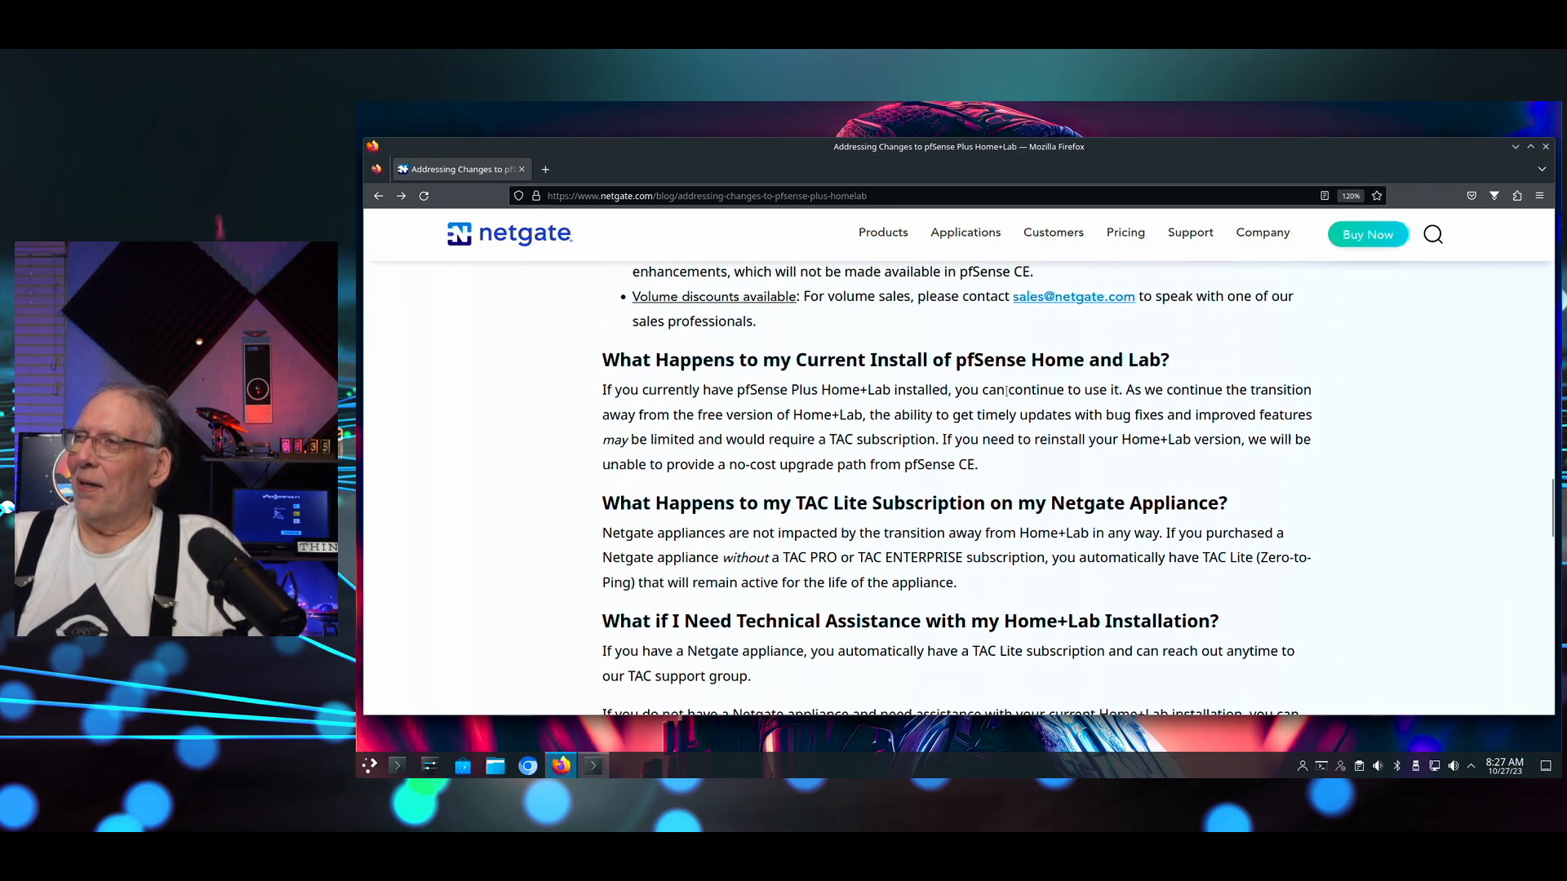
mouse_move(1056, 436)
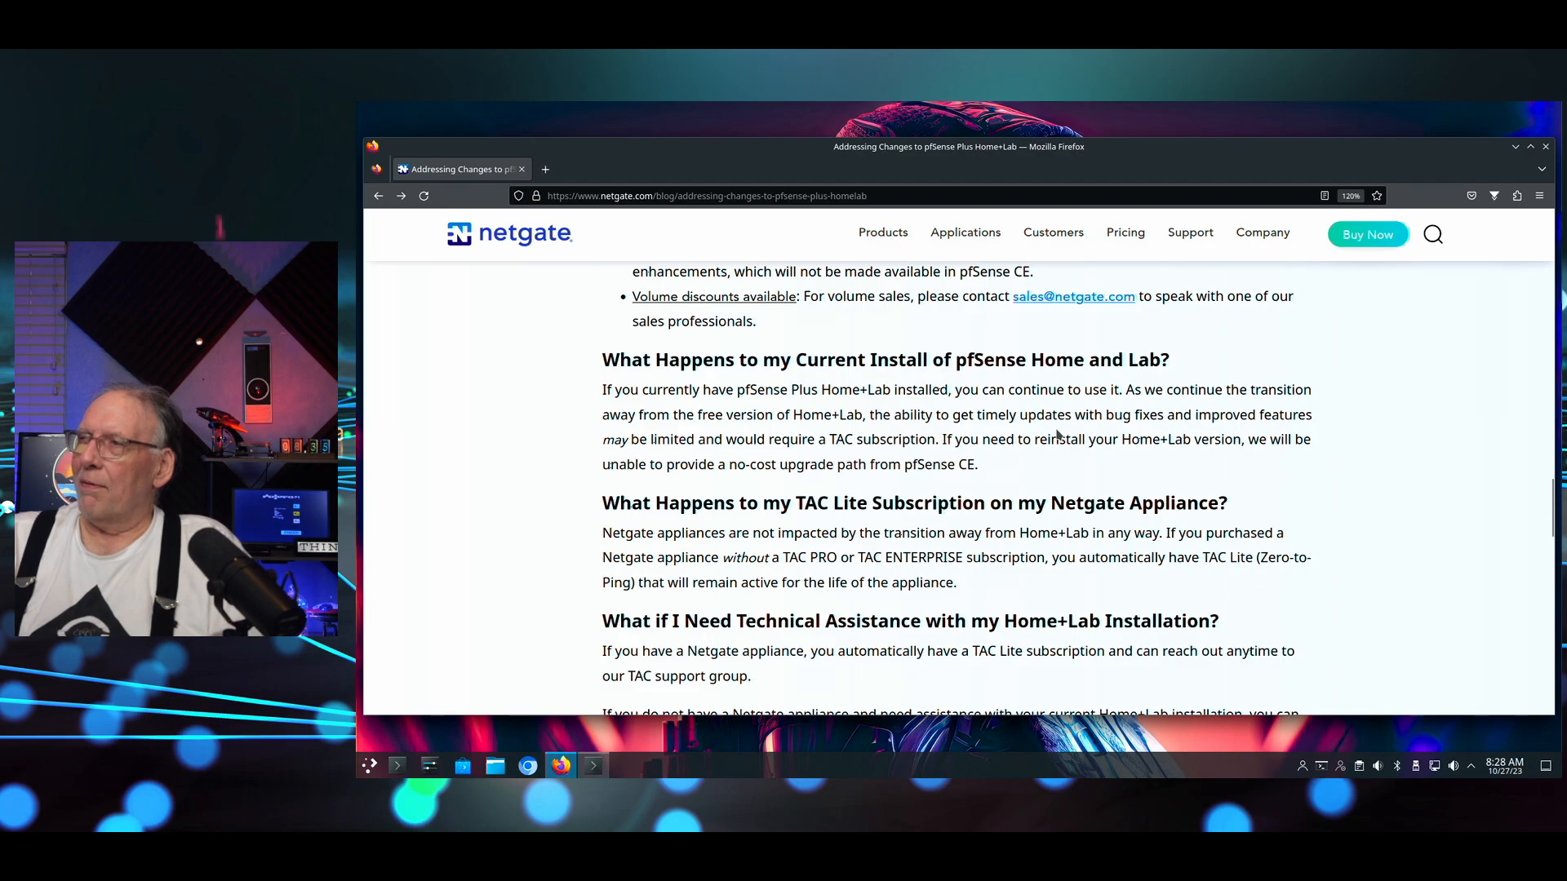
mouse_move(744, 448)
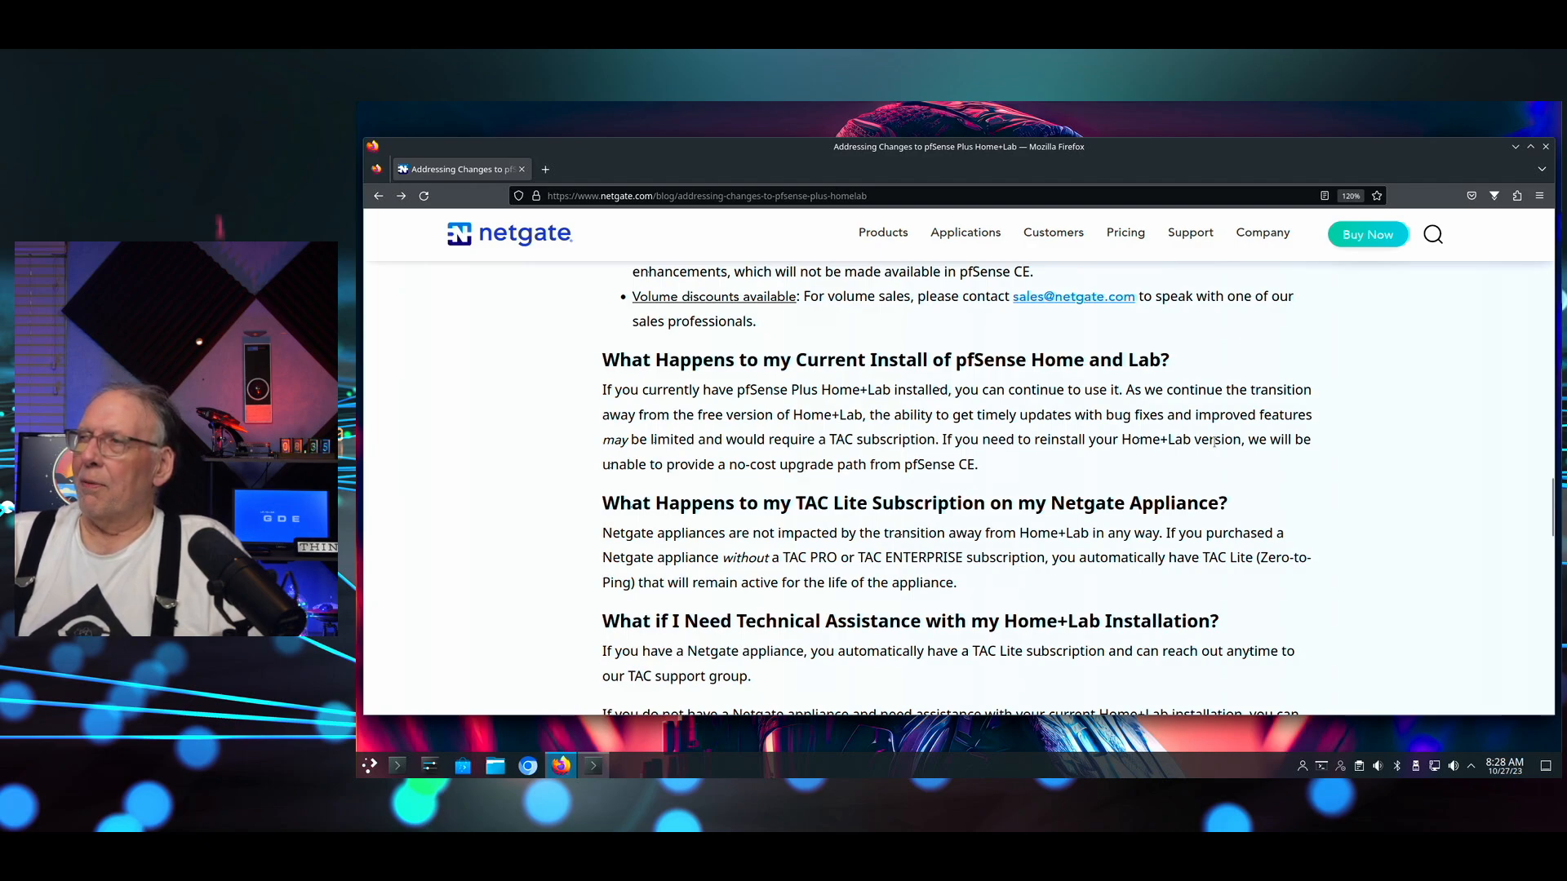
mouse_move(695, 457)
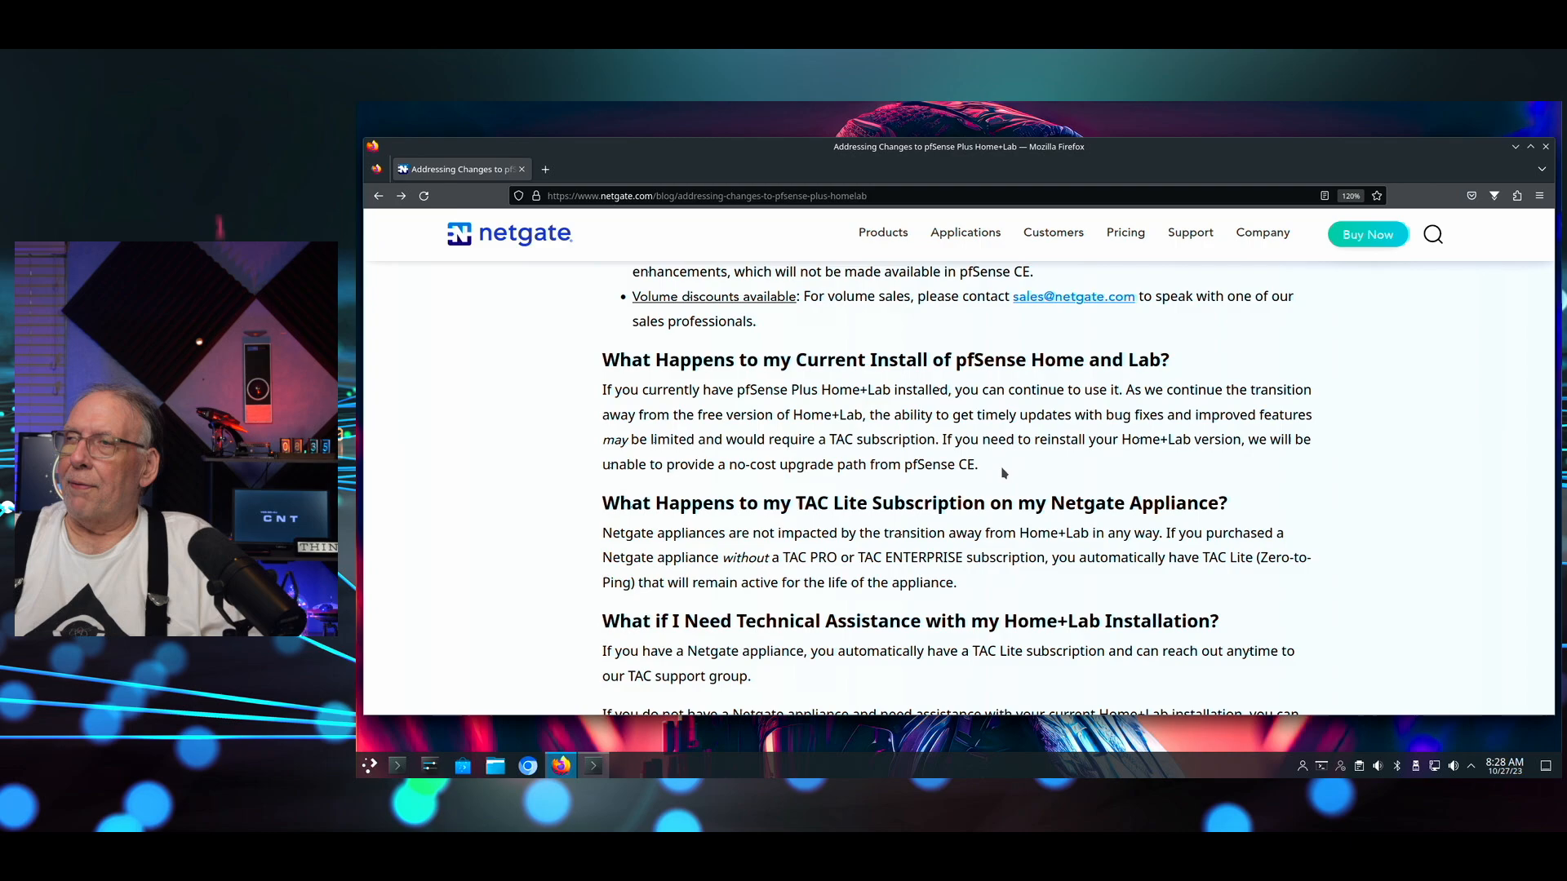
Scroll to the page bottom showing Technical Assistance links and Share, Tweet, Pin, Email buttons.
scroll("down", 3)
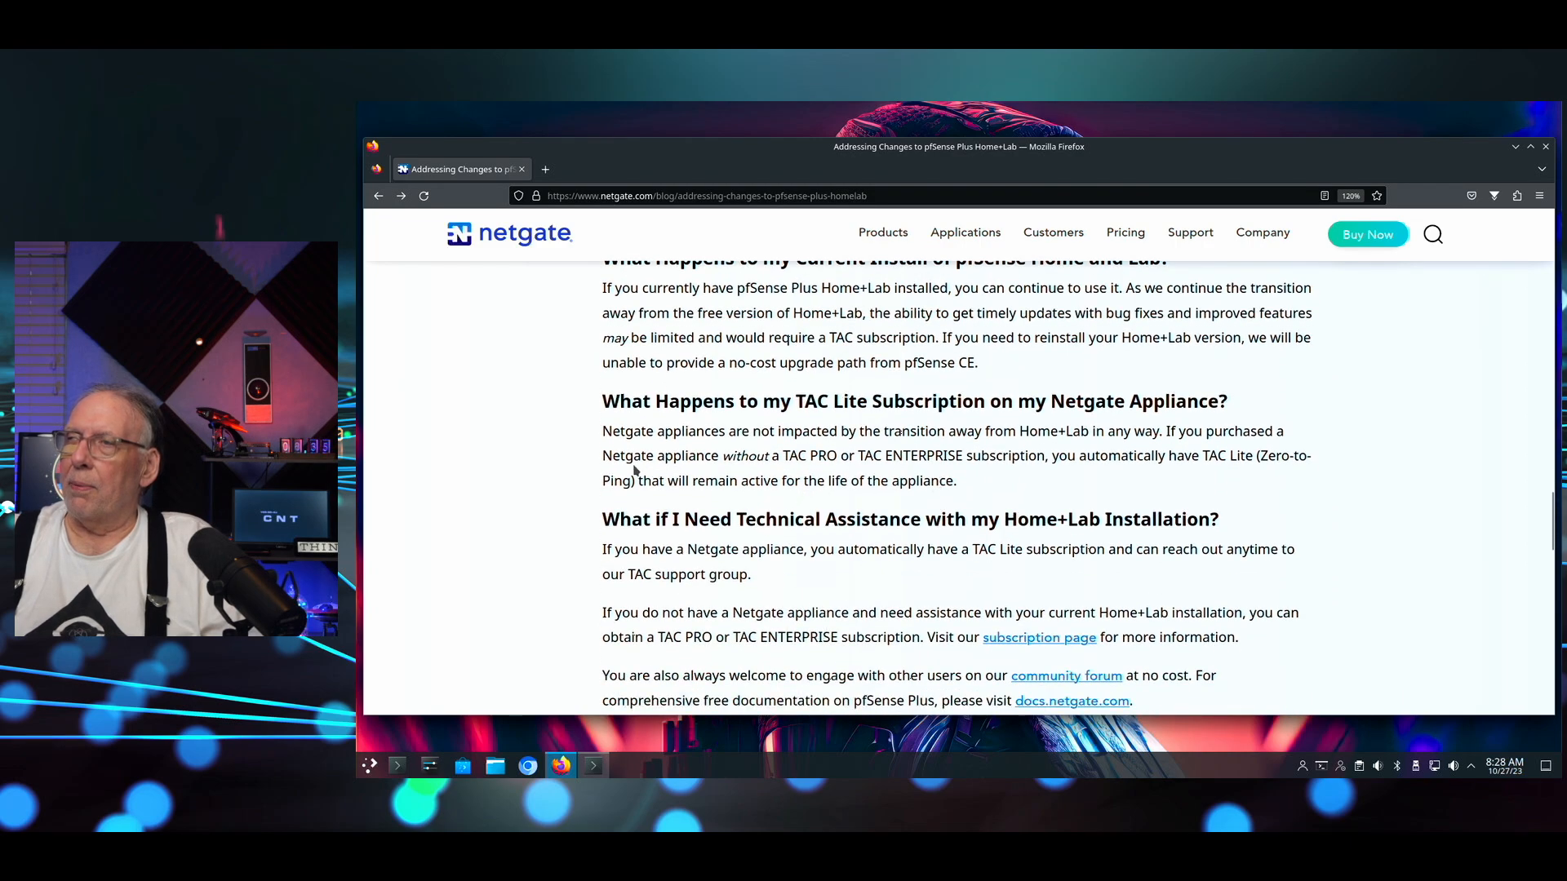
scroll("down", 3)
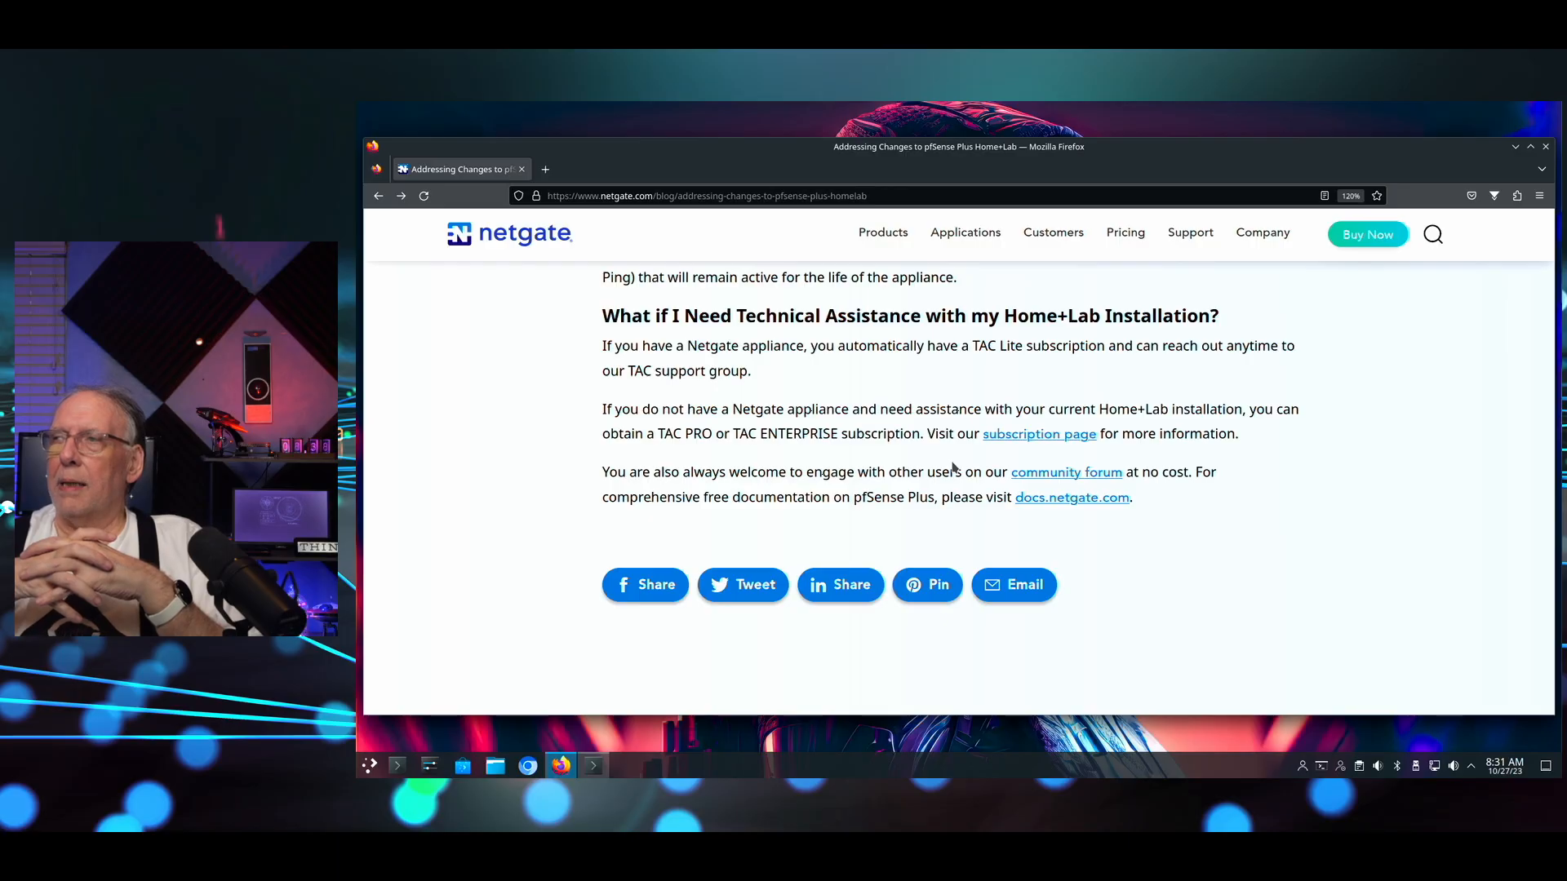